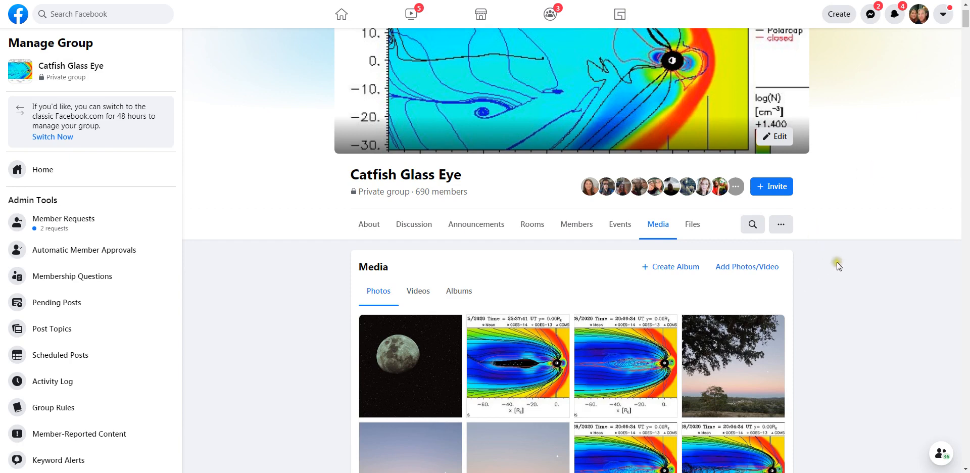
mouse_move(839, 267)
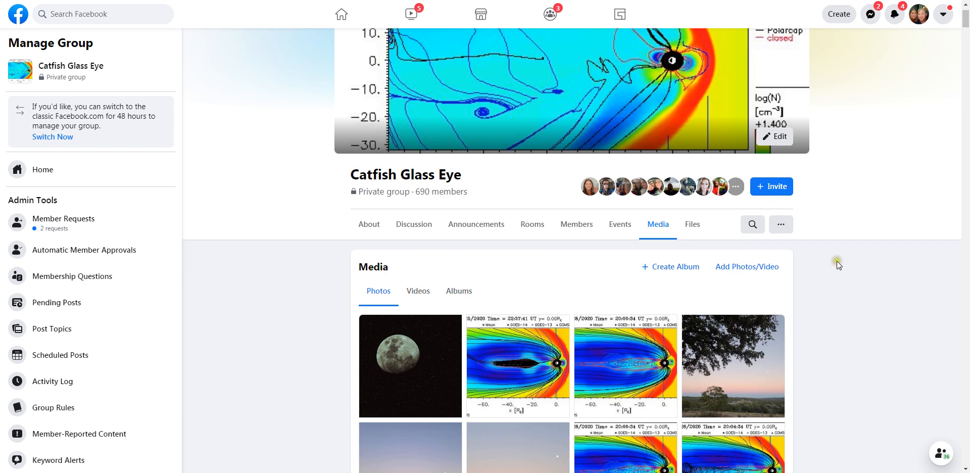
mouse_move(839, 266)
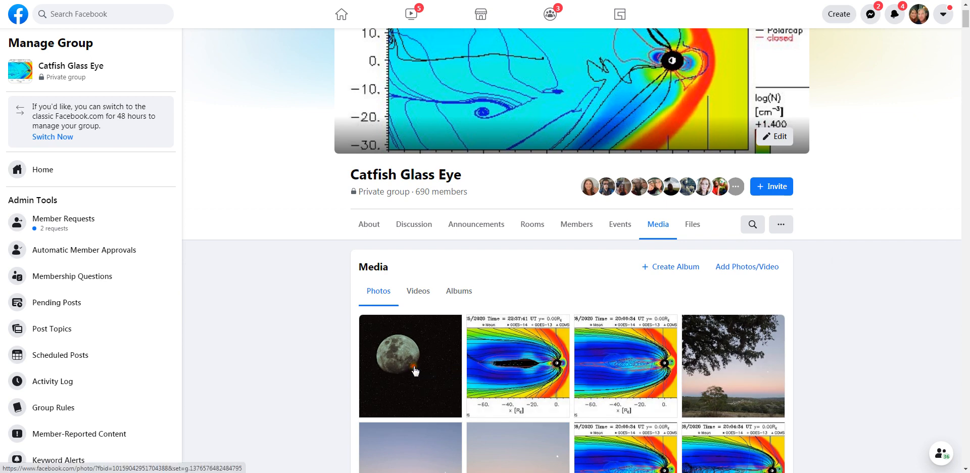
View the 'Last night's moon' full-moon photo, then step to the iSWA colour plot
left_click(411, 366)
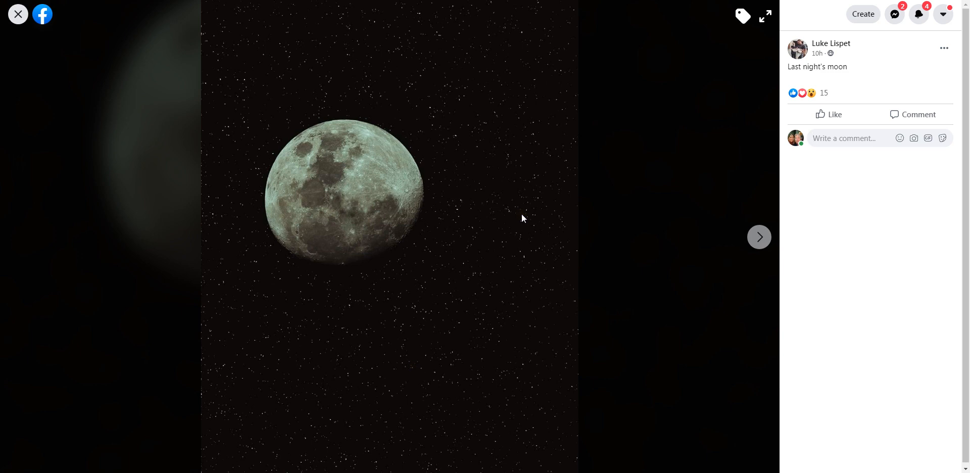
mouse_move(362, 214)
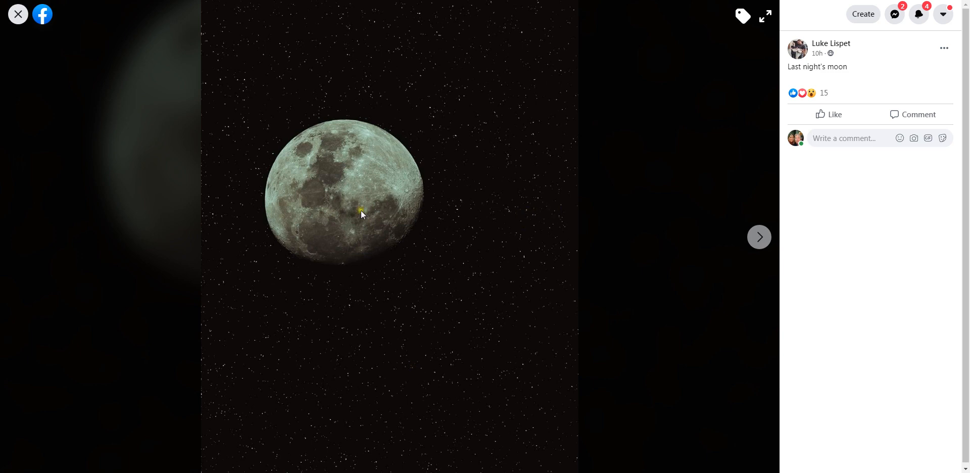
mouse_move(408, 195)
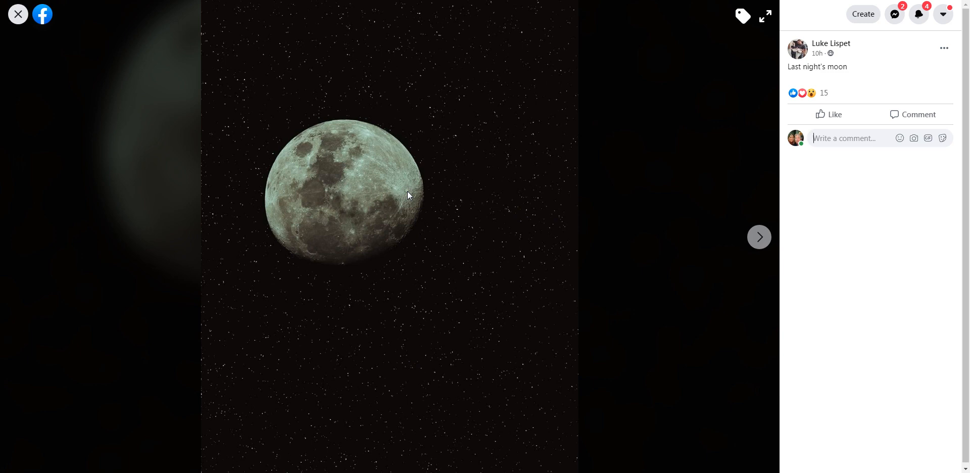
mouse_move(320, 233)
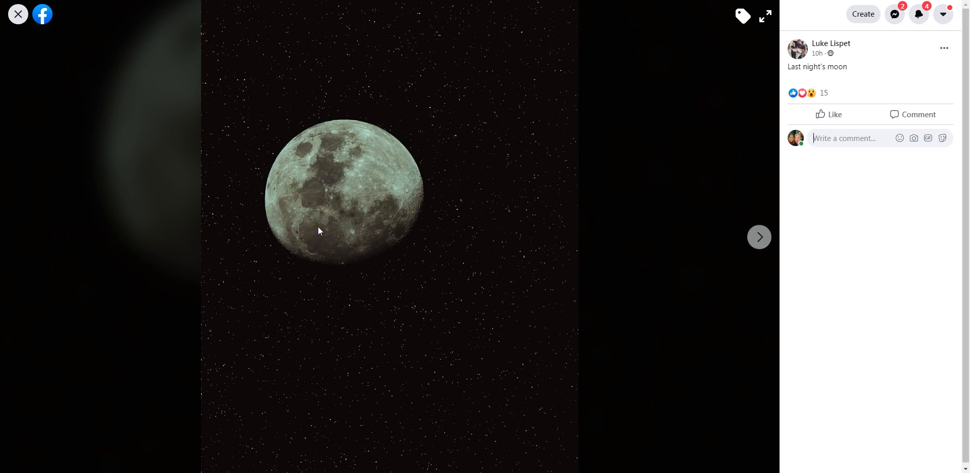
mouse_move(310, 269)
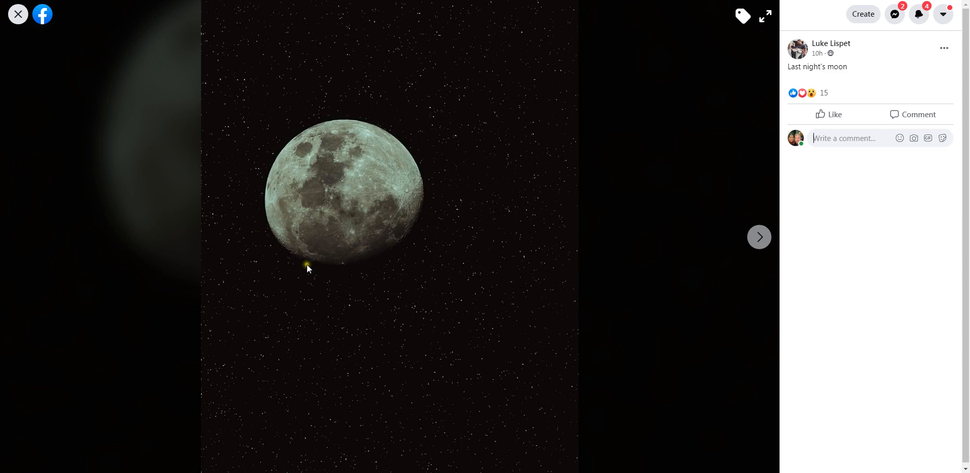
mouse_move(327, 287)
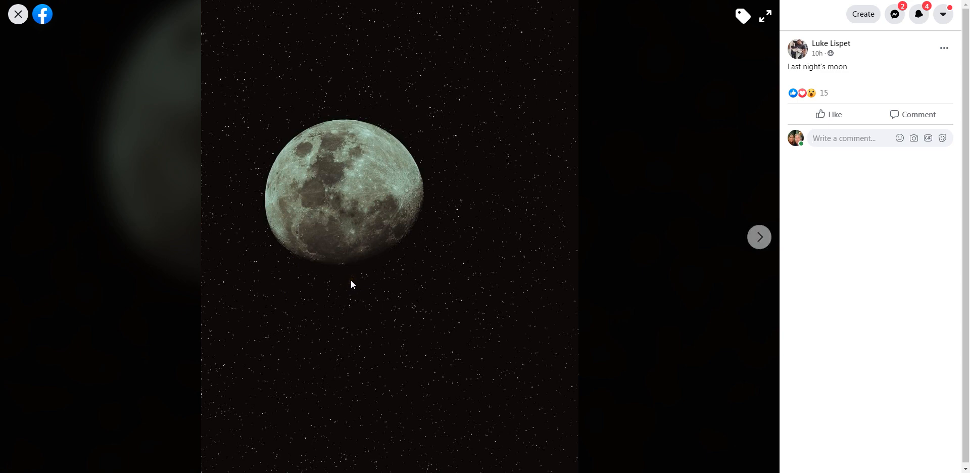
mouse_move(398, 195)
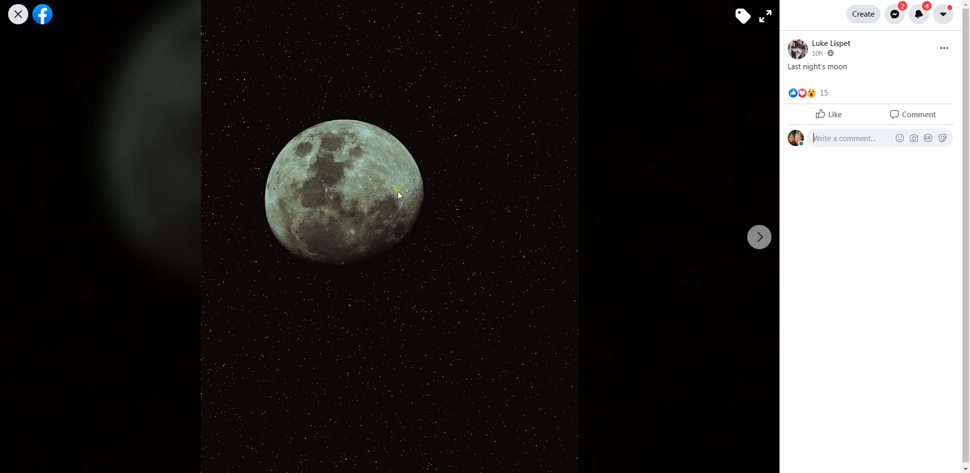
mouse_move(405, 192)
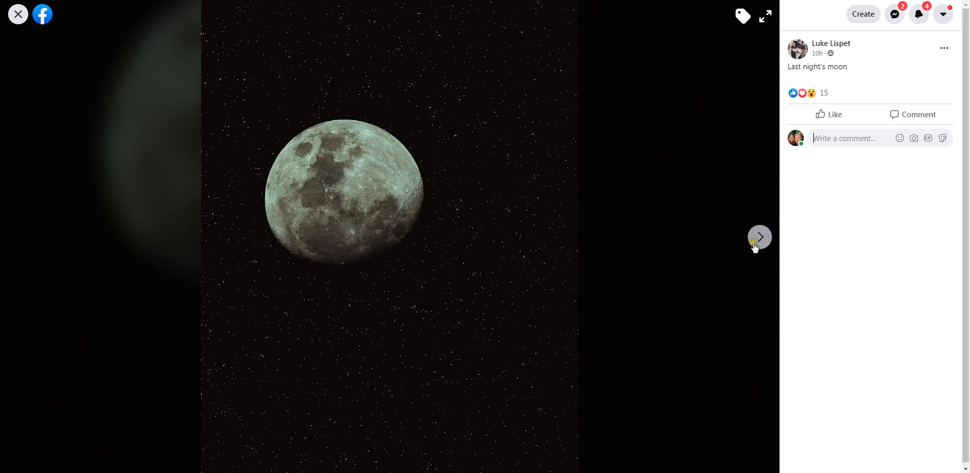
mouse_move(762, 246)
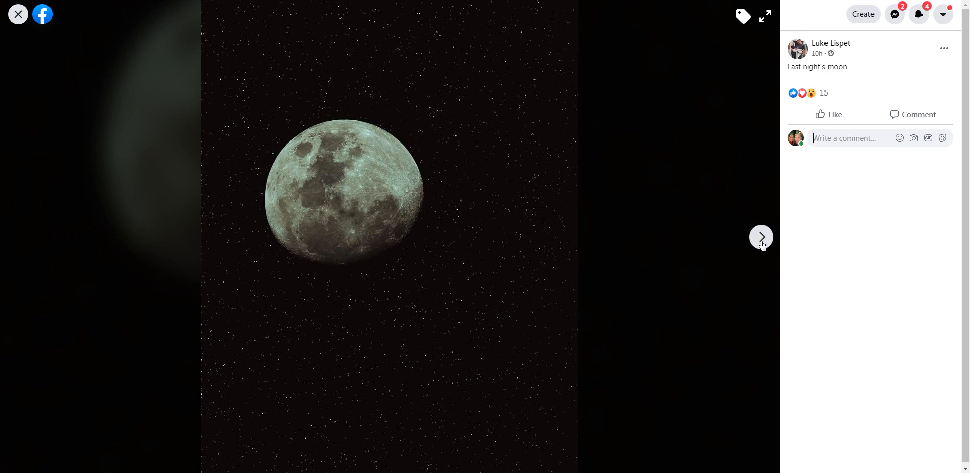
left_click(761, 237)
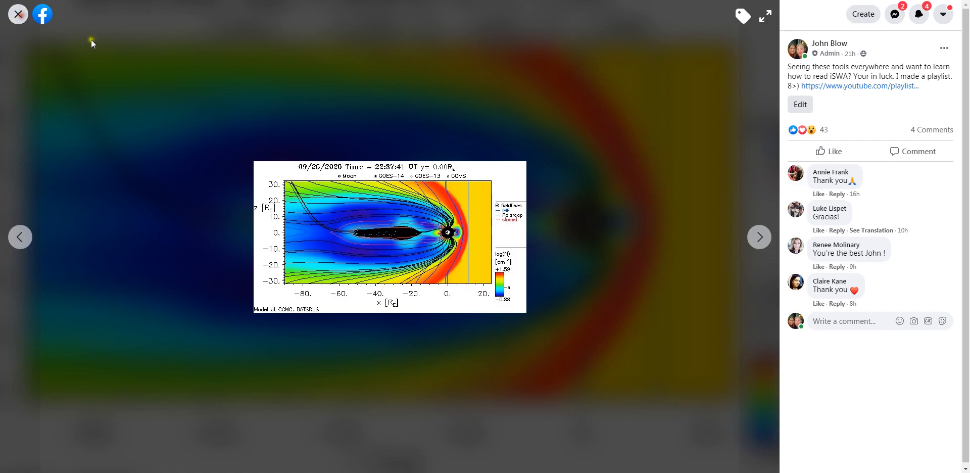
View the 26.10.2020 23:29 moon photo, compare with the 19:54 shot, and return to 23:29
left_click(18, 14)
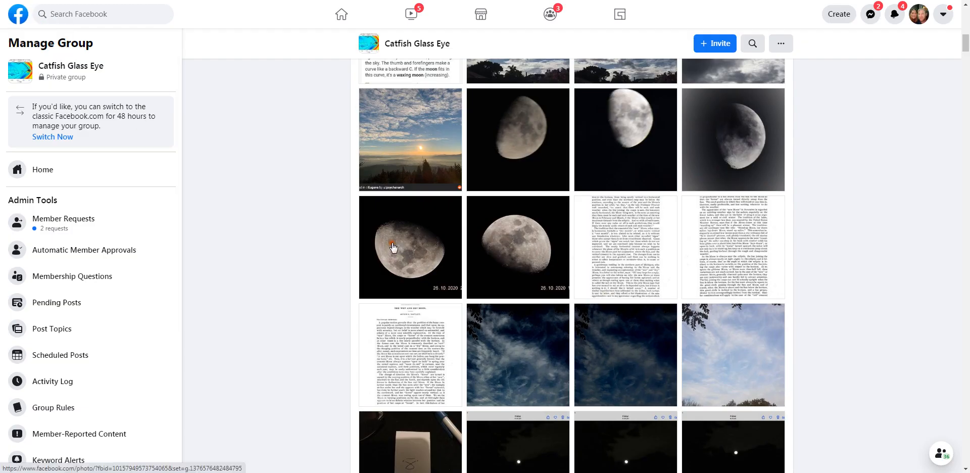
left_click(393, 248)
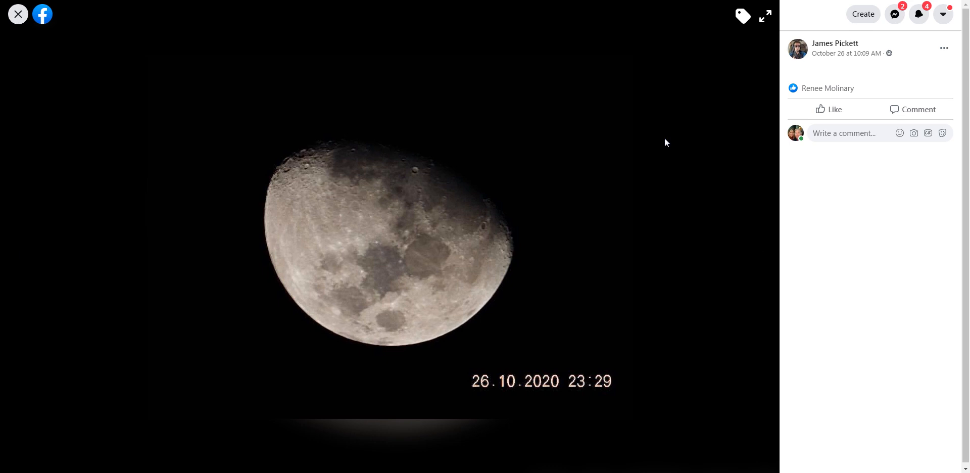
mouse_move(760, 237)
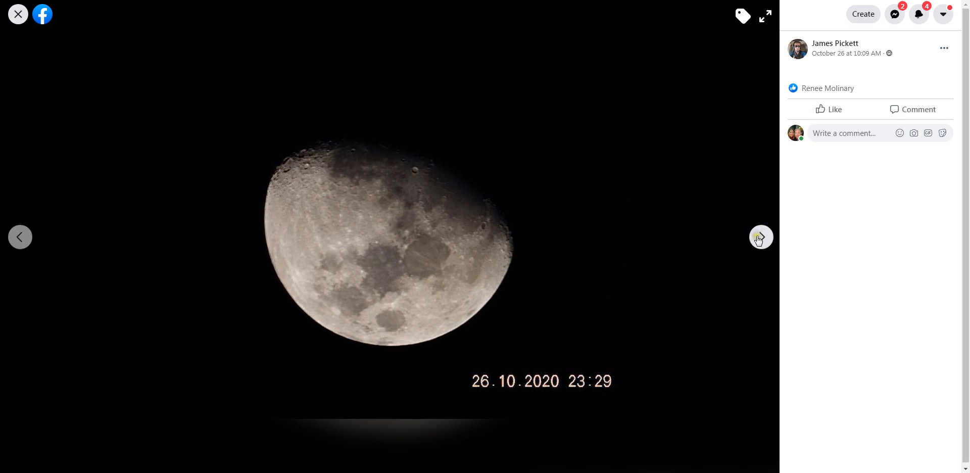
left_click(761, 238)
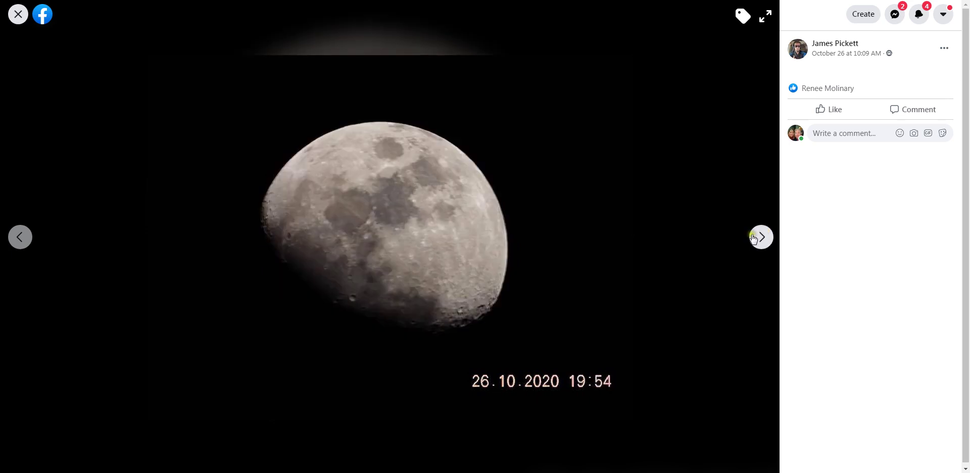
mouse_move(697, 285)
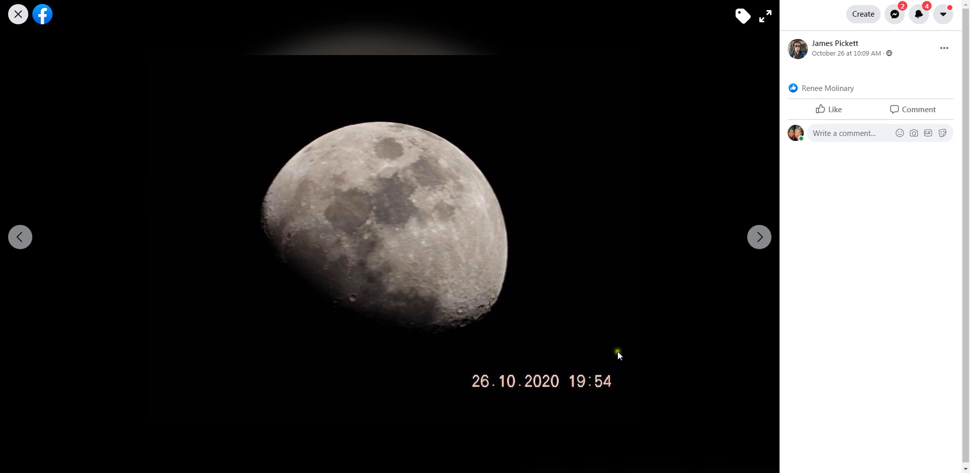
left_click(21, 237)
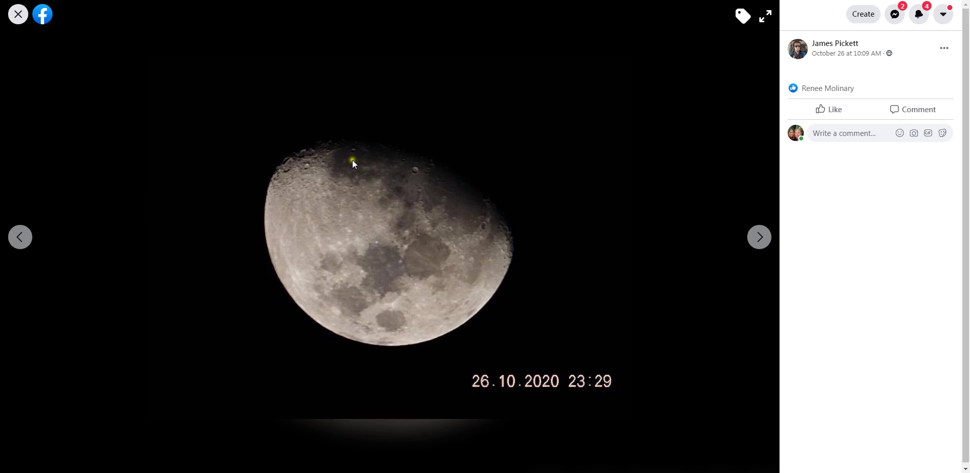
mouse_move(186, 25)
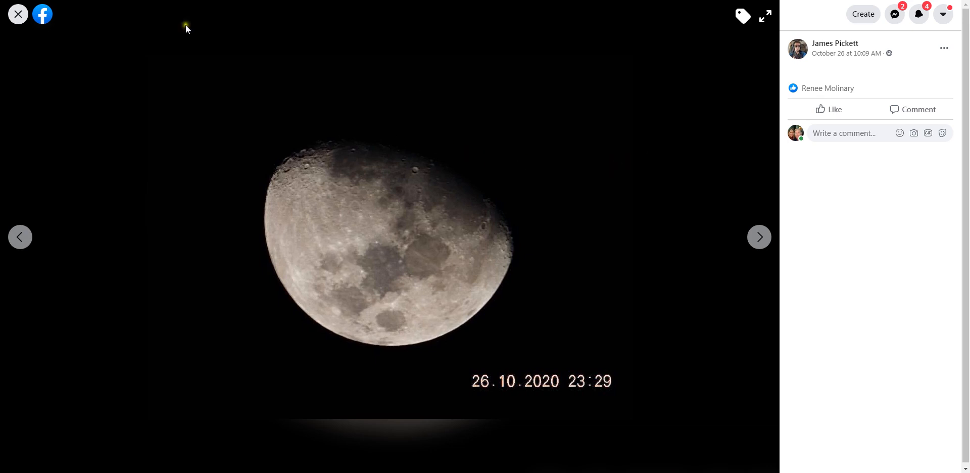
mouse_move(17, 15)
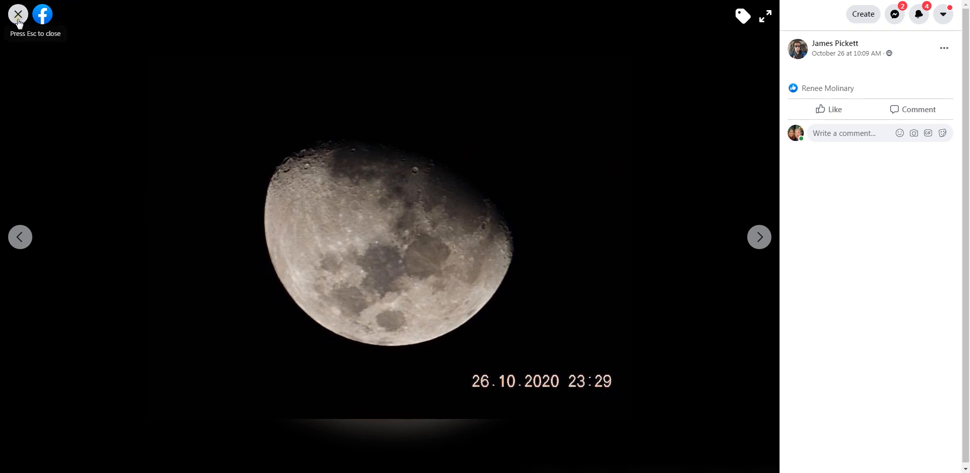
View the 25th/26th Oct Buckinghamshire side-by-side moon photo, 16:54 vs 00:06
left_click(19, 15)
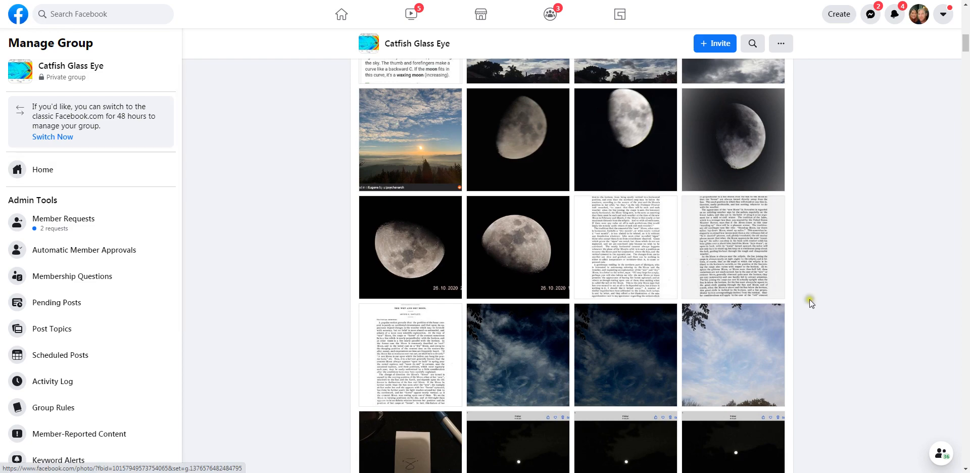
scroll("down", 3)
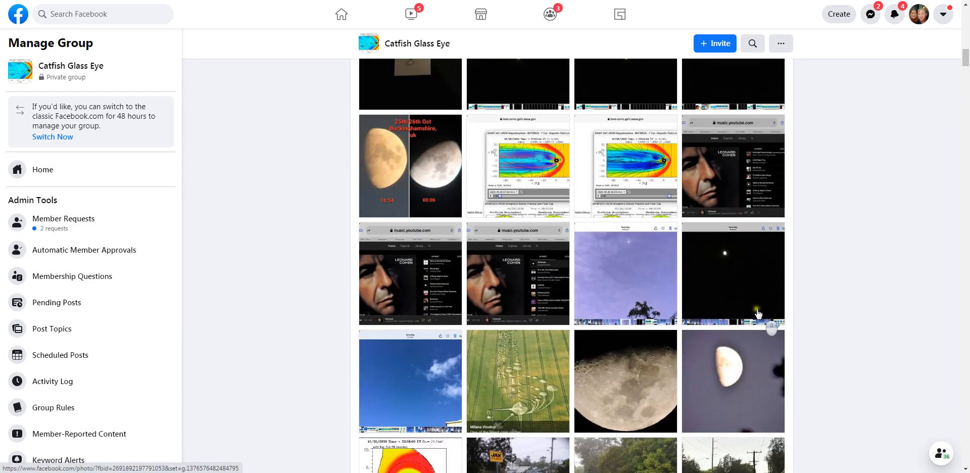
left_click(410, 165)
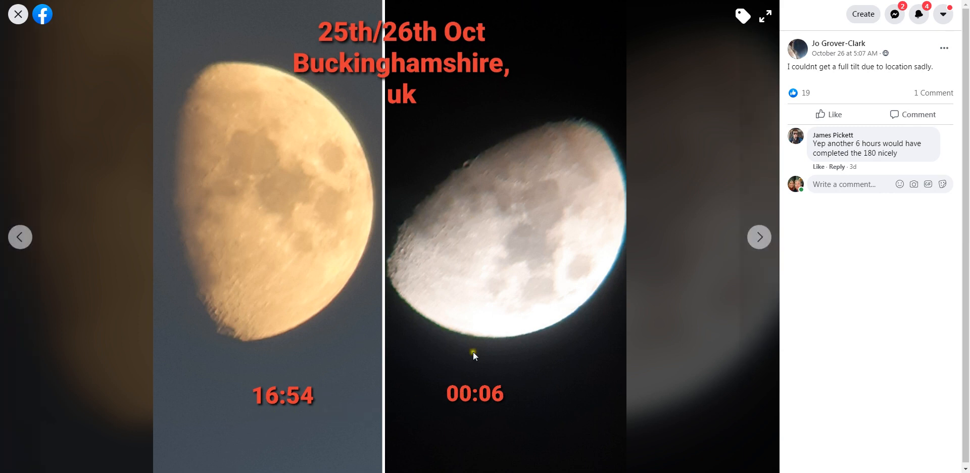
mouse_move(197, 21)
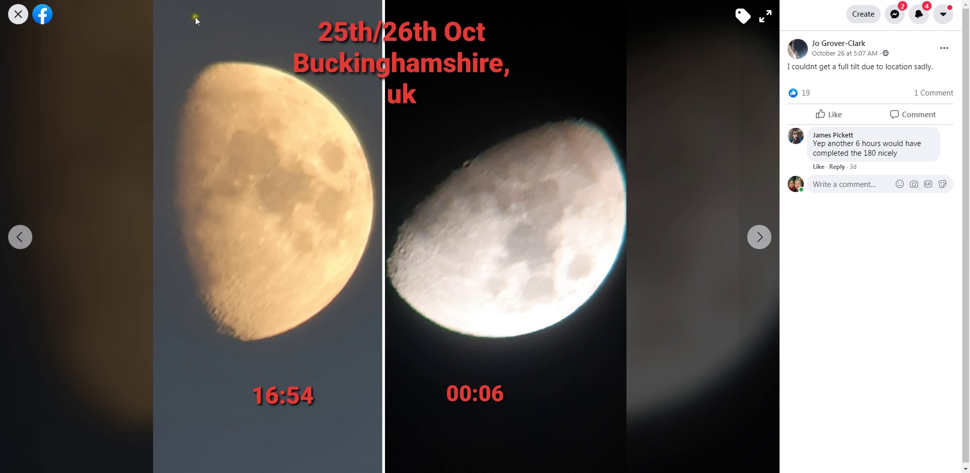
mouse_move(196, 236)
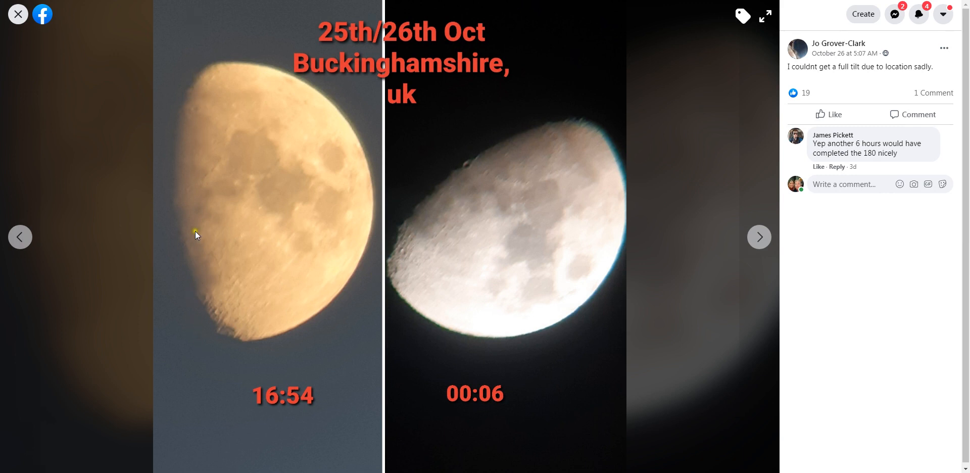
mouse_move(398, 91)
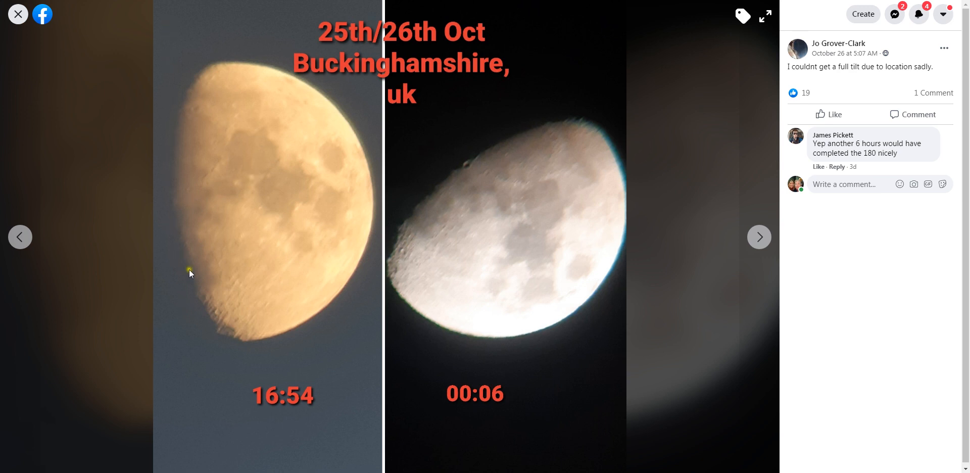
mouse_move(453, 196)
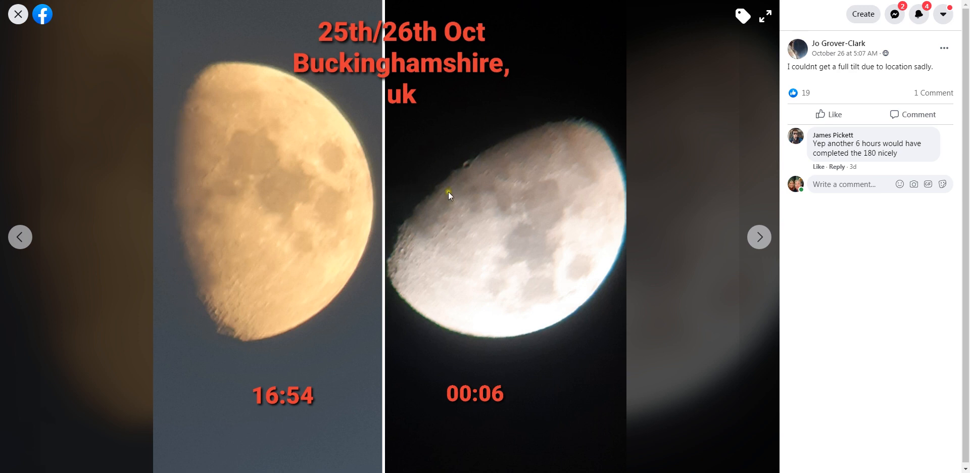
mouse_move(500, 269)
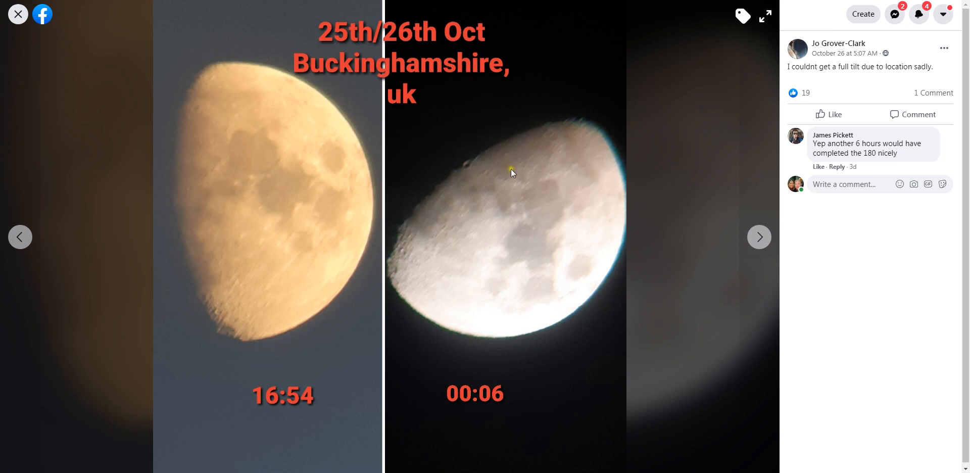
mouse_move(516, 237)
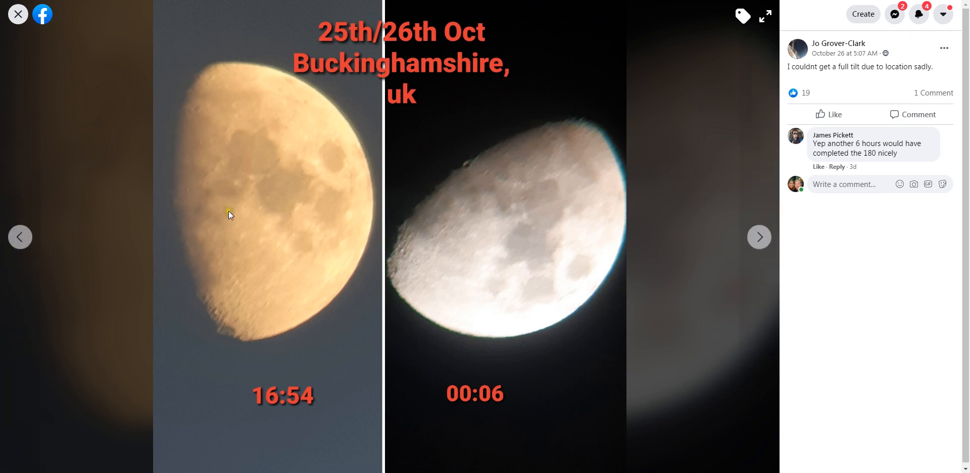
mouse_move(428, 222)
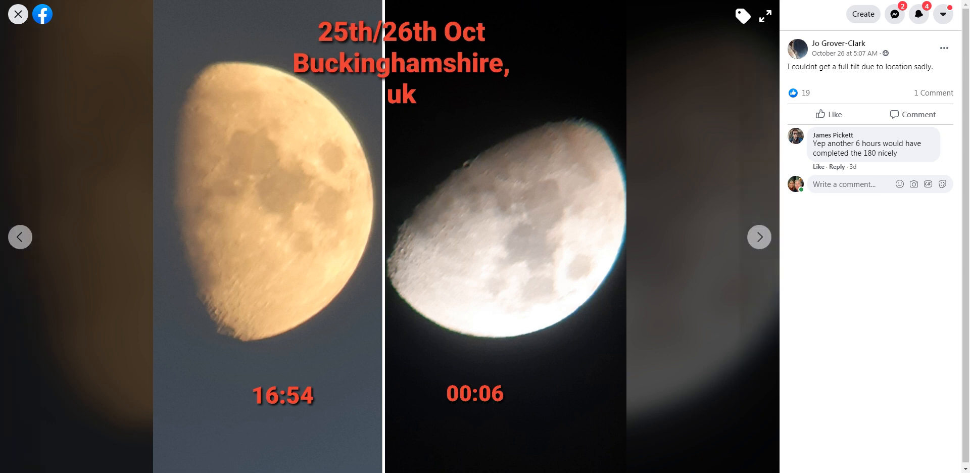
View the October 25 close-up half-moon photo and return to the Media grid
left_click(17, 14)
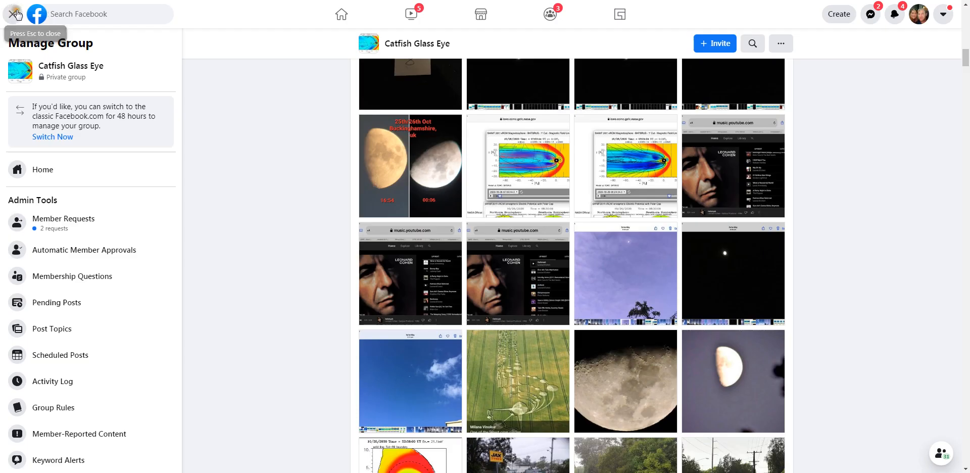
mouse_move(637, 392)
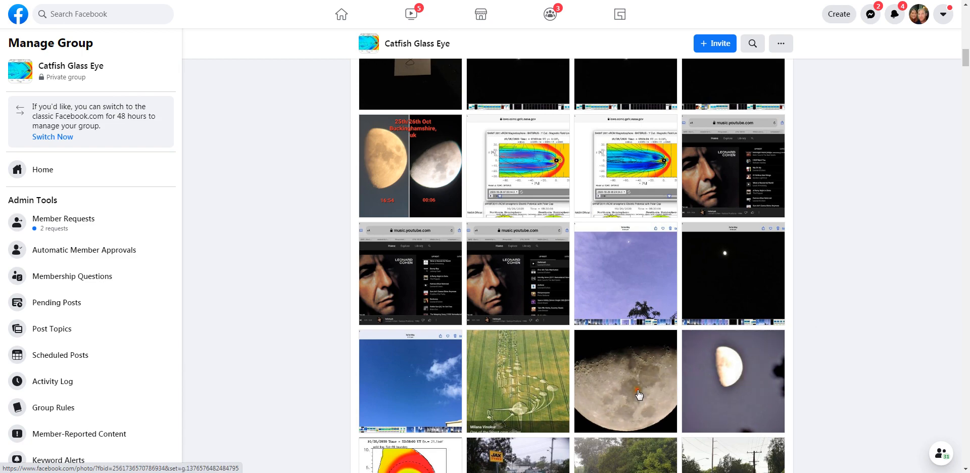
left_click(637, 393)
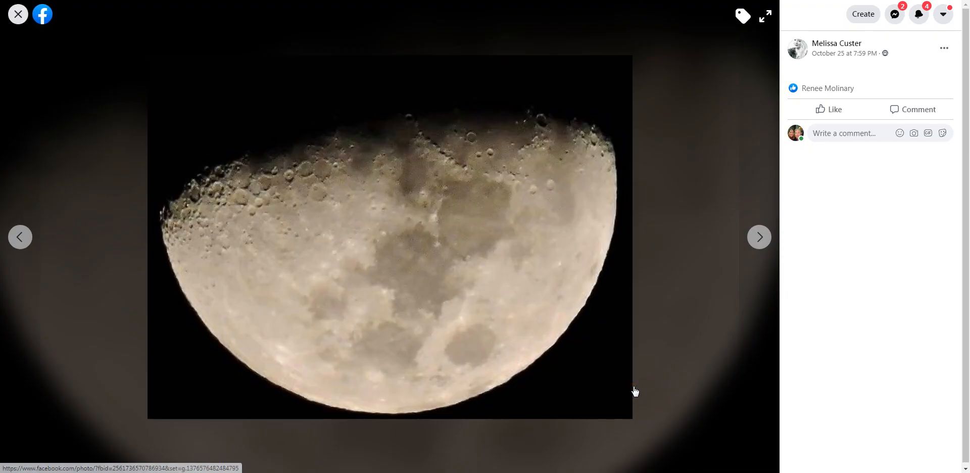
mouse_move(813, 91)
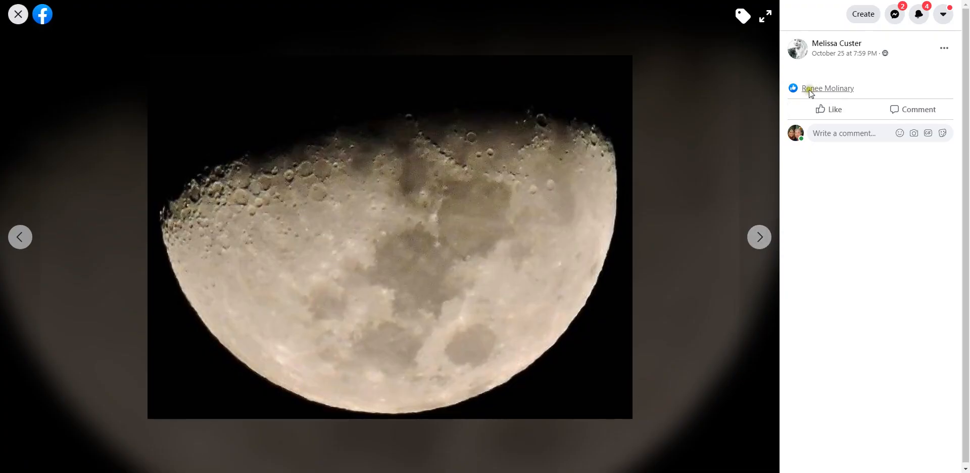
mouse_move(16, 14)
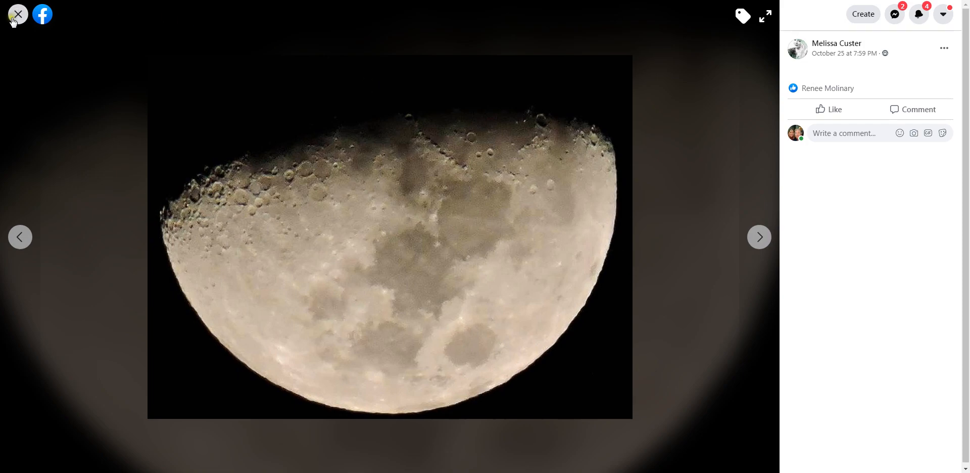
left_click(18, 14)
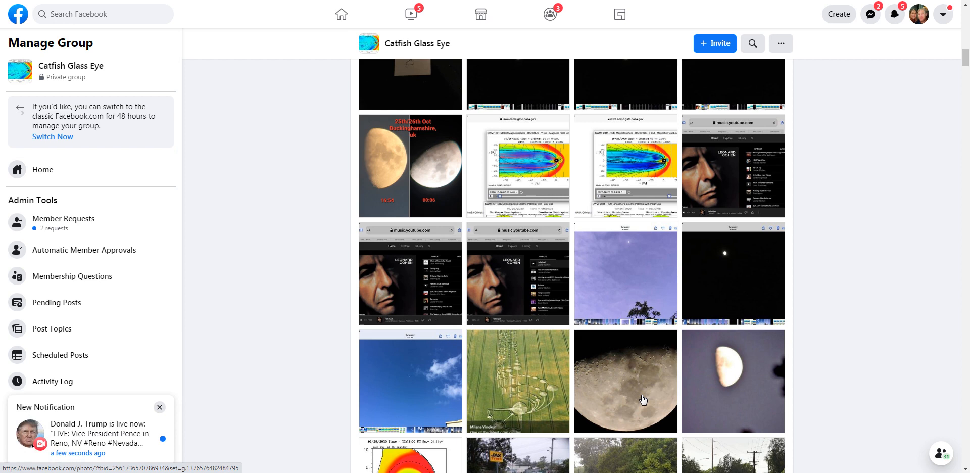
left_click(639, 382)
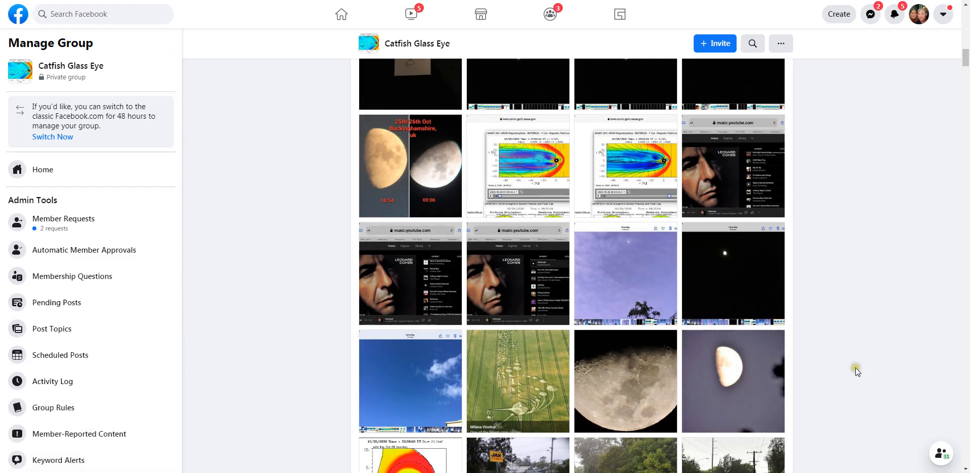
View the 23rd oct 2020 moon comparison and the following photo, then close the viewer
scroll("down", 3)
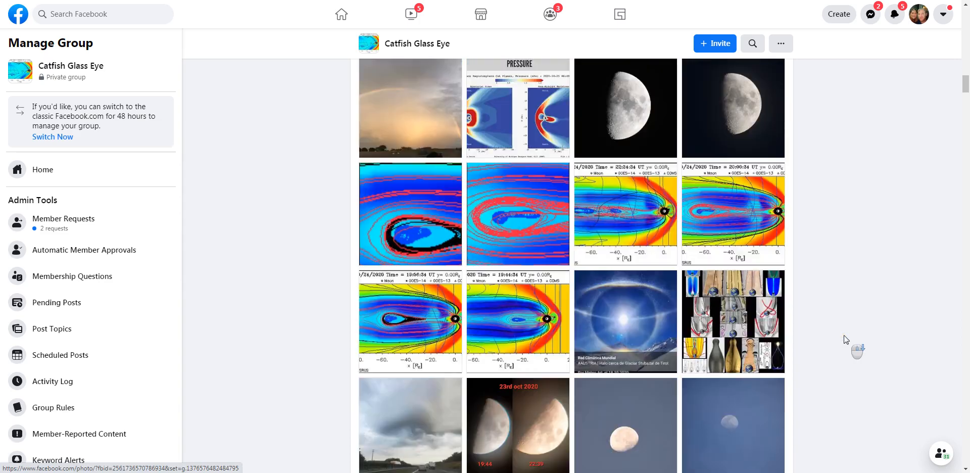
left_click(519, 428)
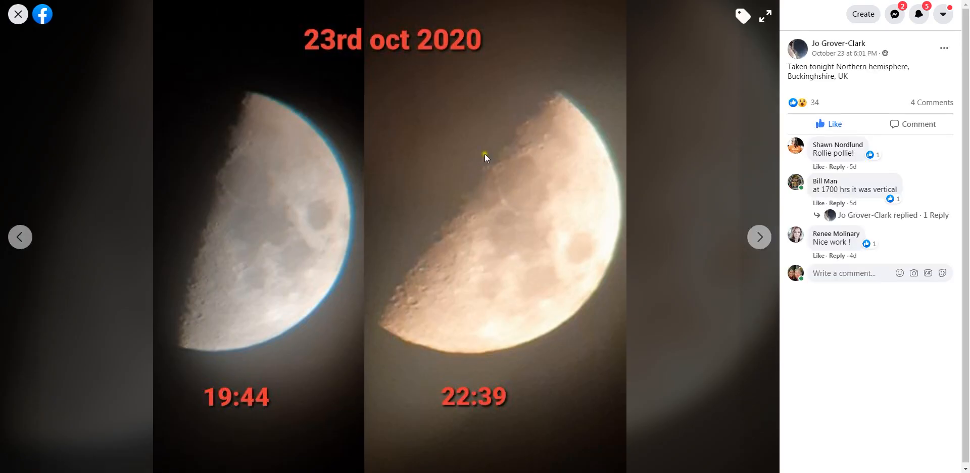
mouse_move(578, 297)
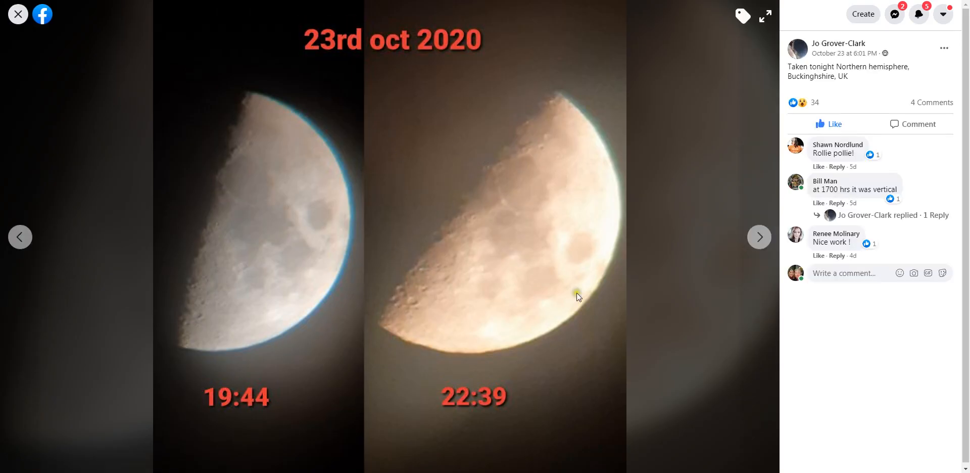
left_click(17, 14)
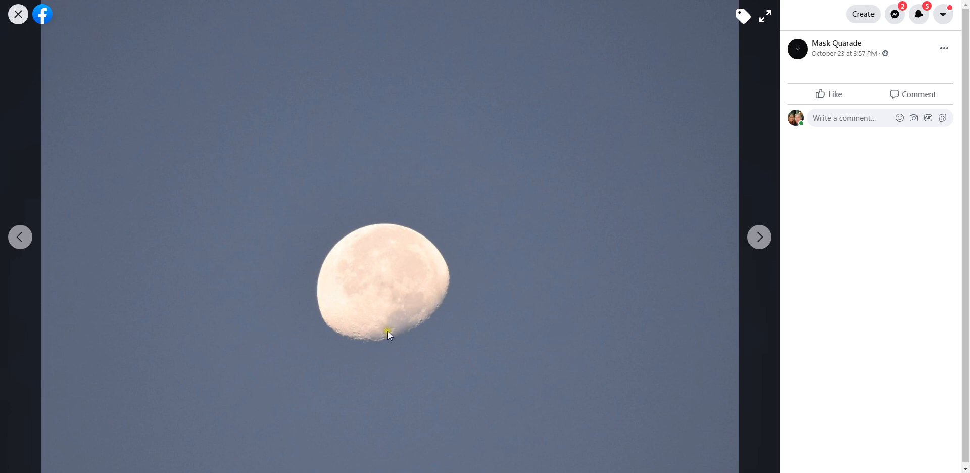
mouse_move(405, 347)
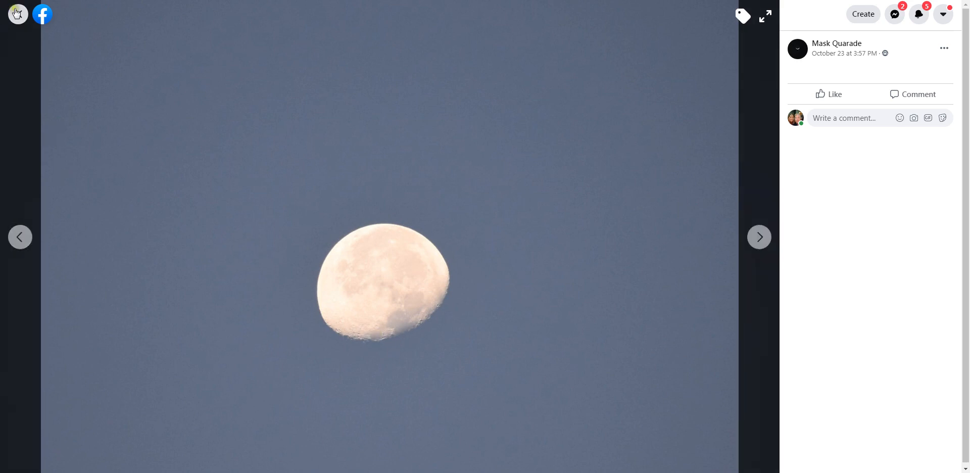
mouse_move(16, 14)
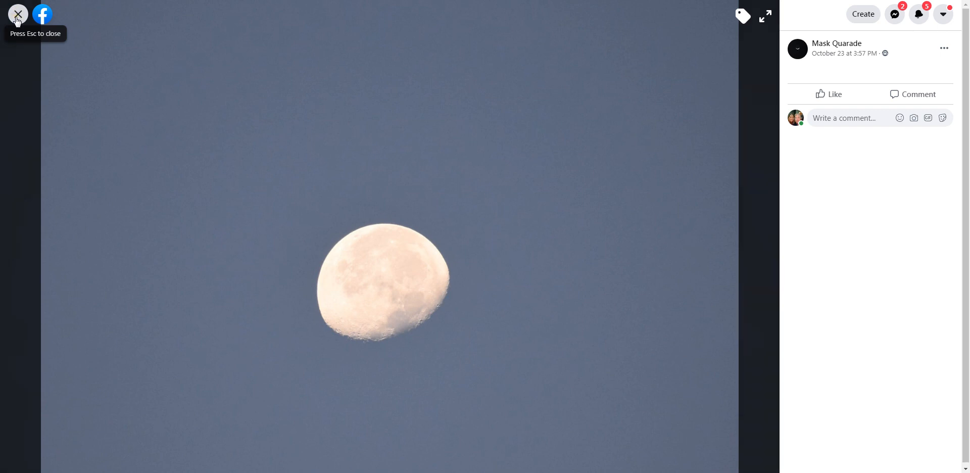
left_click(16, 13)
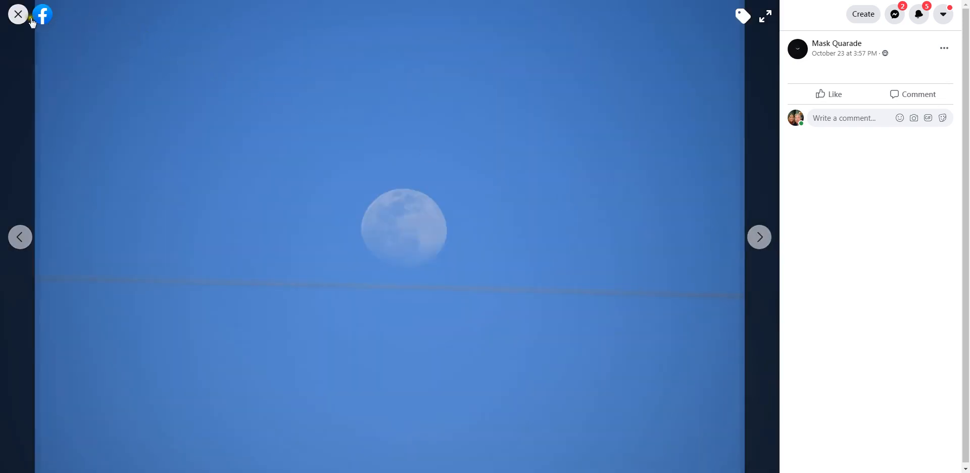
left_click(18, 15)
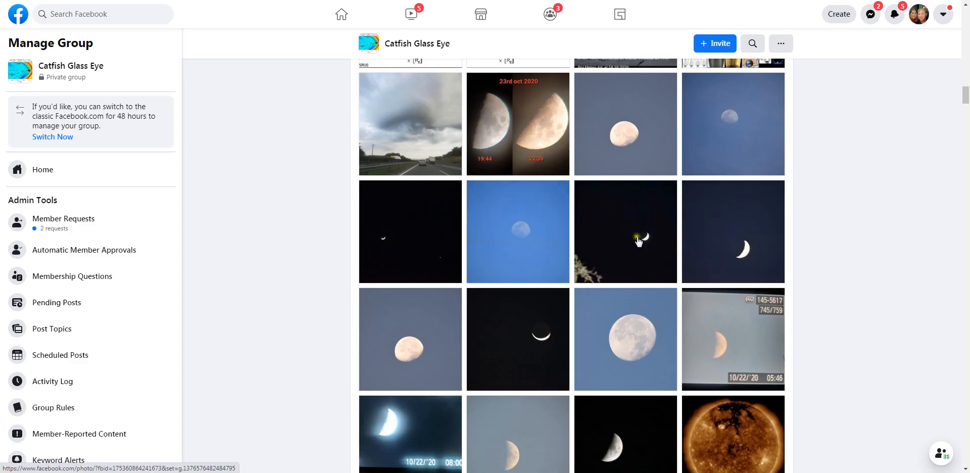
View the crescent moon photo with the tree and the two photos after it
left_click(626, 237)
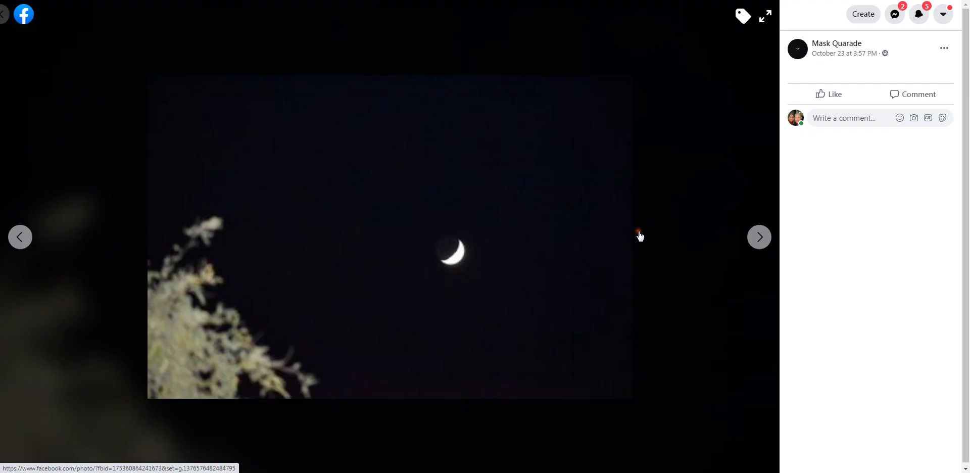
left_click(760, 237)
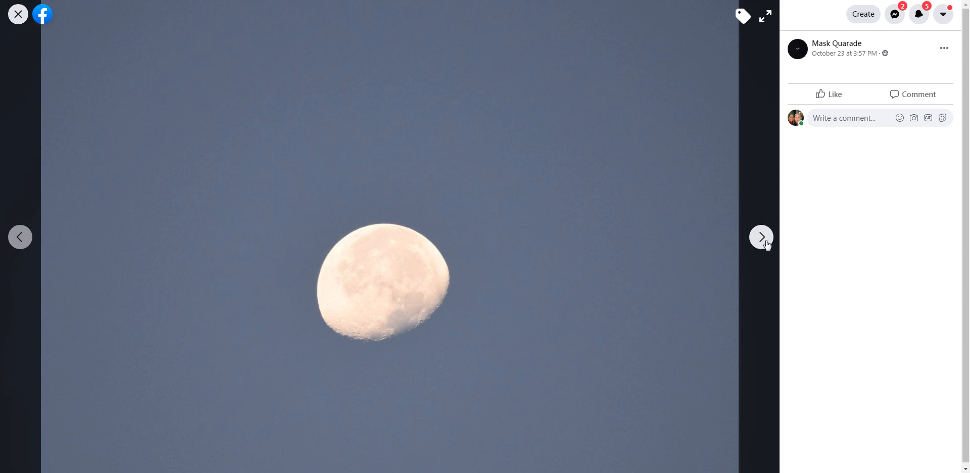
left_click(761, 237)
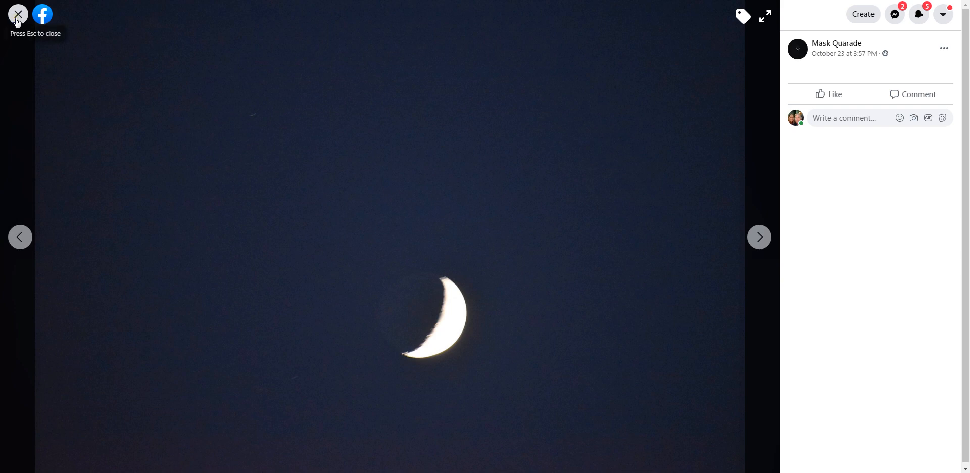
left_click(17, 14)
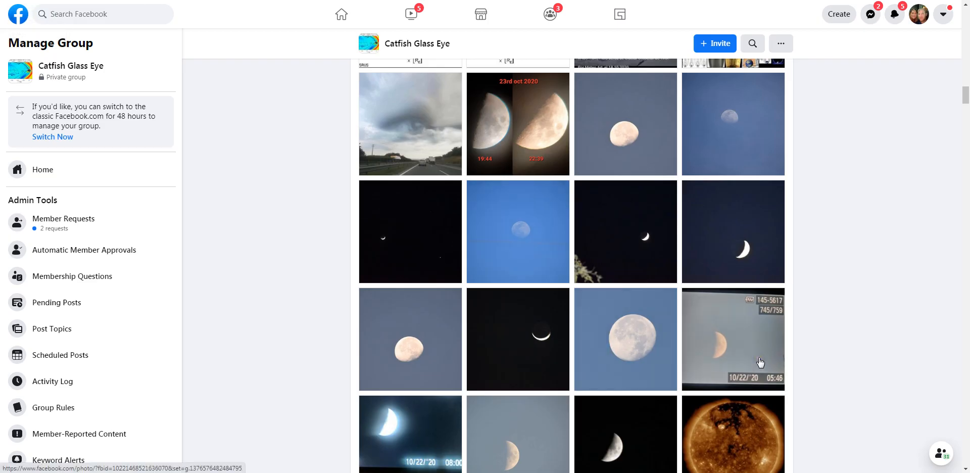
View the thin crescent moon photo from Tucson, then move down to the model-plot rows
scroll("down", 3)
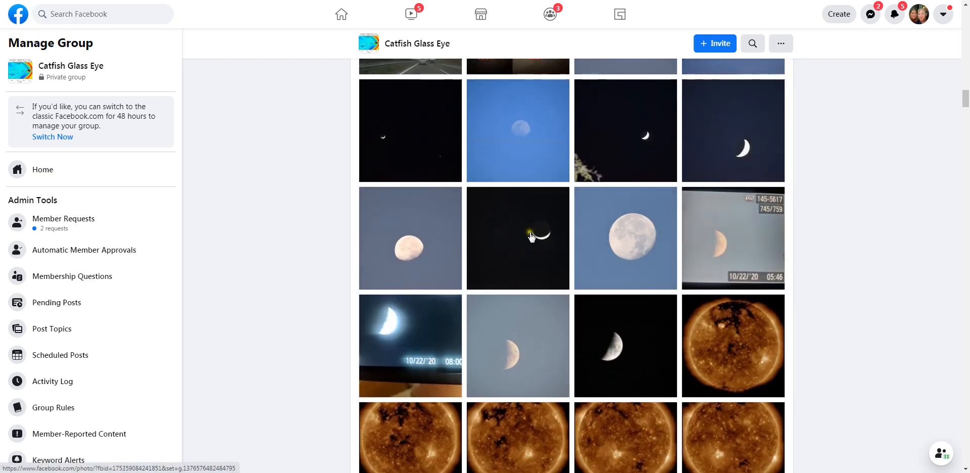
left_click(518, 238)
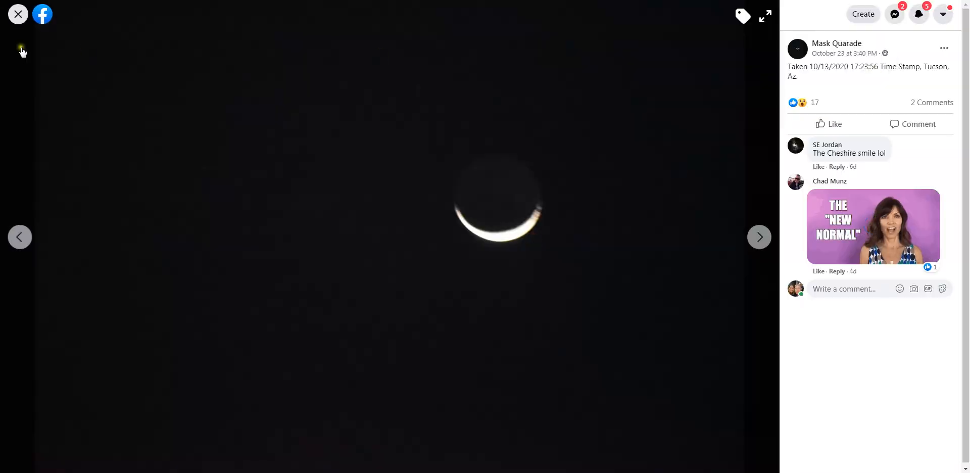
left_click(18, 14)
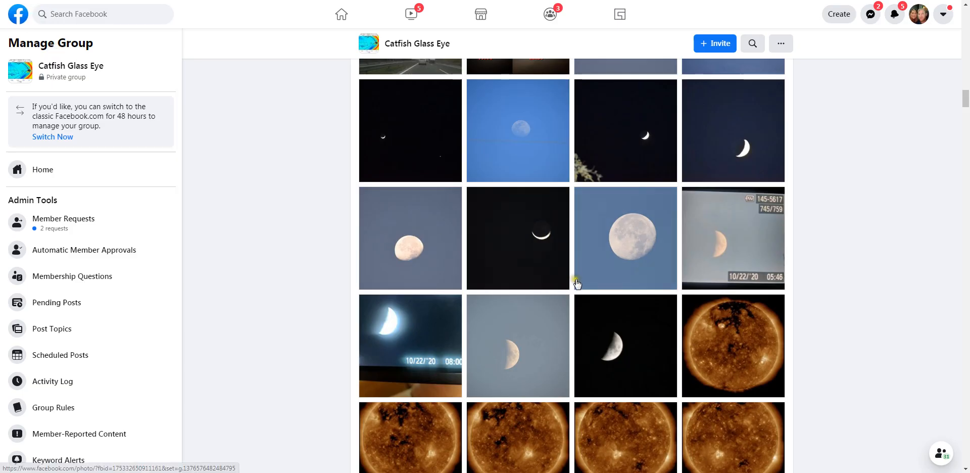
scroll("down", 3)
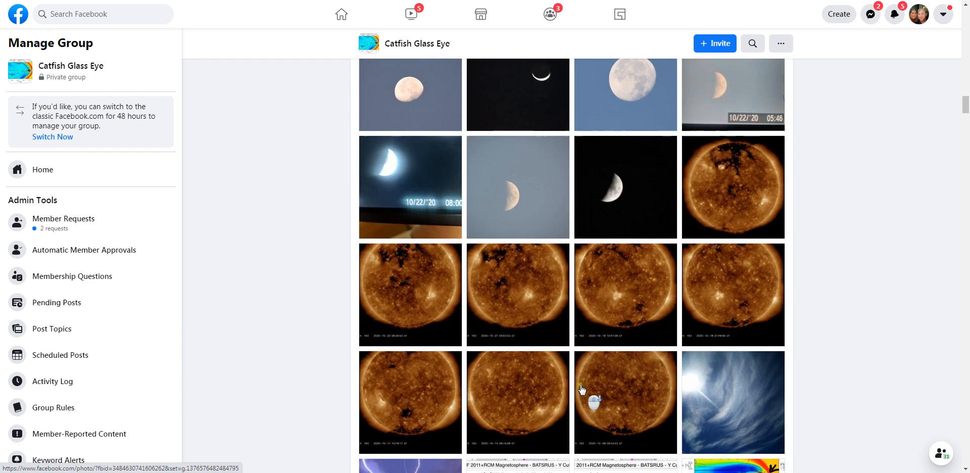
scroll("down", 3)
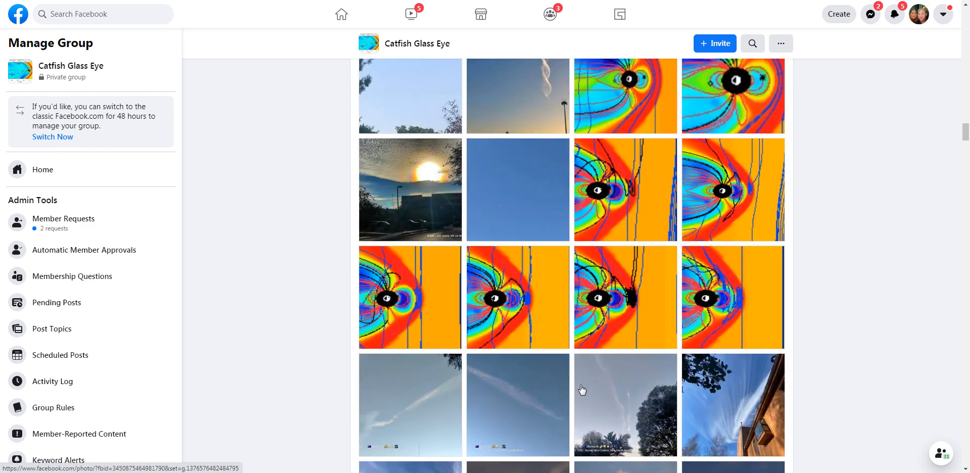
scroll("down", 3)
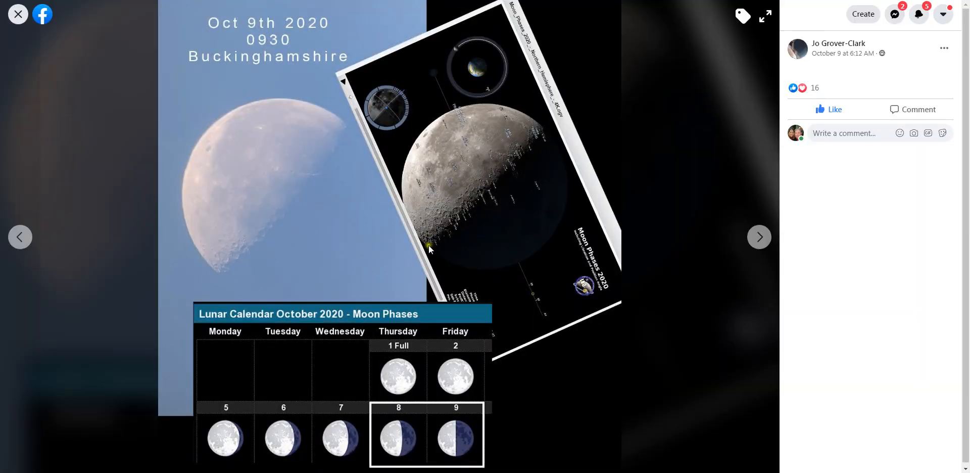
mouse_move(383, 206)
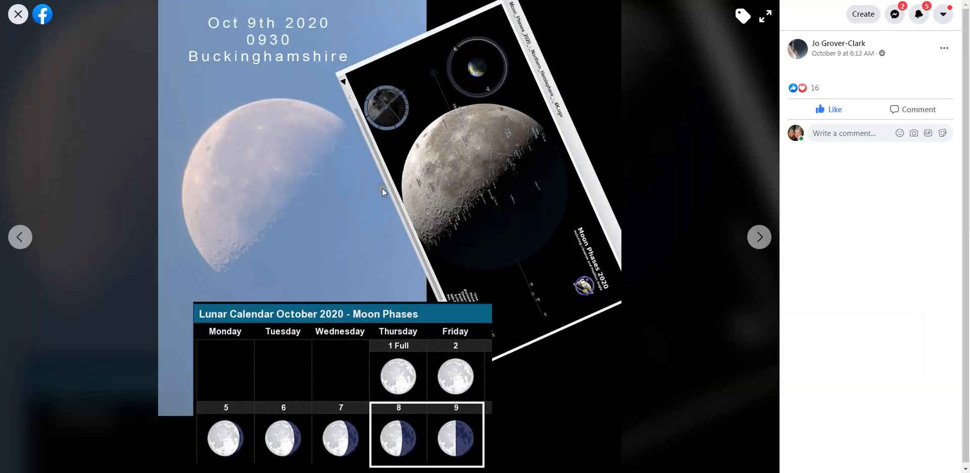
mouse_move(251, 186)
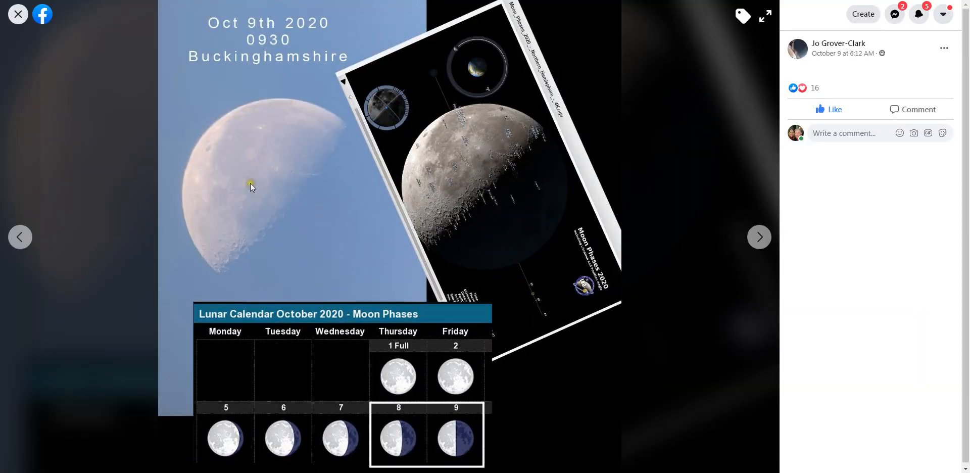
mouse_move(578, 125)
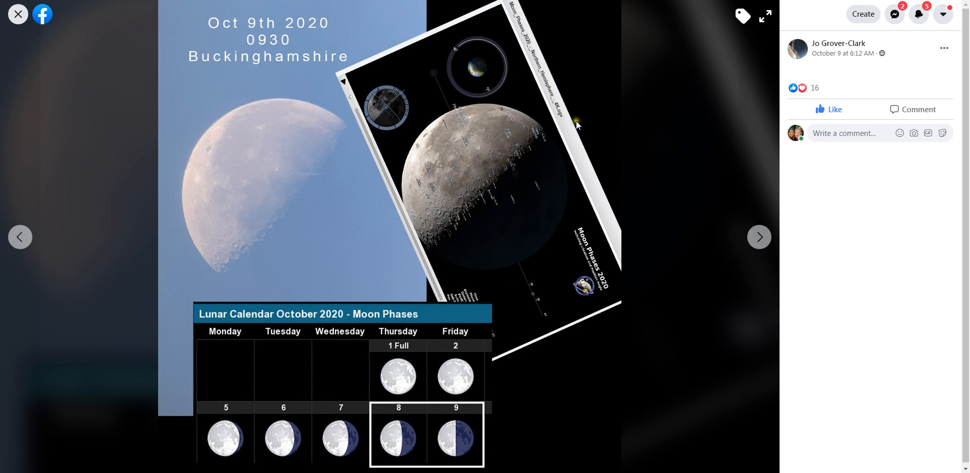
mouse_move(564, 256)
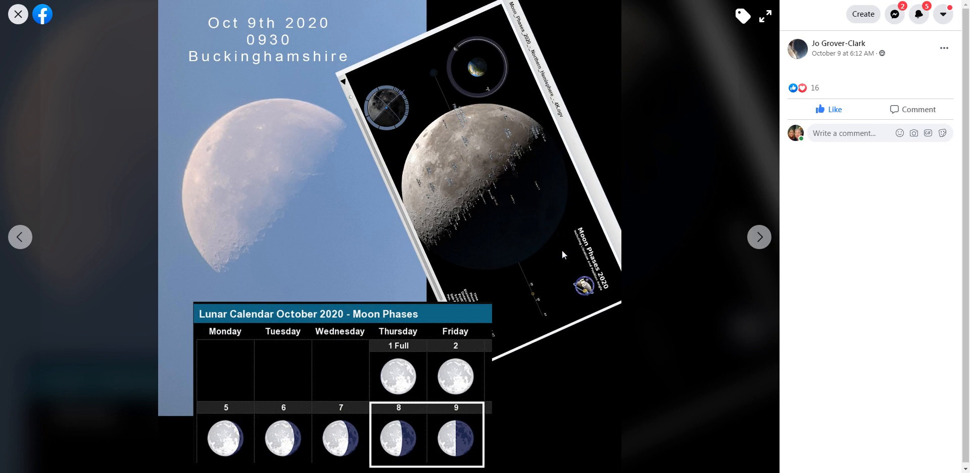
mouse_move(526, 204)
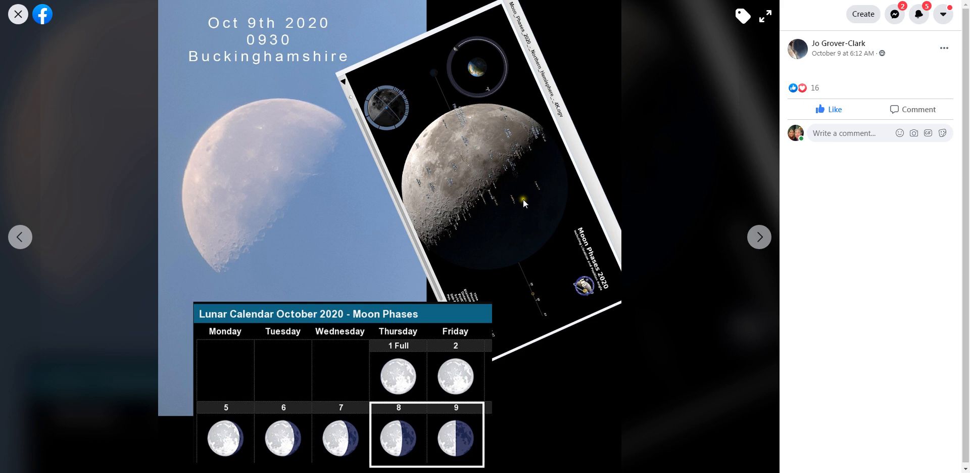
mouse_move(528, 39)
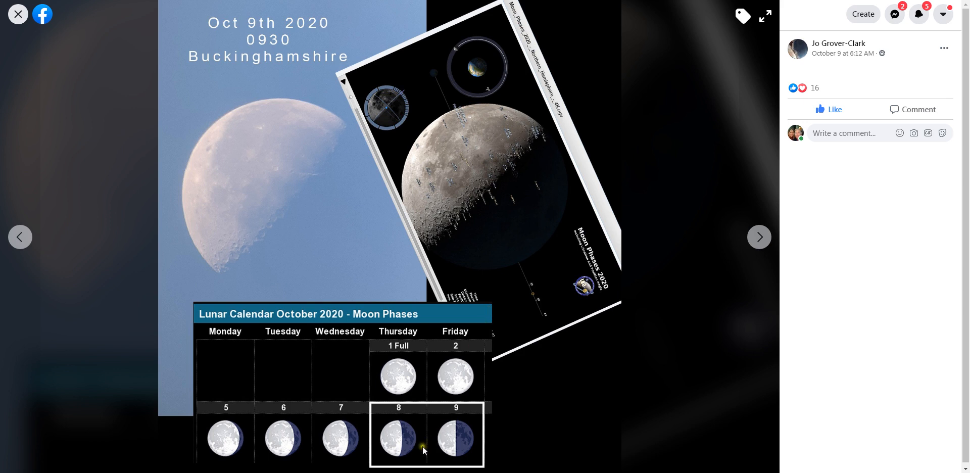
mouse_move(362, 447)
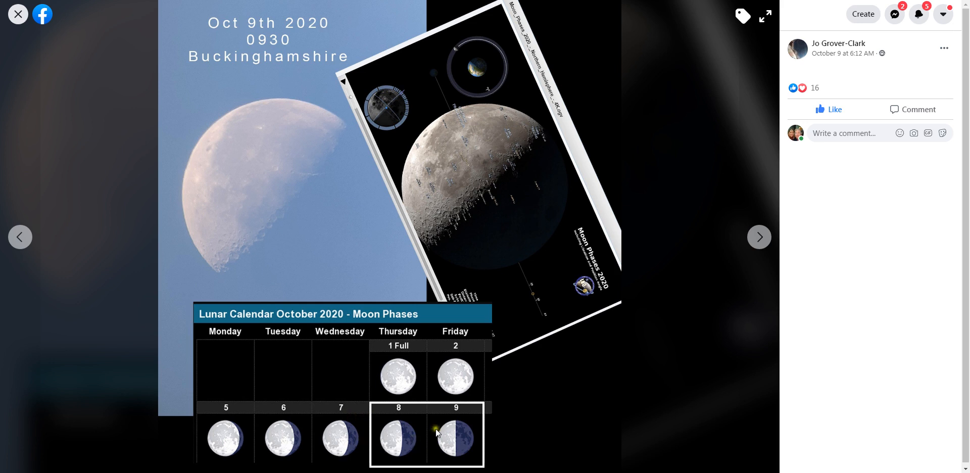
mouse_move(454, 382)
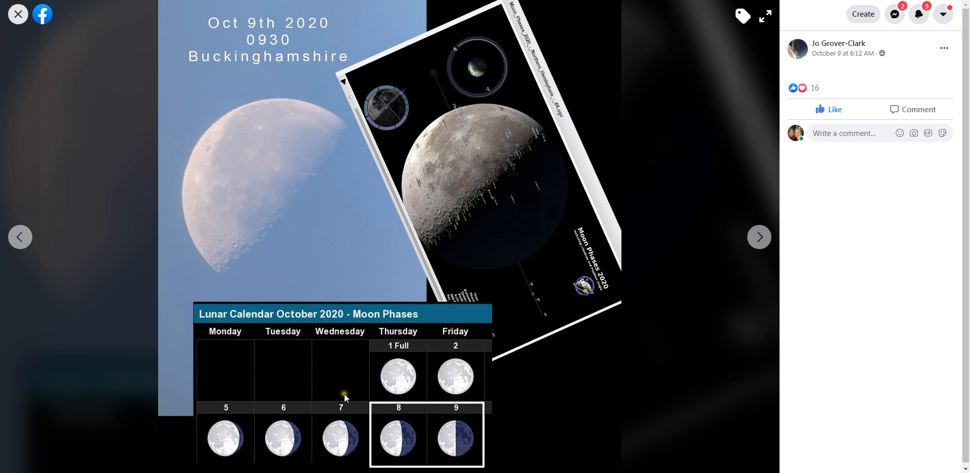
mouse_move(275, 216)
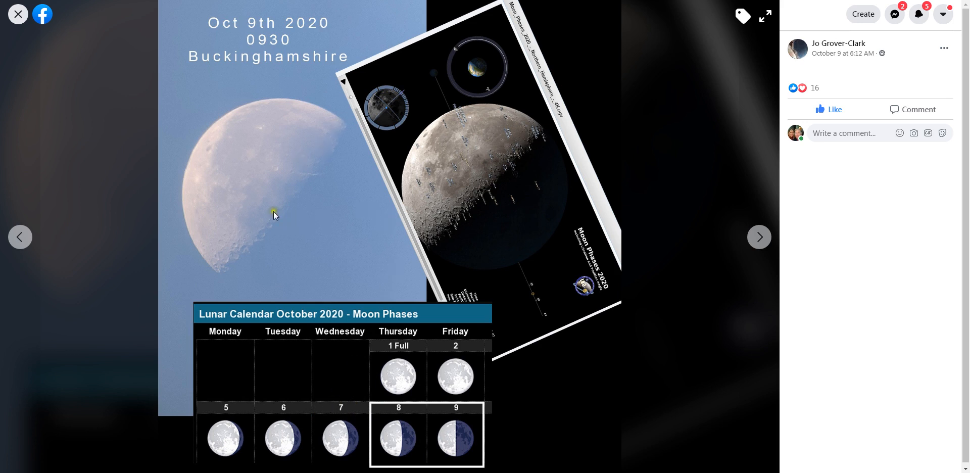
mouse_move(295, 127)
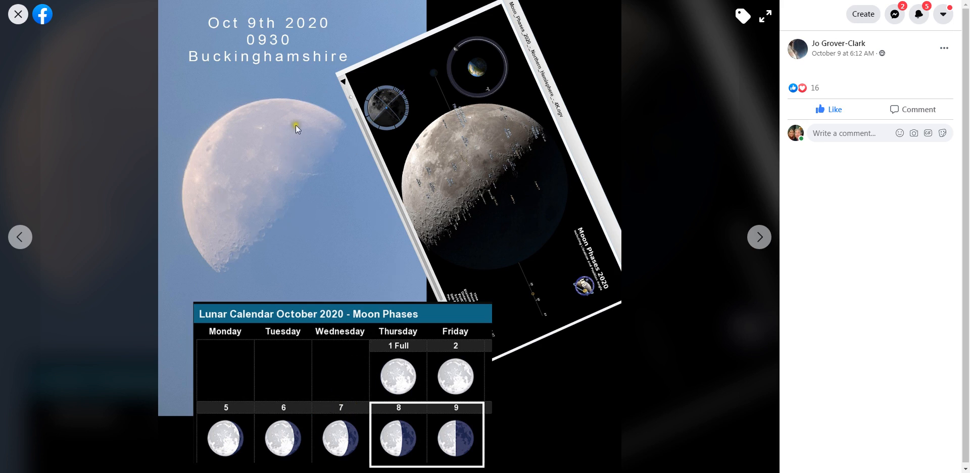
mouse_move(501, 90)
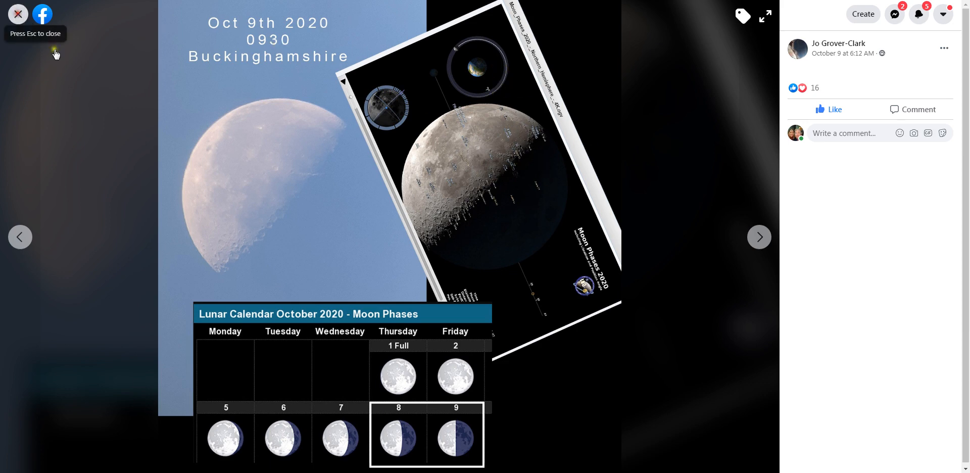
View the Southern Hemisphere COD rule and Northern Hemisphere DOC rule diagrams in turn
left_click(19, 14)
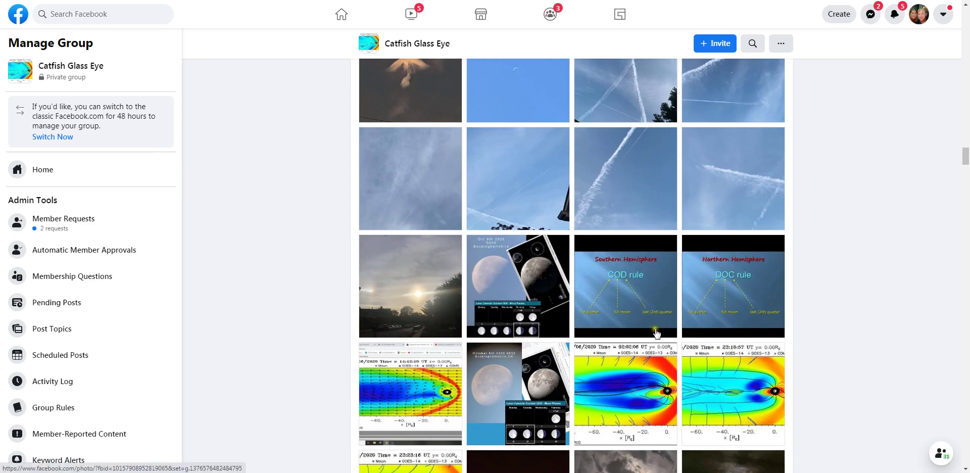
left_click(626, 286)
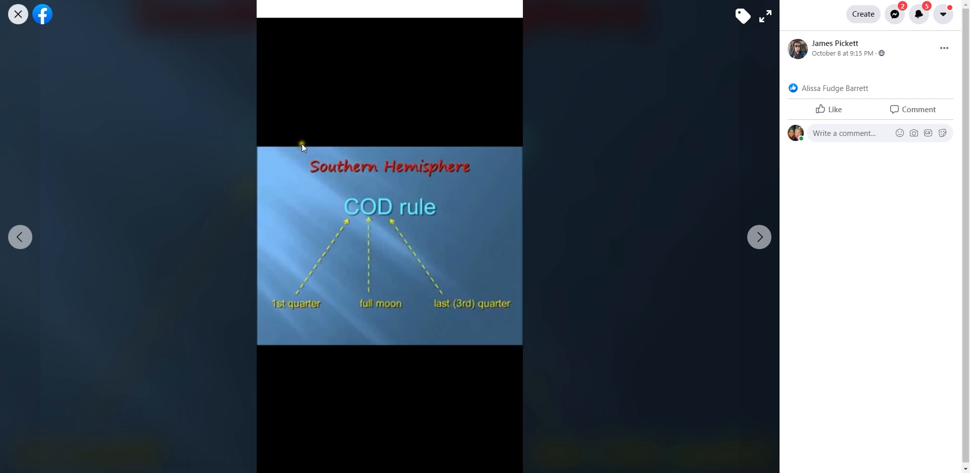
mouse_move(17, 15)
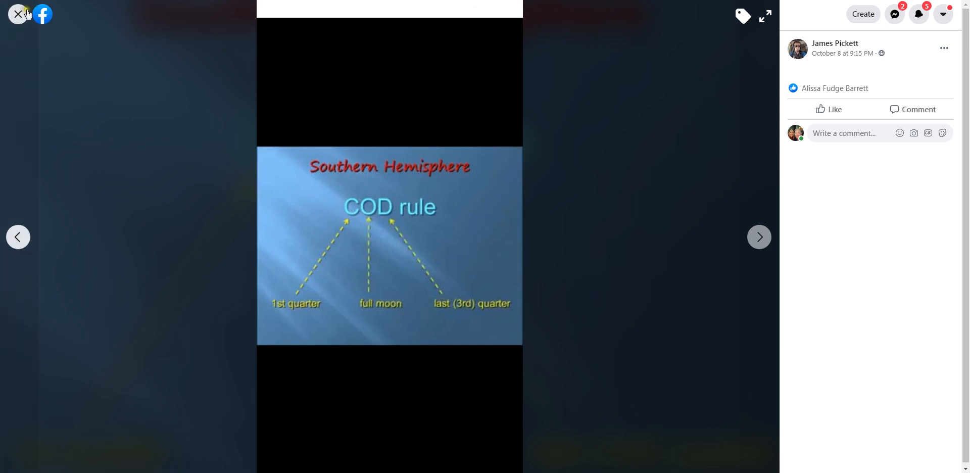
left_click(18, 15)
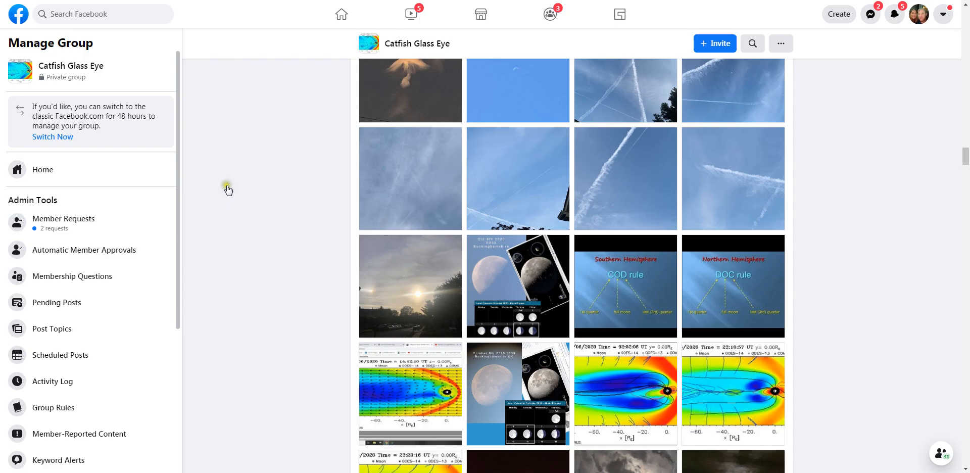
left_click(734, 286)
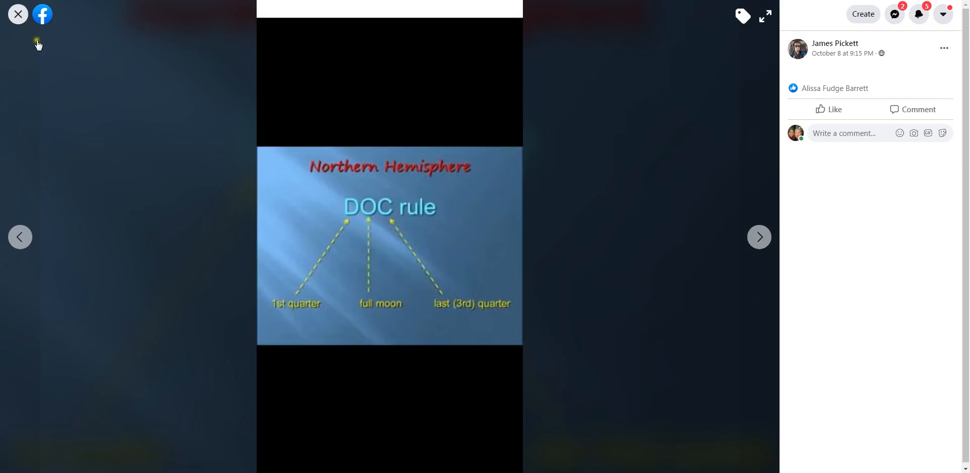
mouse_move(31, 18)
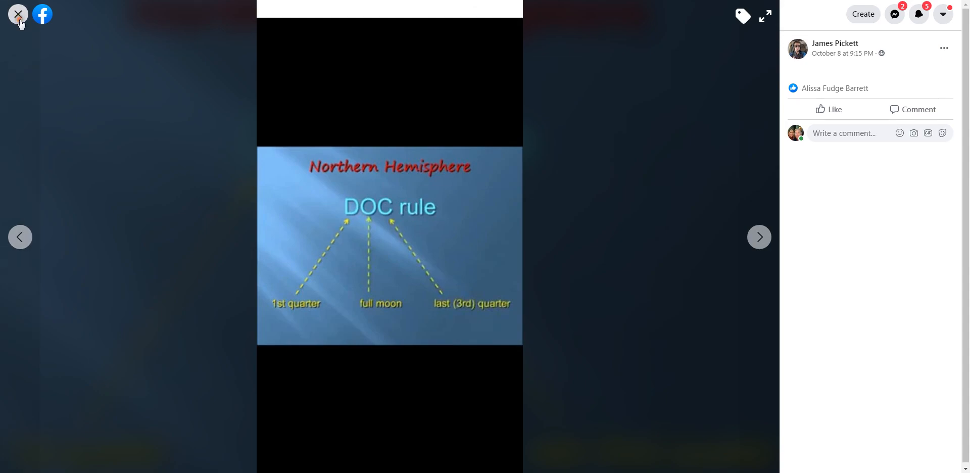
left_click(18, 14)
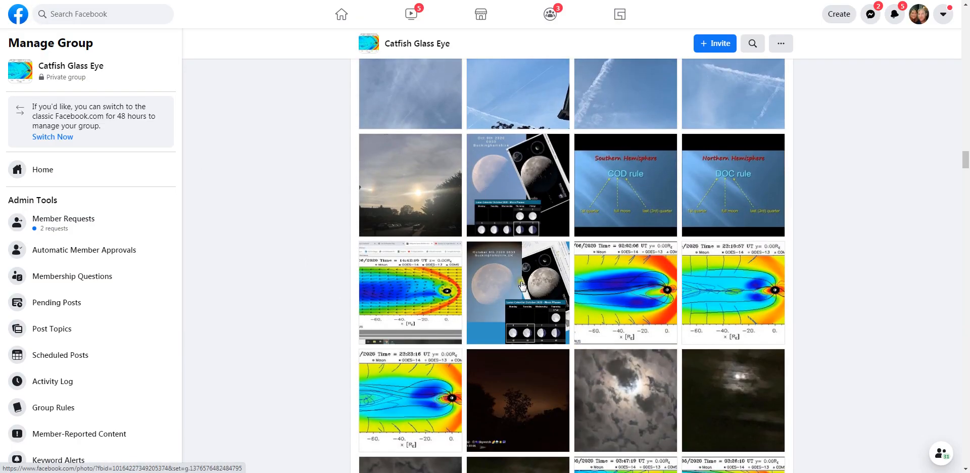
View the October 6th 2020 moon photo, browse the Oct 9th and solar wind neighbours, and return to it
left_click(519, 292)
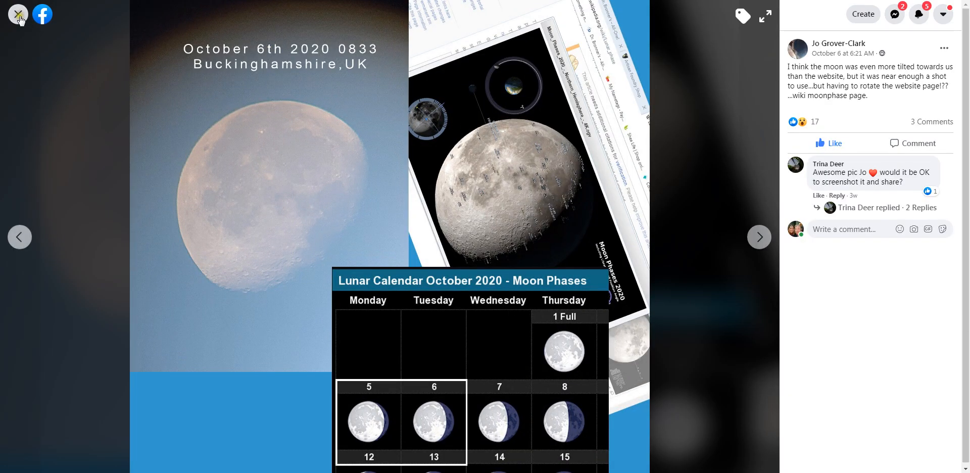
left_click(19, 238)
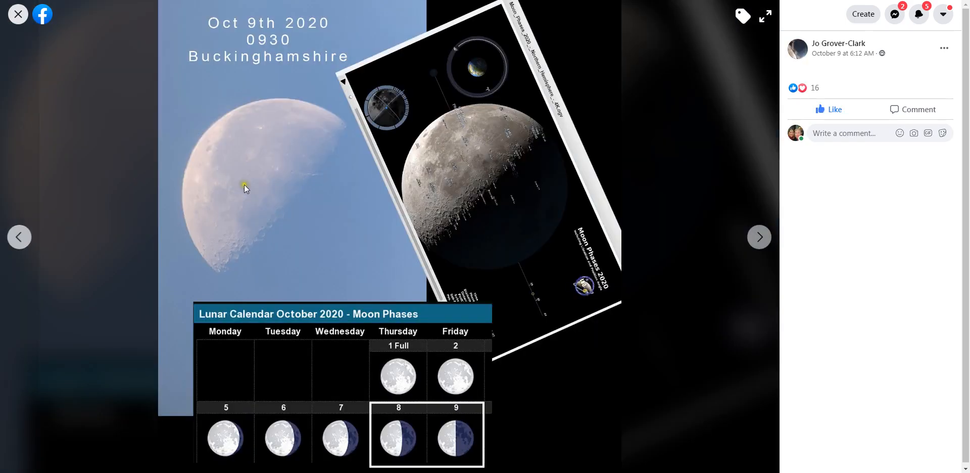
left_click(758, 238)
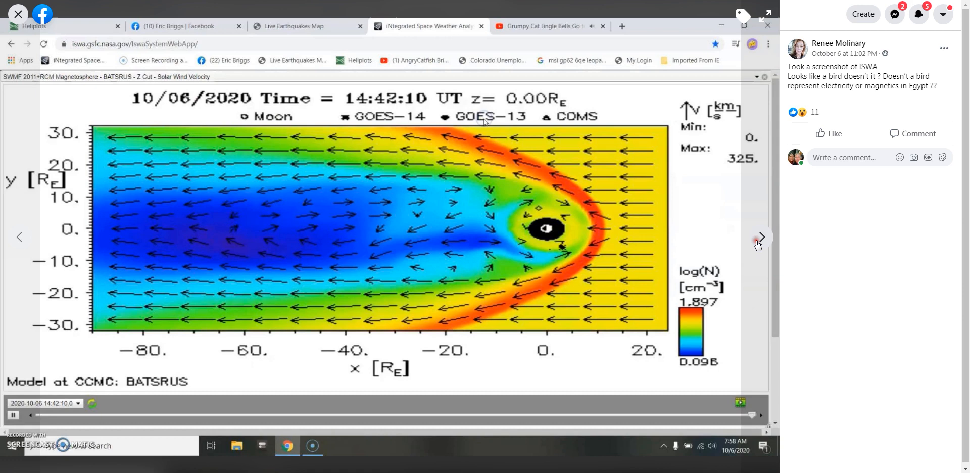
left_click(759, 237)
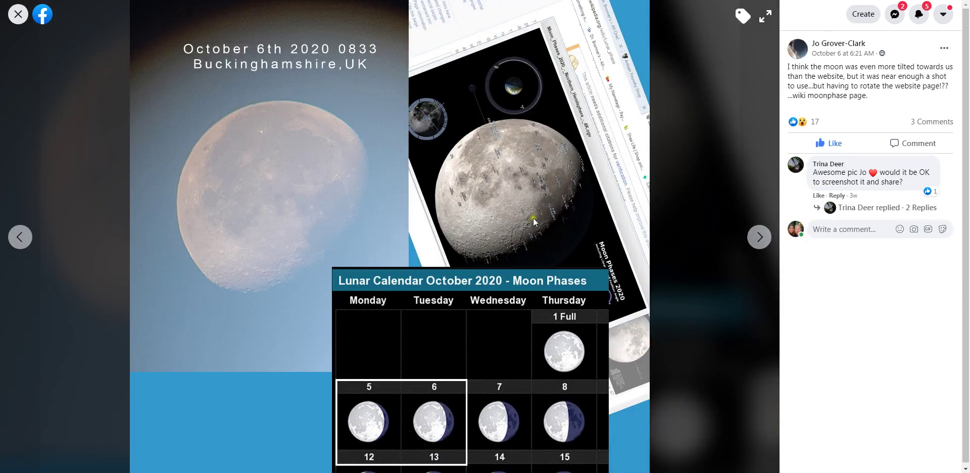
mouse_move(538, 241)
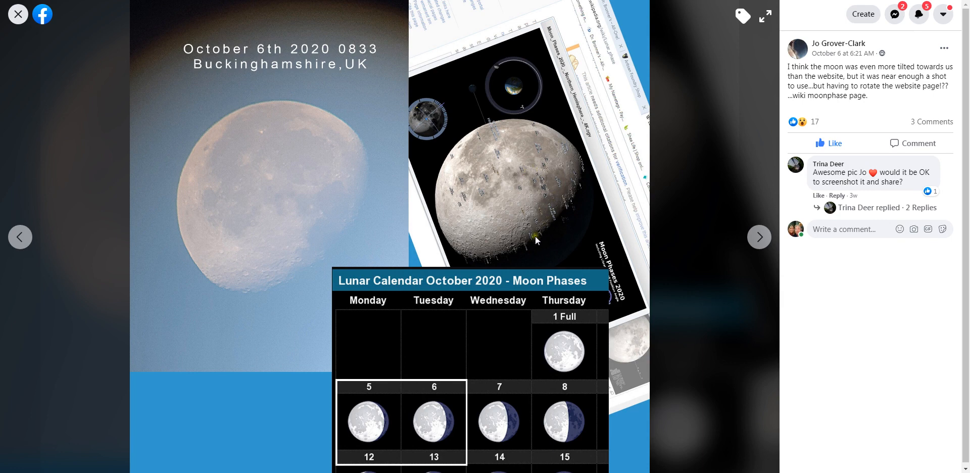
mouse_move(519, 150)
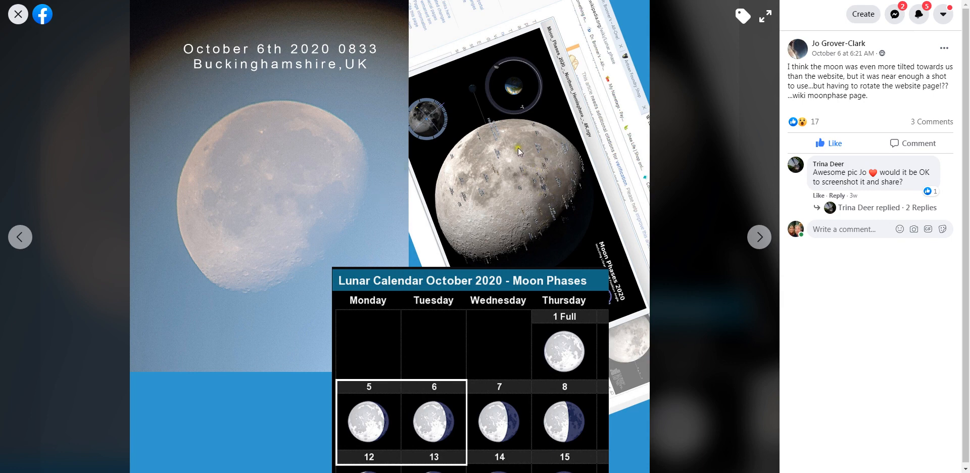
mouse_move(295, 170)
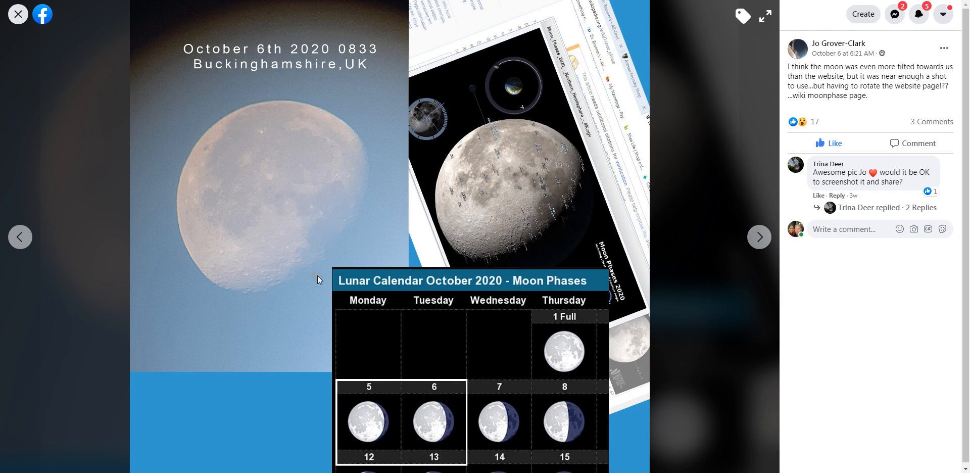
mouse_move(278, 164)
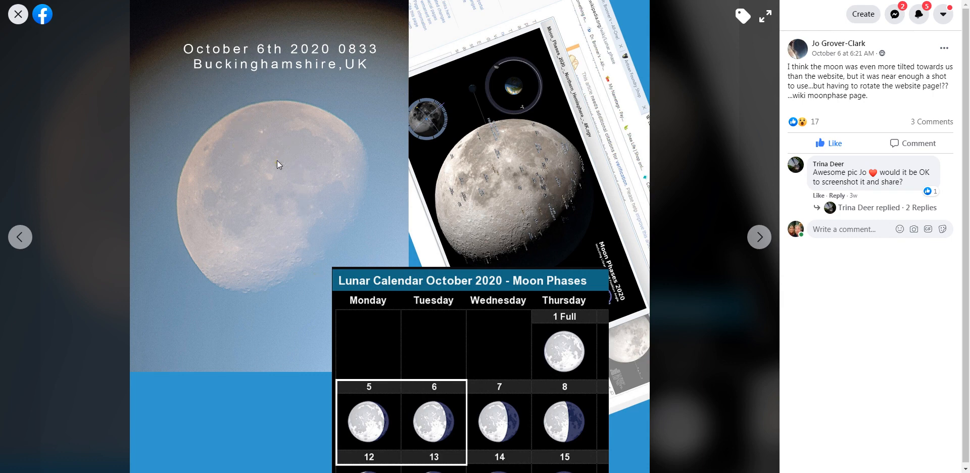
mouse_move(18, 14)
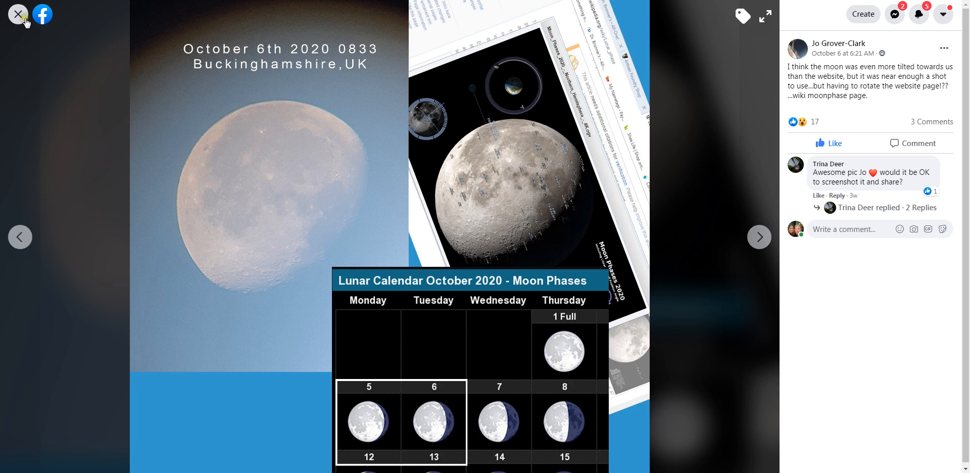
mouse_move(18, 15)
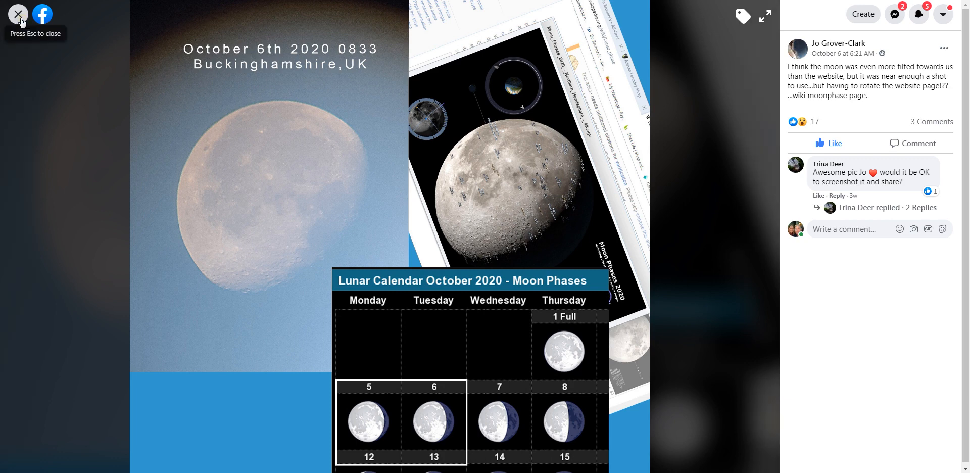
View the October 2 orange full-moon photo, then move down toward the 27th sept 2020 row
left_click(15, 12)
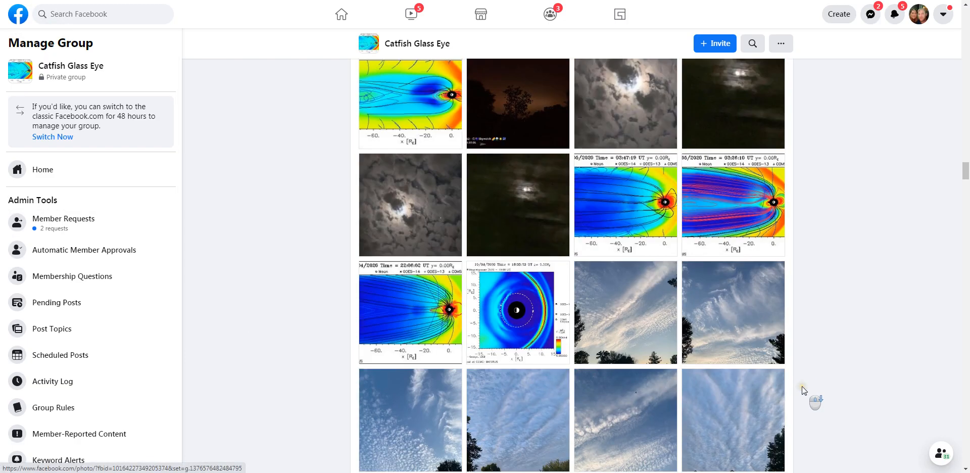
scroll("down", 3)
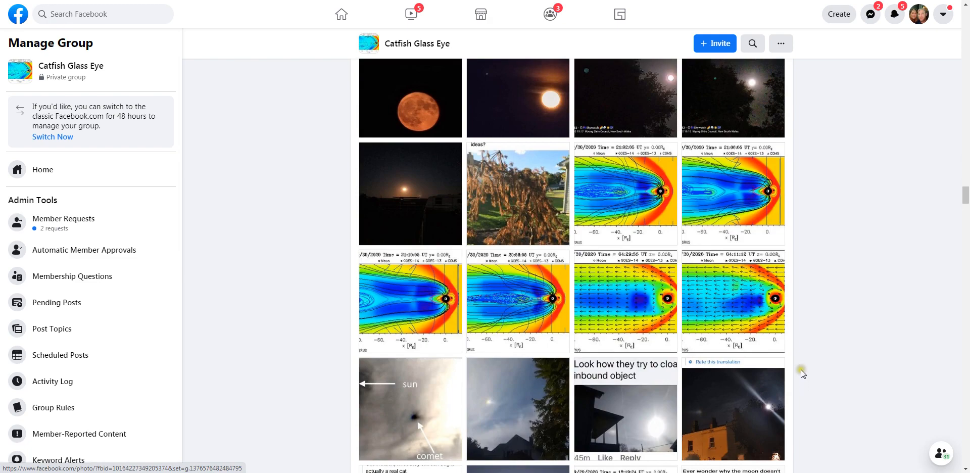
left_click(410, 98)
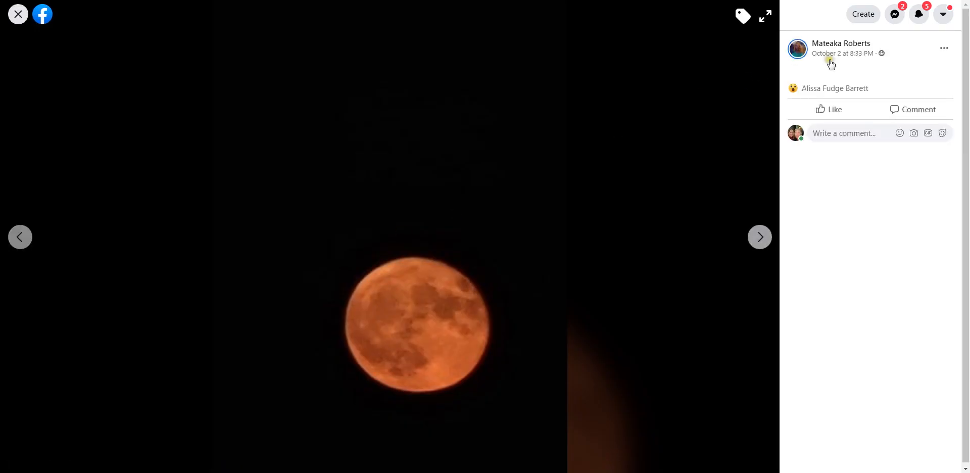
mouse_move(286, 188)
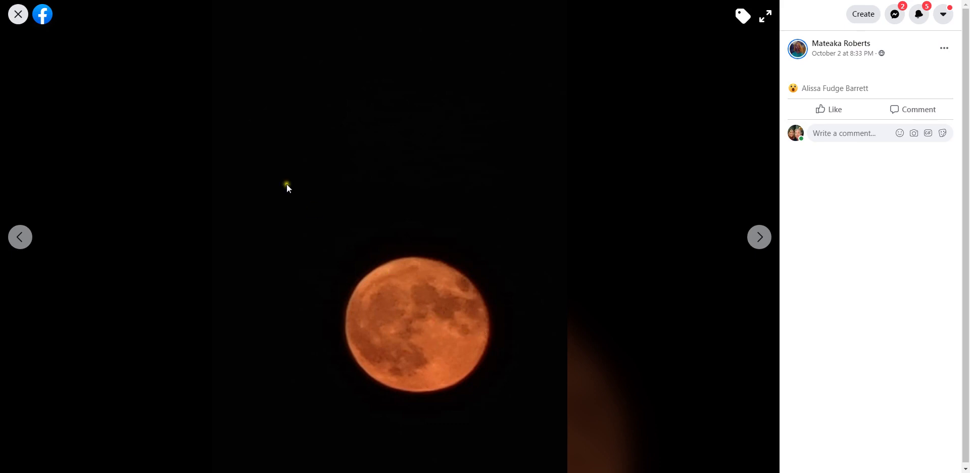
left_click(18, 14)
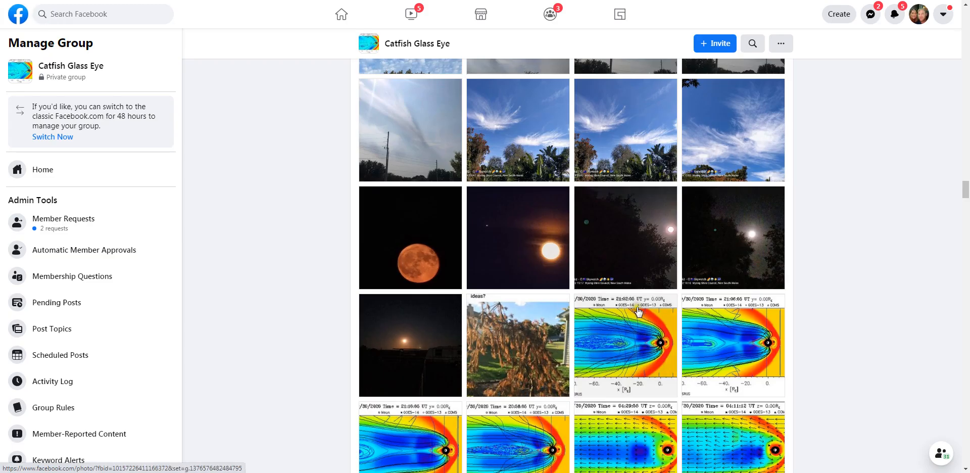
scroll("down", 3)
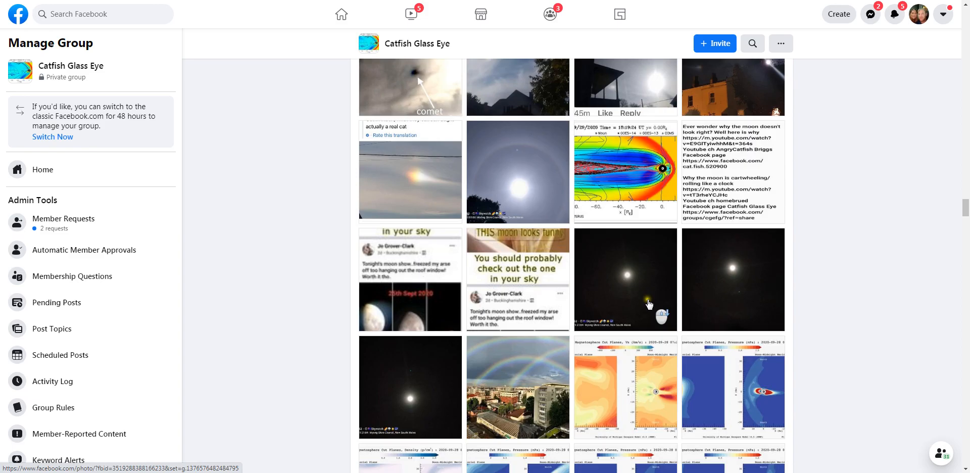
scroll("down", 3)
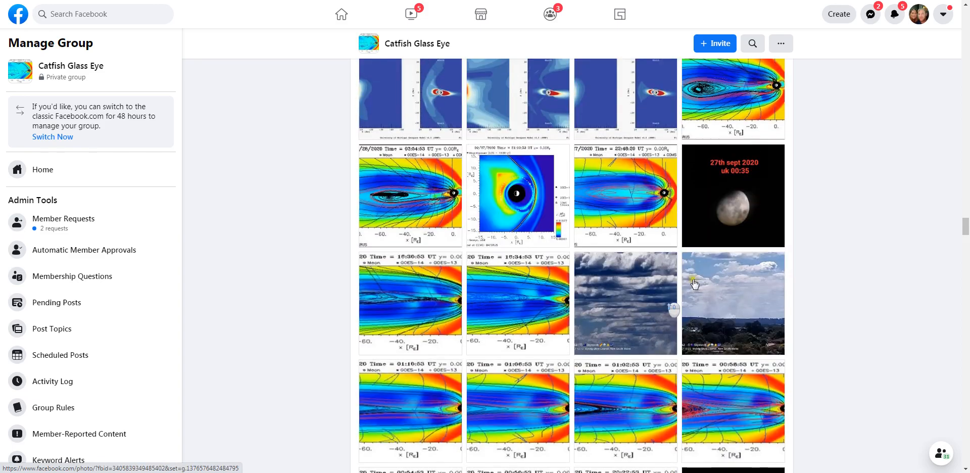
View the 27th sept 2020 uk 00:35 moon photo full-size and continue down the grid
left_click(734, 196)
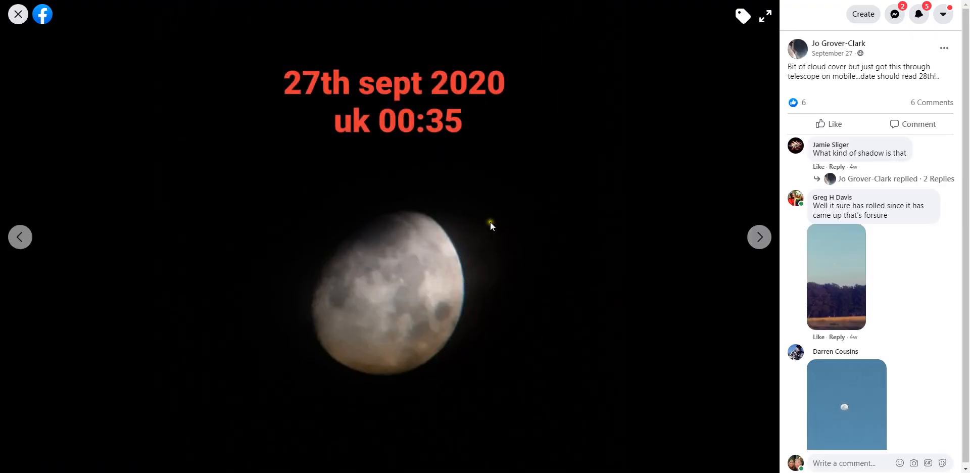
mouse_move(378, 359)
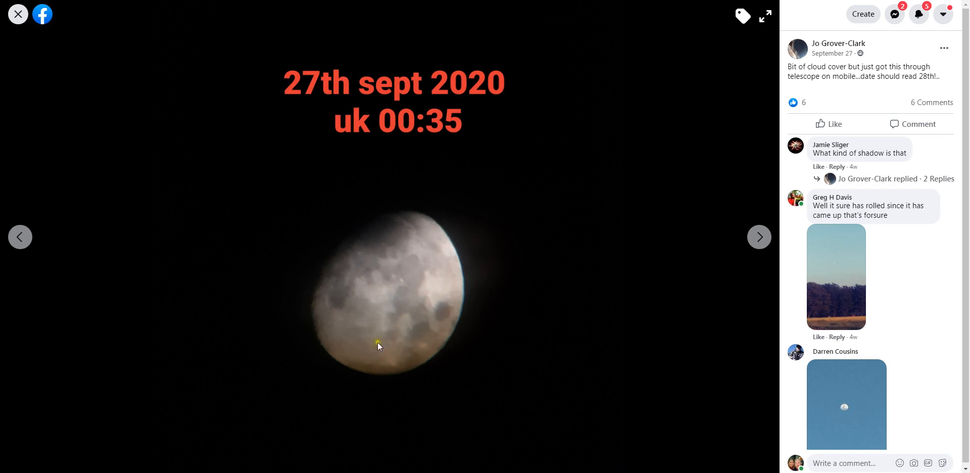
mouse_move(340, 337)
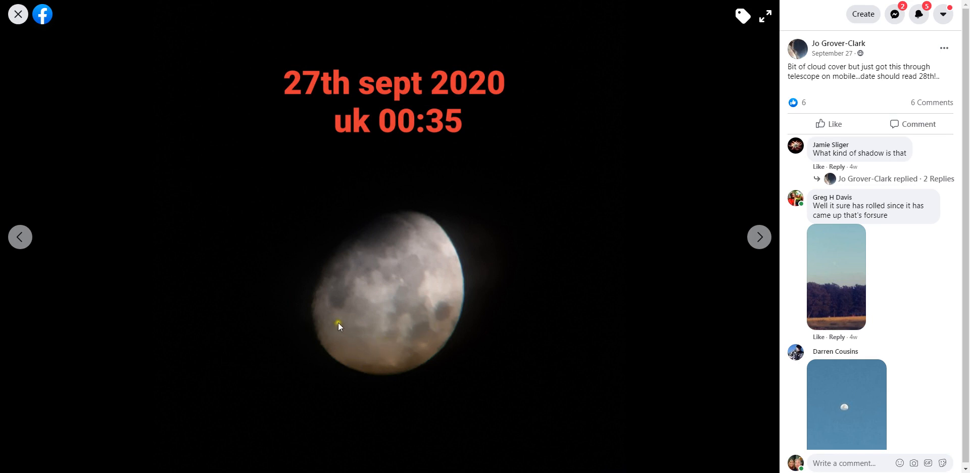
mouse_move(337, 331)
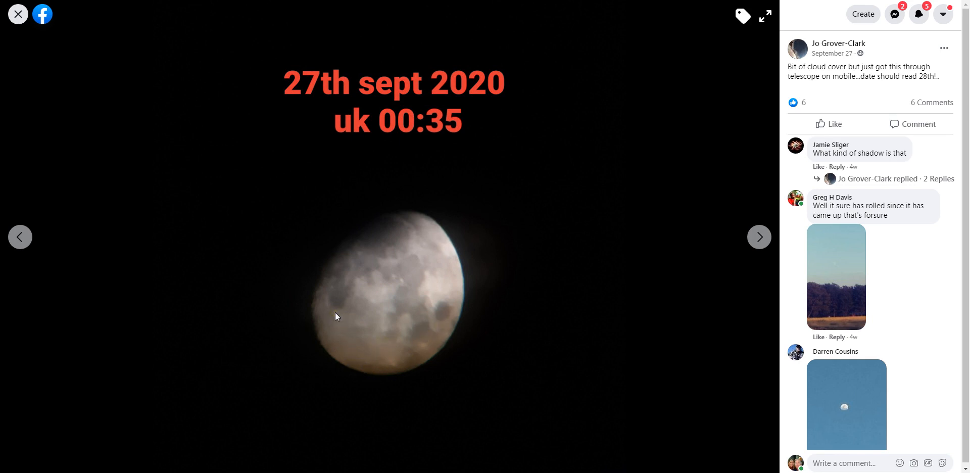
mouse_move(18, 14)
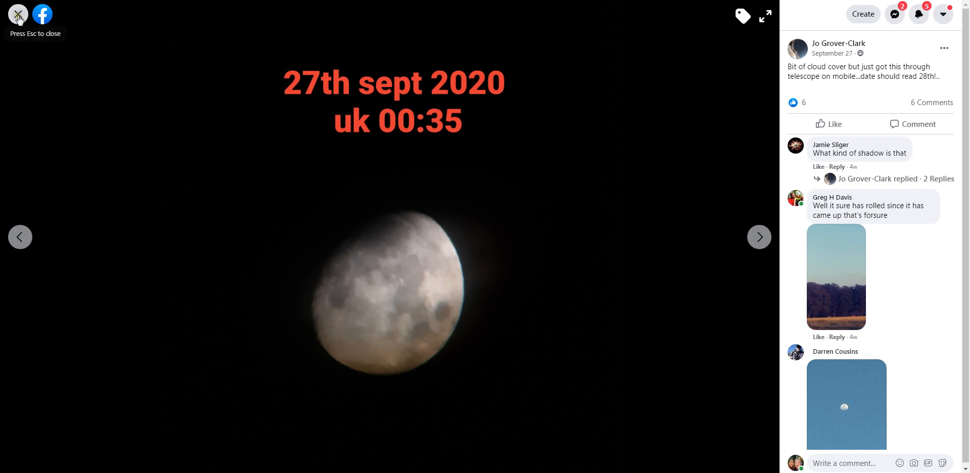
left_click(18, 14)
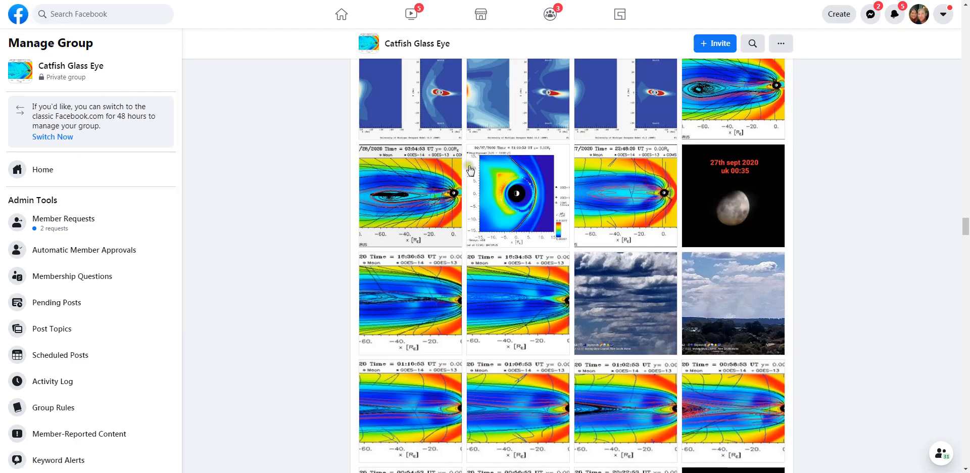
scroll("down", 3)
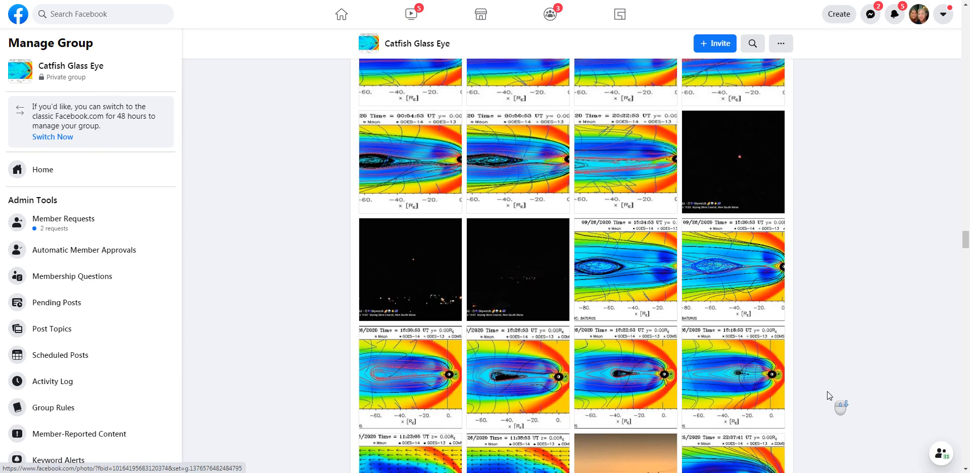
View the 25th Sept 2020 19:23/22:17/00:03 moon triptych and continue down the grid
left_click(411, 269)
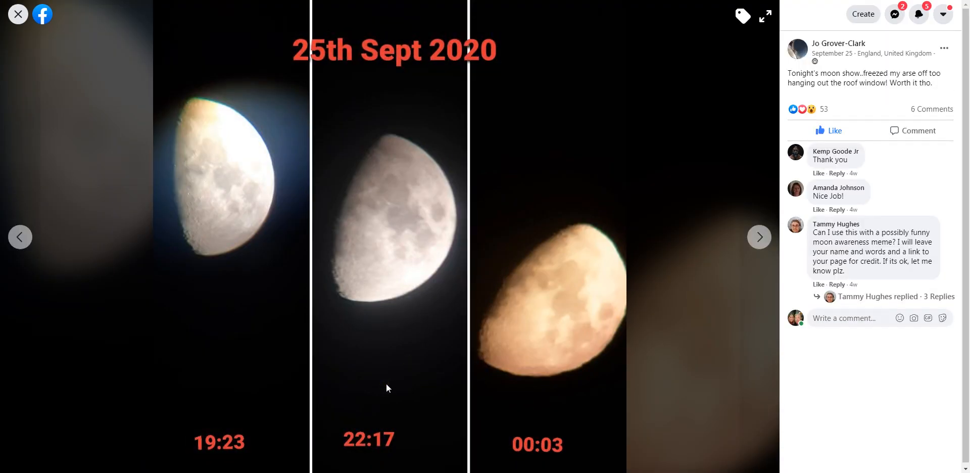
mouse_move(29, 22)
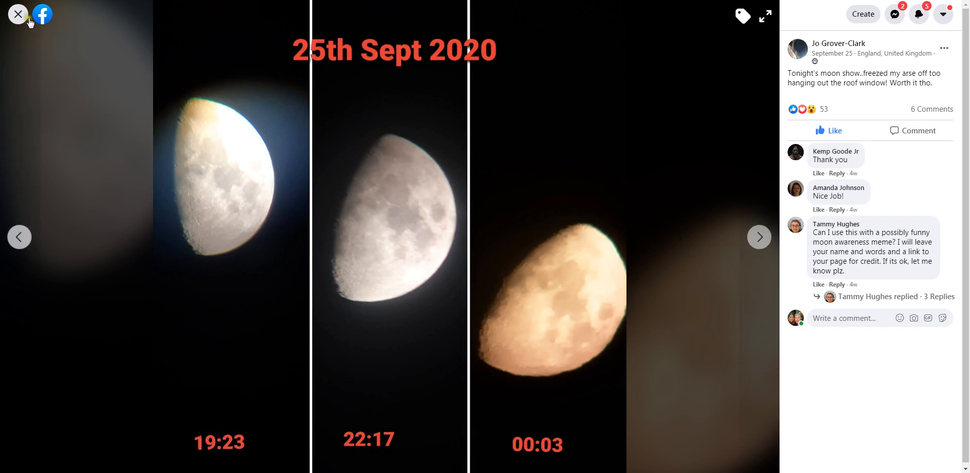
mouse_move(404, 185)
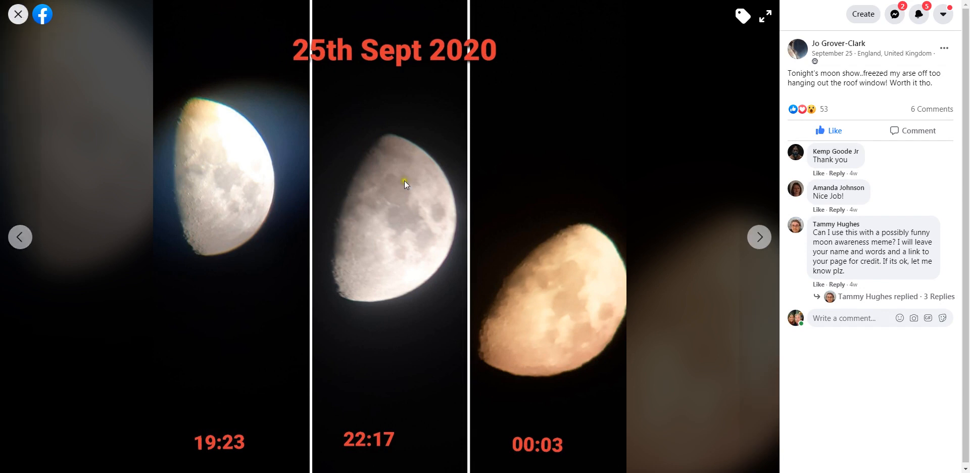
mouse_move(17, 14)
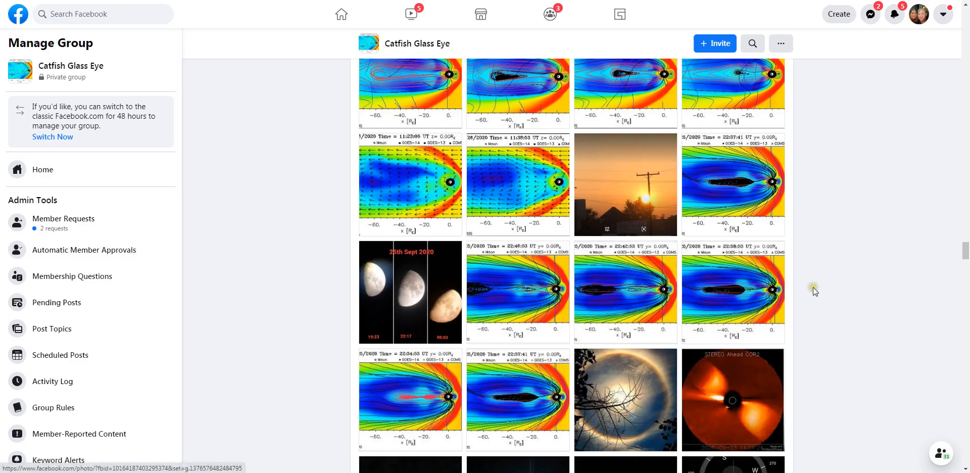
scroll("down", 3)
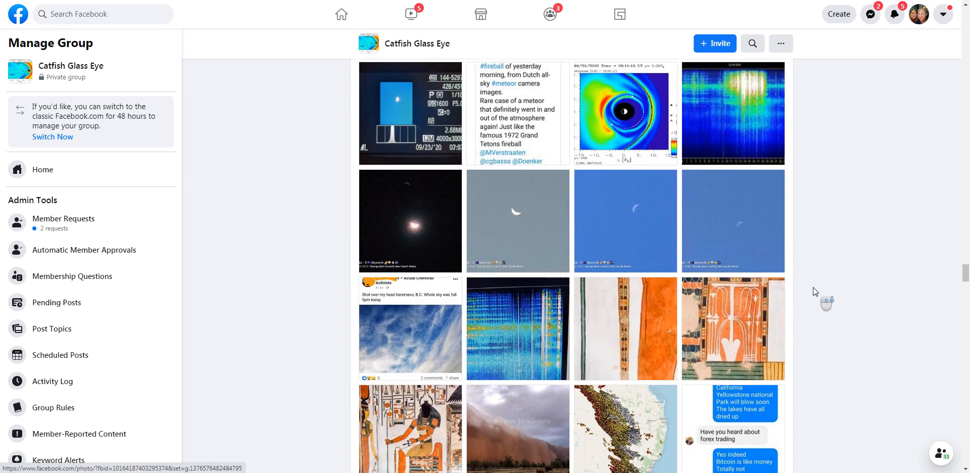
scroll("down", 3)
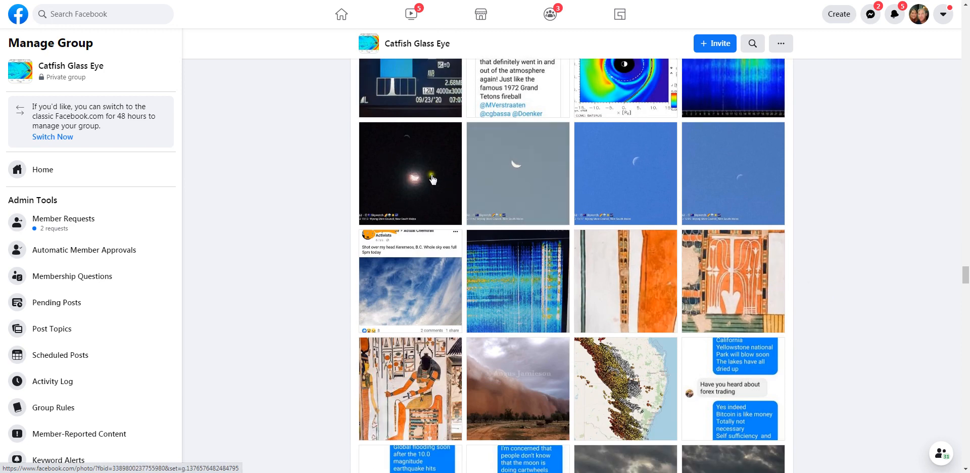
View the night-sky glowing moon full-size, then step through the 12:09 and 15:17 daytime crescents
left_click(429, 177)
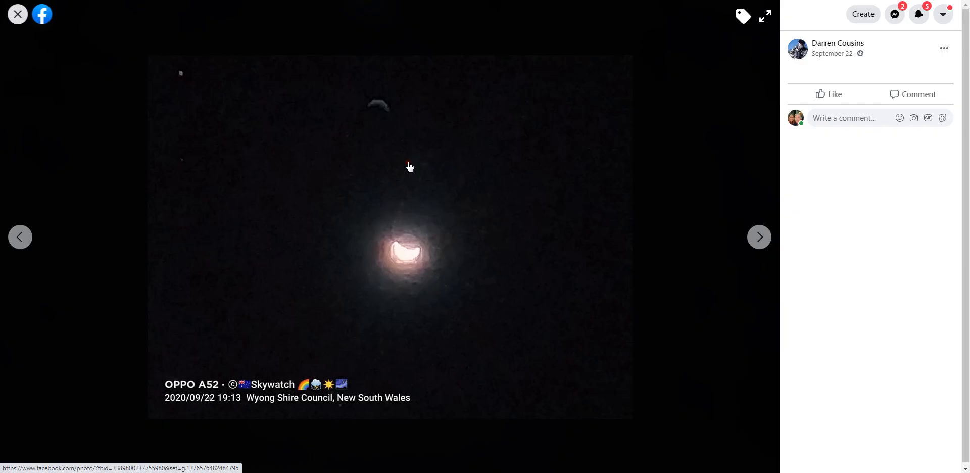
mouse_move(764, 235)
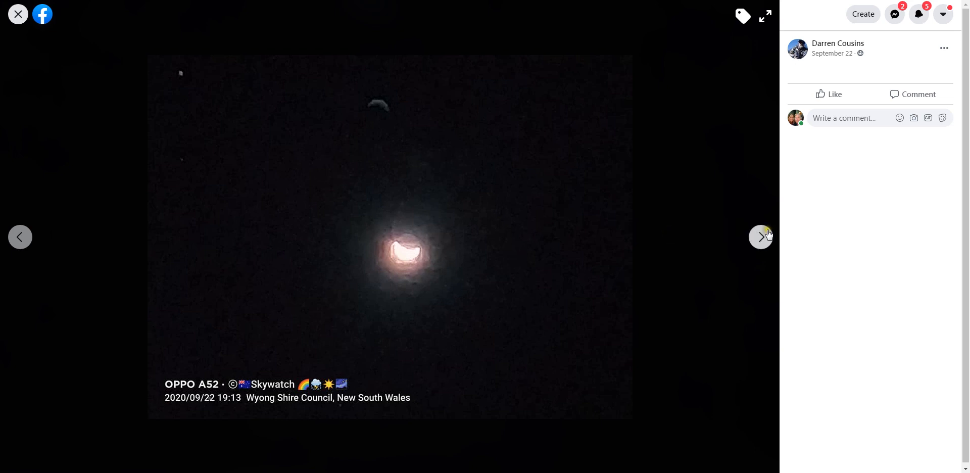
left_click(762, 238)
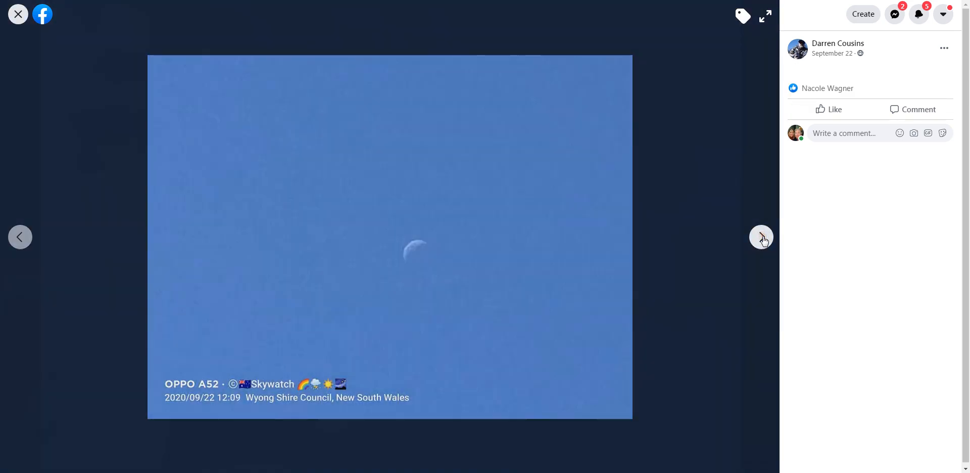
mouse_move(19, 236)
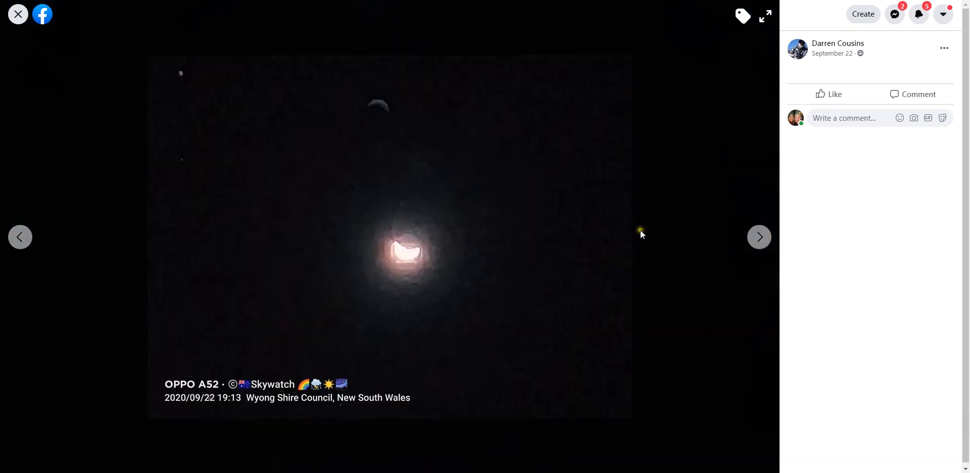
left_click(760, 237)
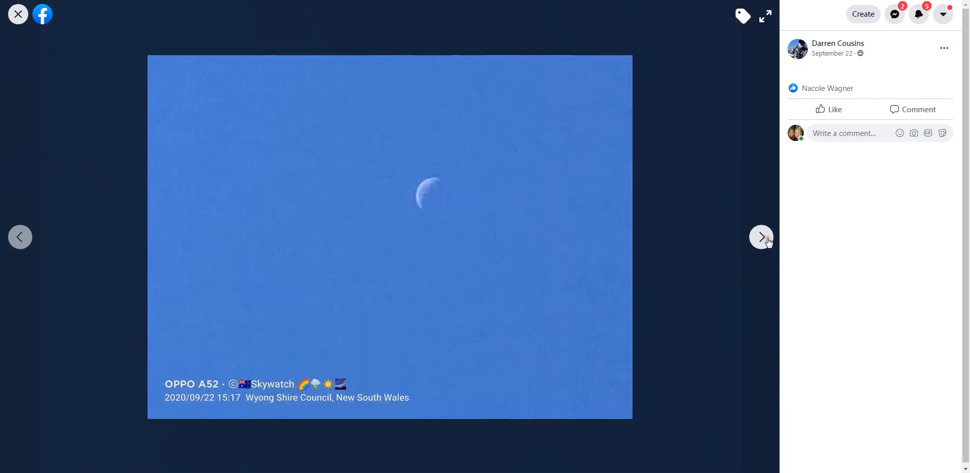
left_click(761, 237)
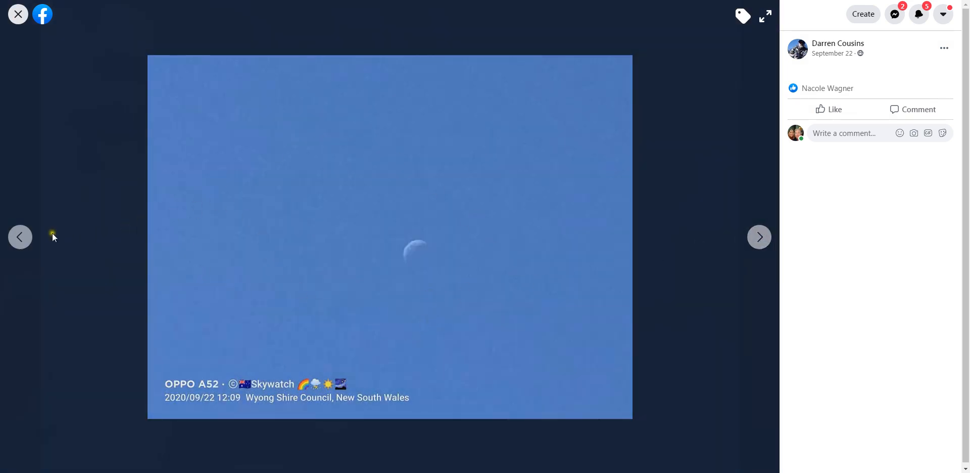
mouse_move(38, 252)
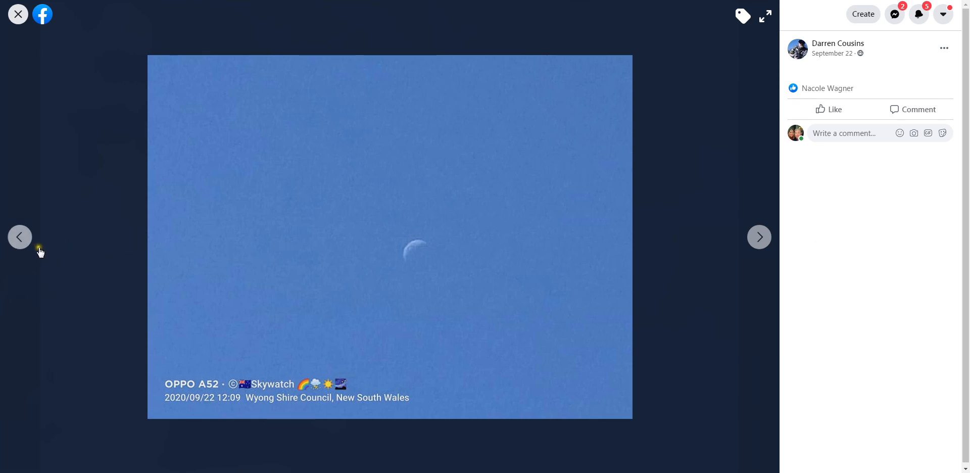
Close the viewer and move down the media grid to the model-plot rows
left_click(17, 15)
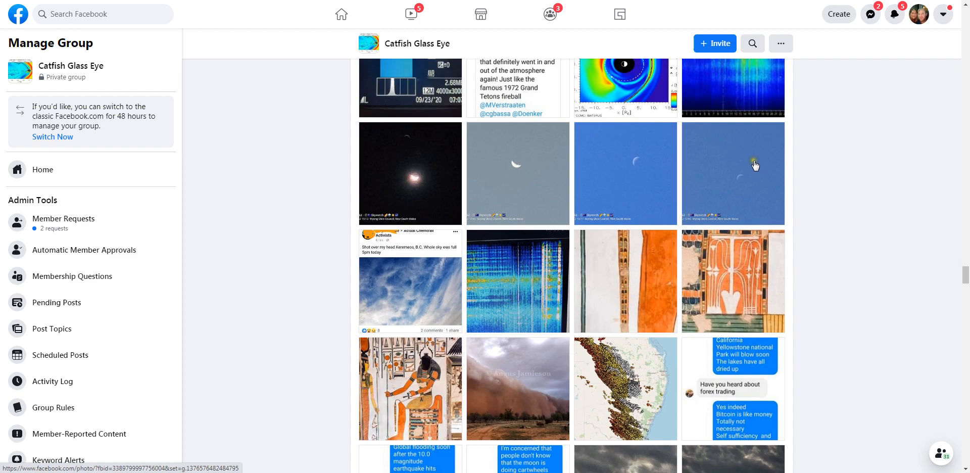
scroll("down", 3)
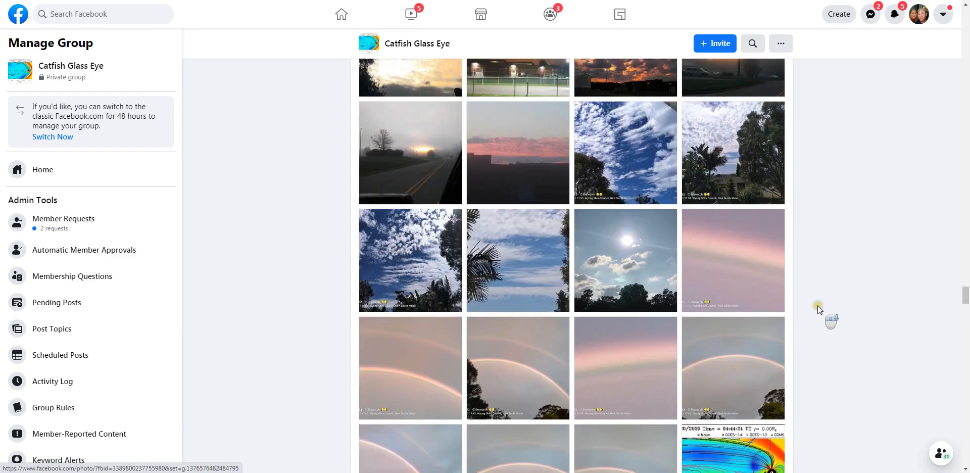
scroll("down", 3)
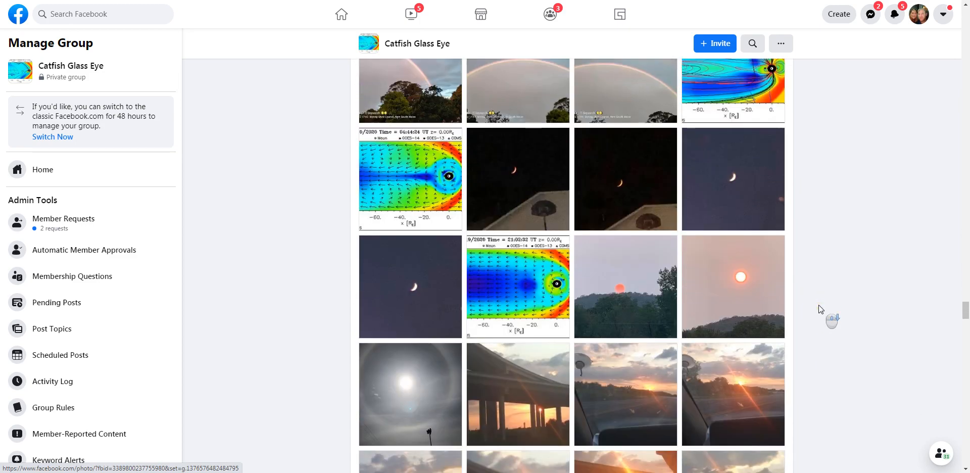
scroll("down", 3)
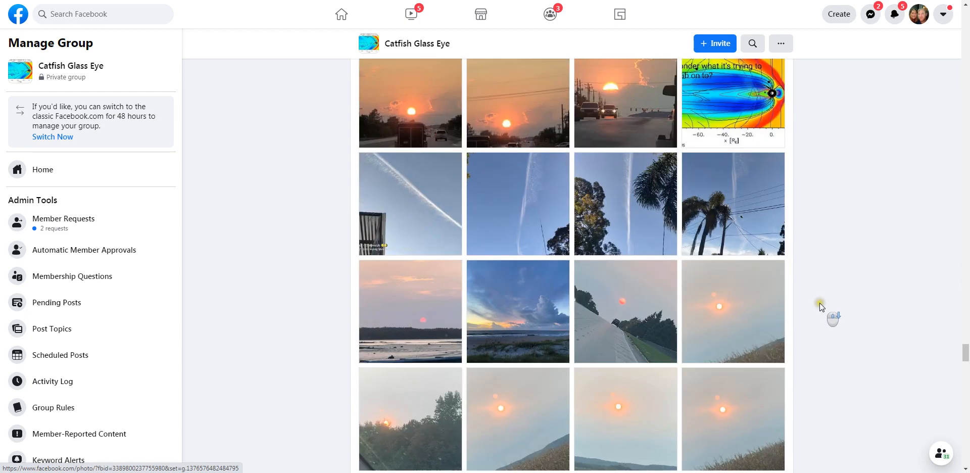
scroll("down", 3)
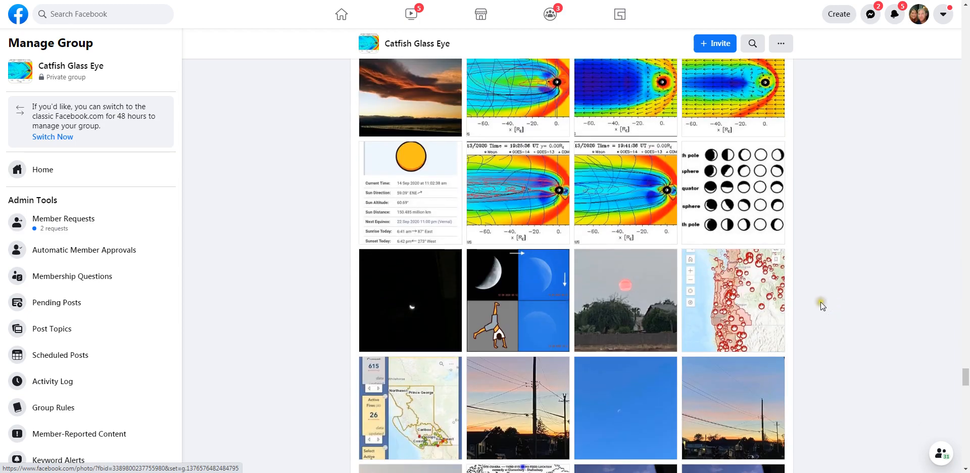
left_click(410, 300)
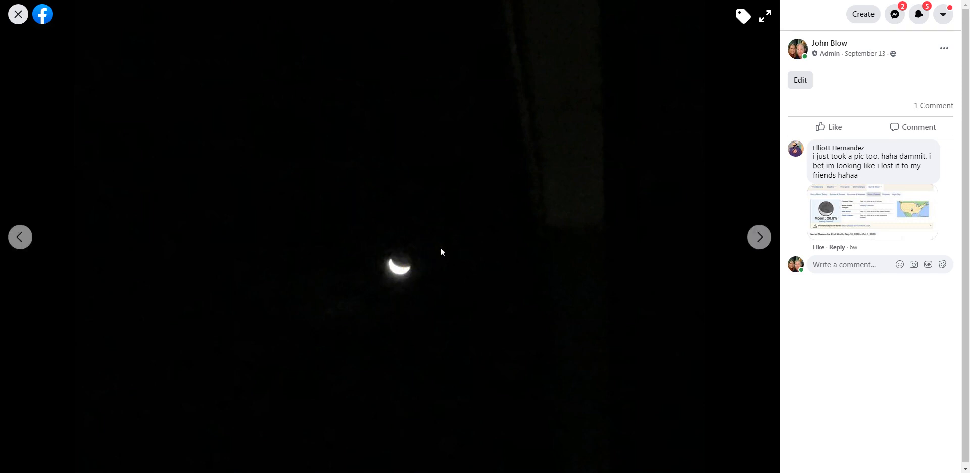
mouse_move(574, 108)
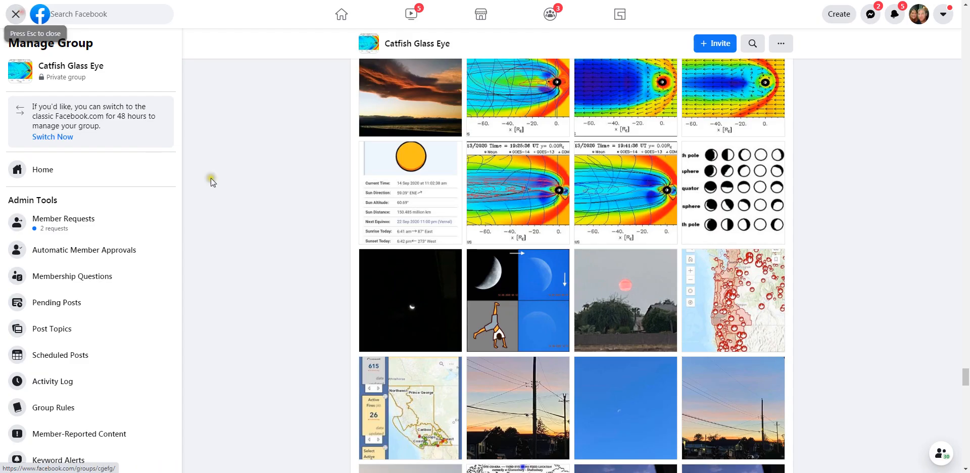
View the September 11 moon-and-cartwheel collage full-size, then close it back to the media grid
left_click(519, 301)
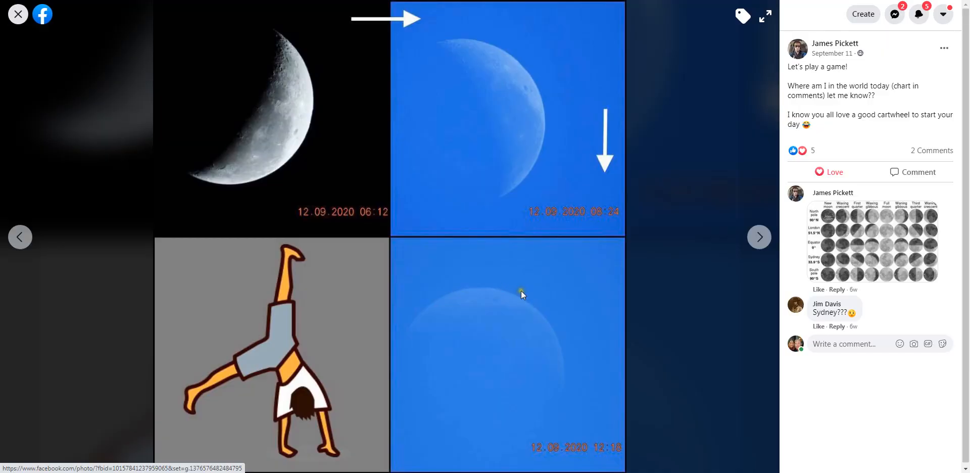
mouse_move(525, 251)
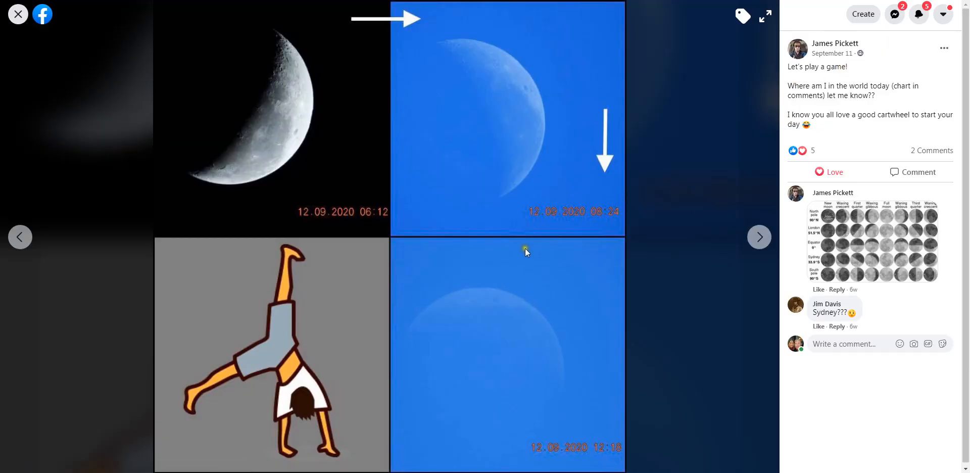
mouse_move(565, 293)
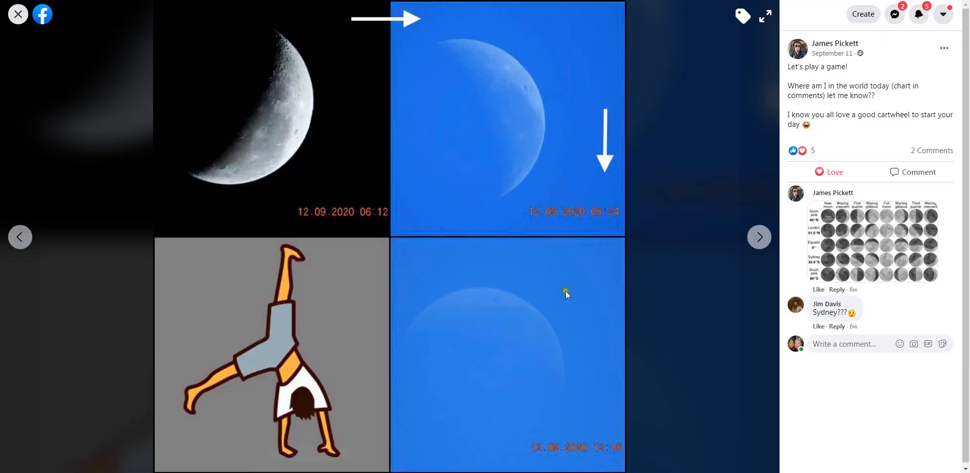
mouse_move(258, 147)
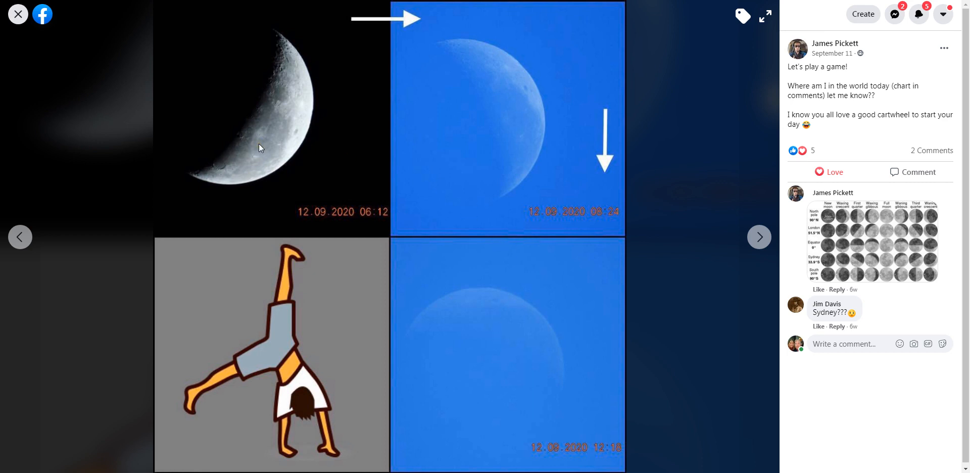
mouse_move(459, 117)
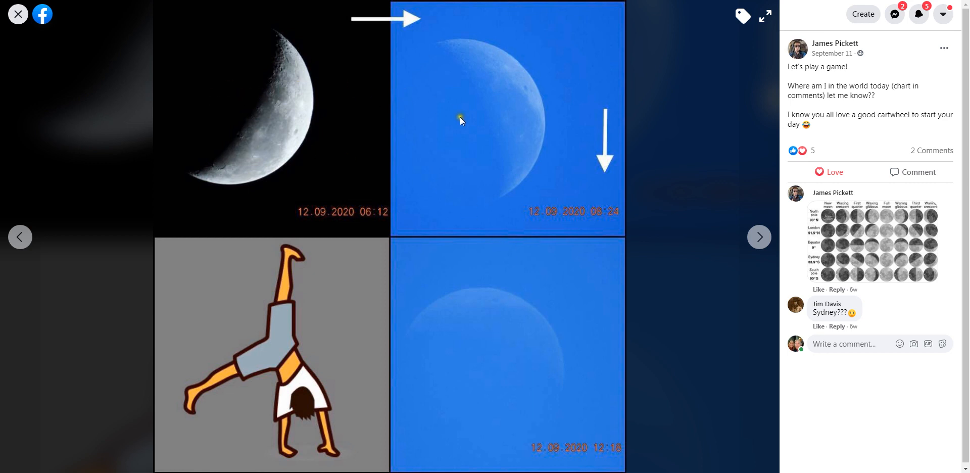
mouse_move(299, 113)
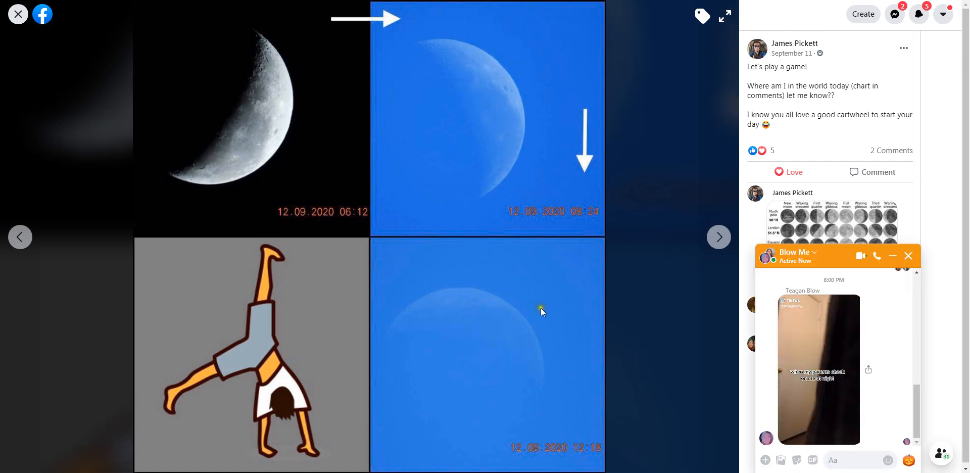
left_click(907, 255)
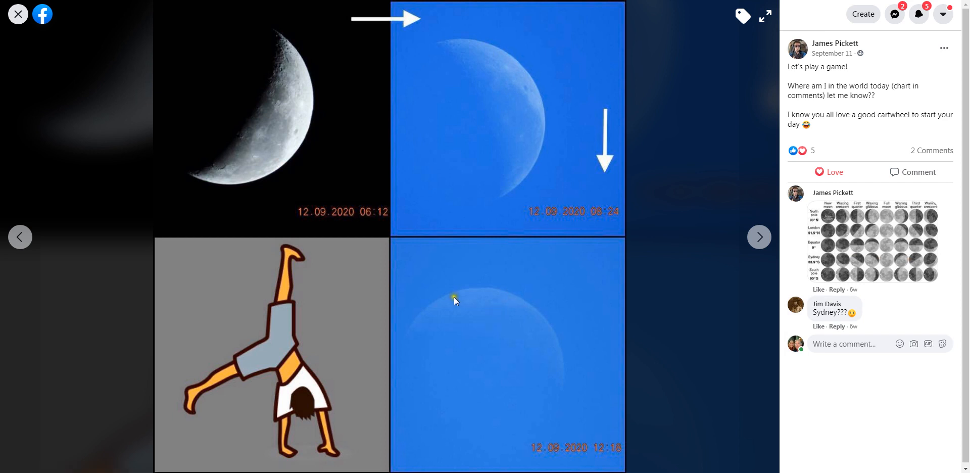
mouse_move(492, 372)
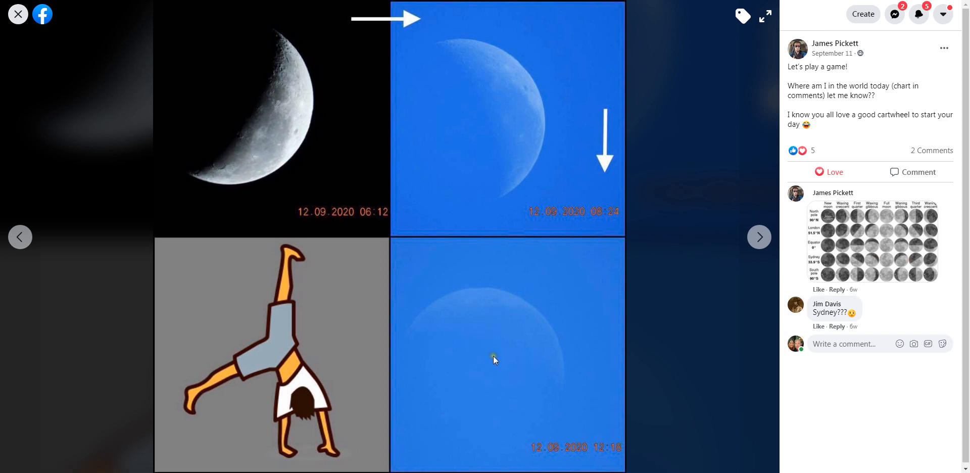
mouse_move(376, 154)
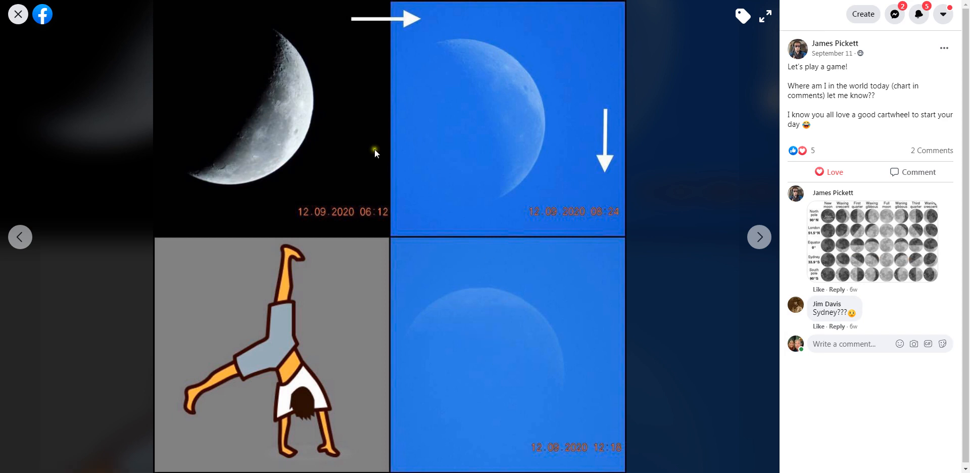
mouse_move(484, 268)
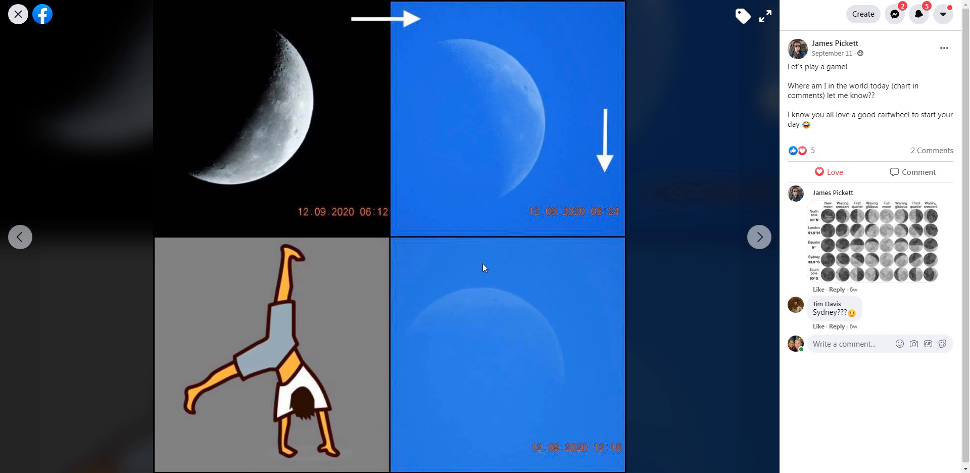
mouse_move(348, 276)
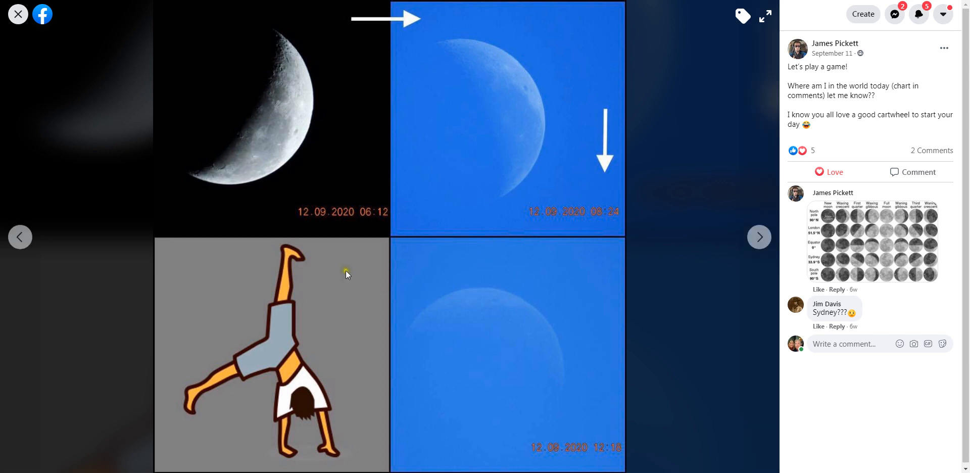
mouse_move(331, 90)
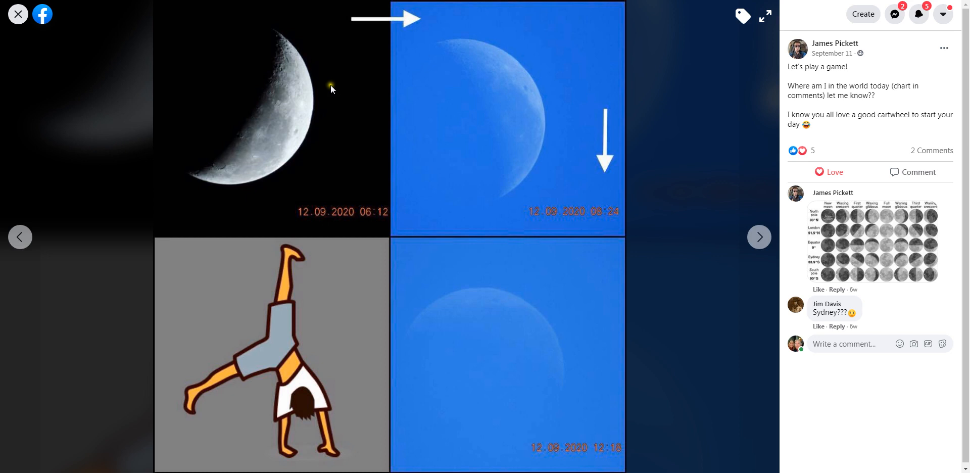
mouse_move(528, 410)
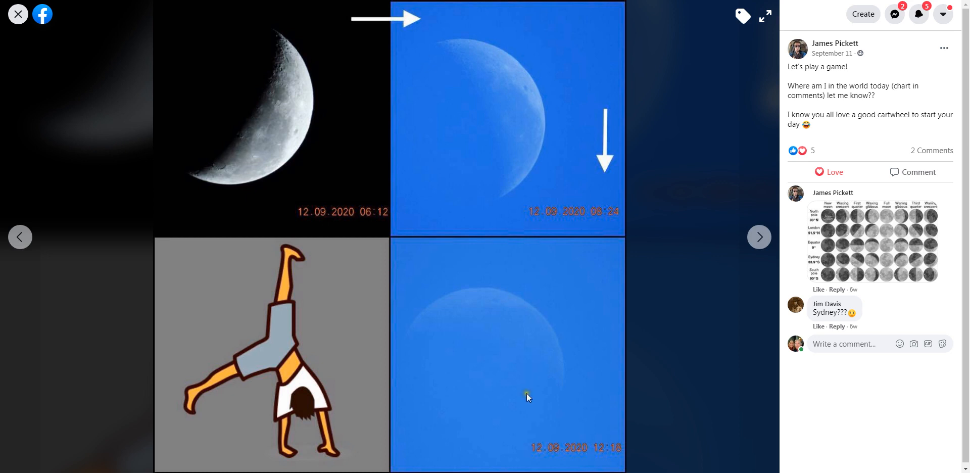
mouse_move(508, 388)
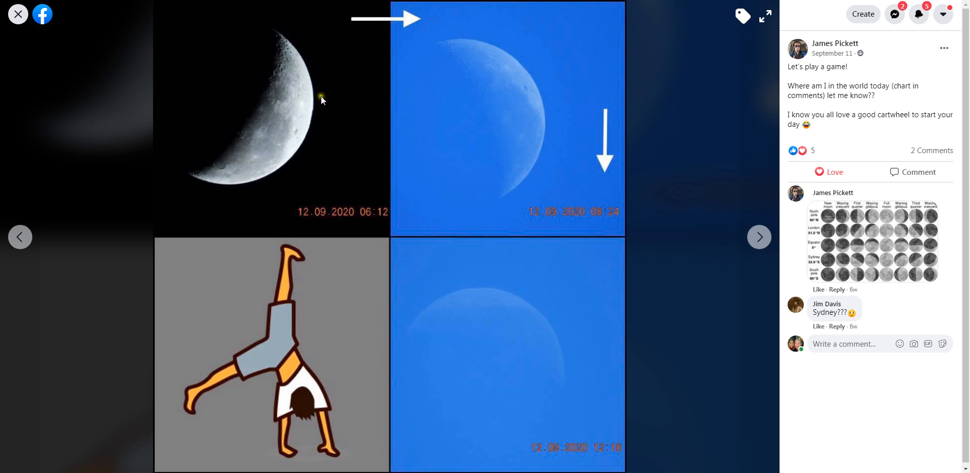
mouse_move(186, 137)
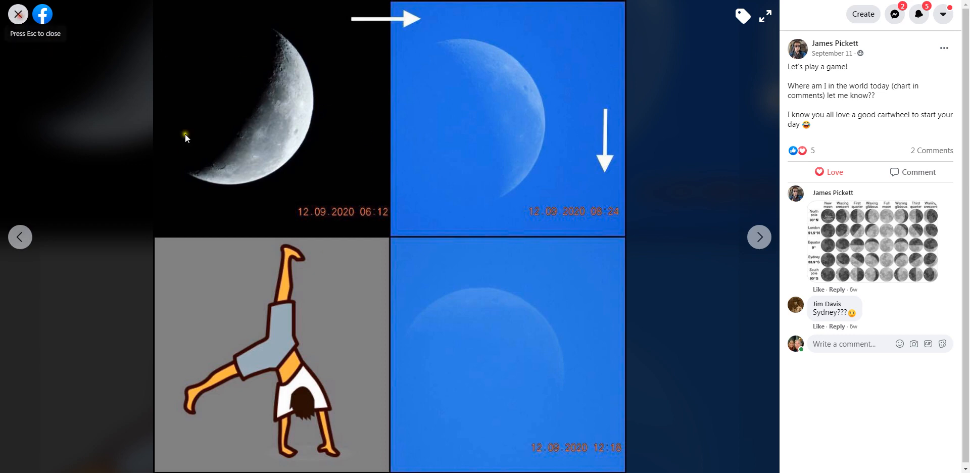
left_click(17, 15)
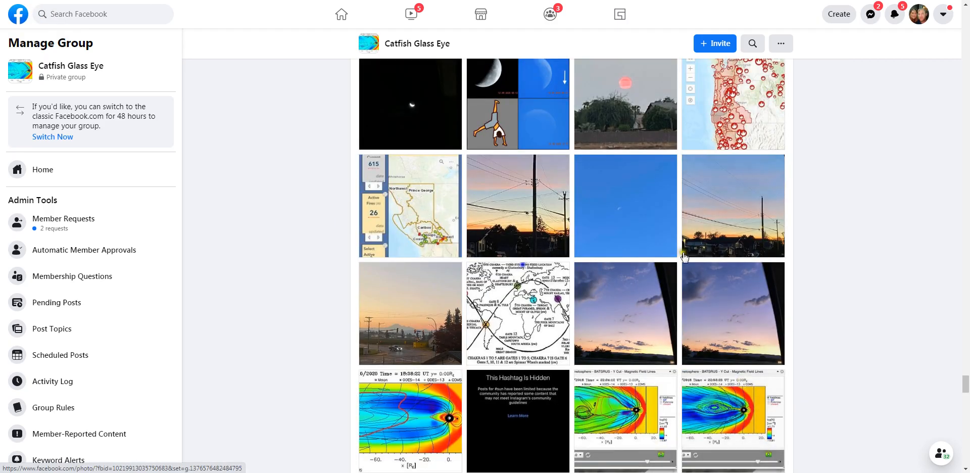
View the plain blue-sky photo and the dark blue sky with a tiny moon, then move down to the sunset rows
left_click(625, 205)
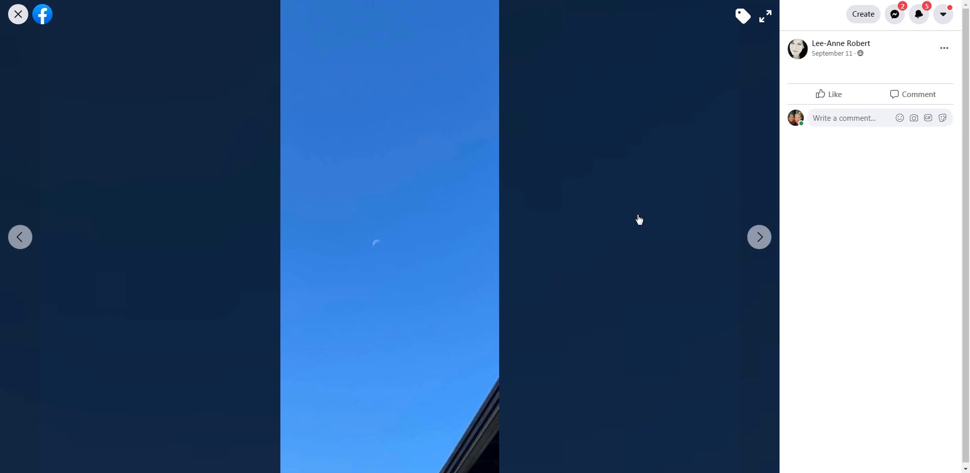
mouse_move(526, 224)
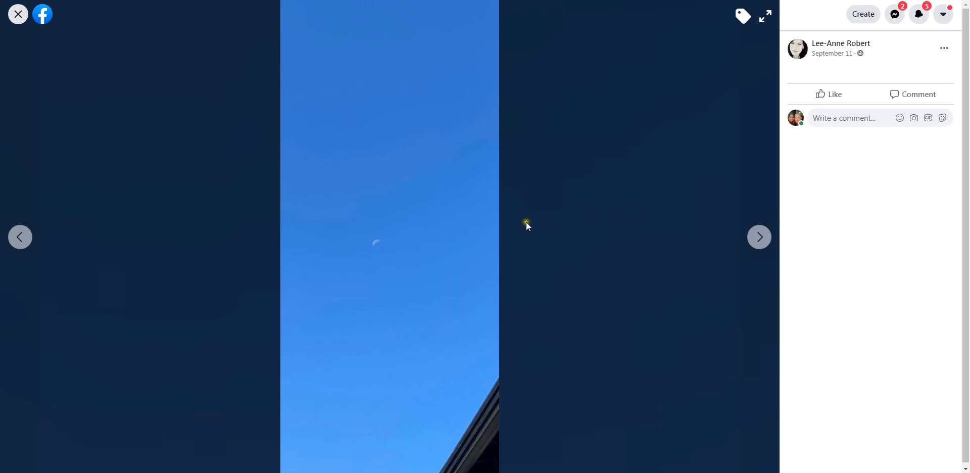
mouse_move(373, 261)
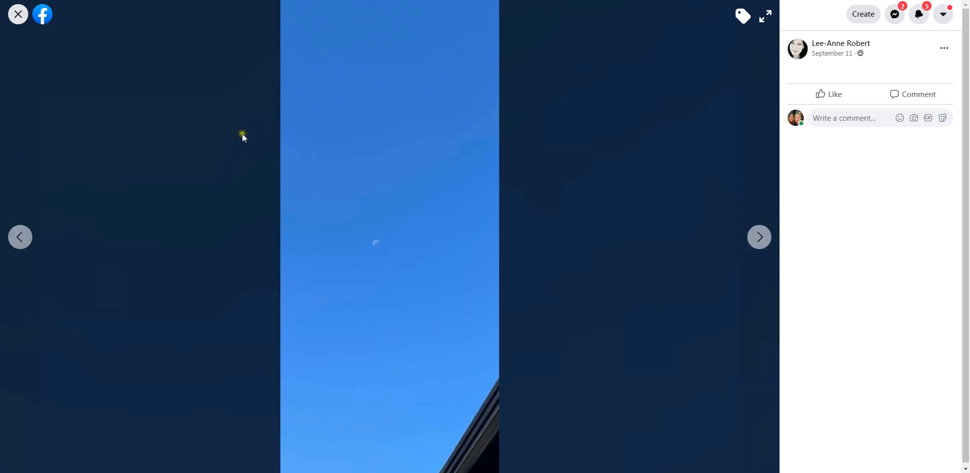
left_click(17, 15)
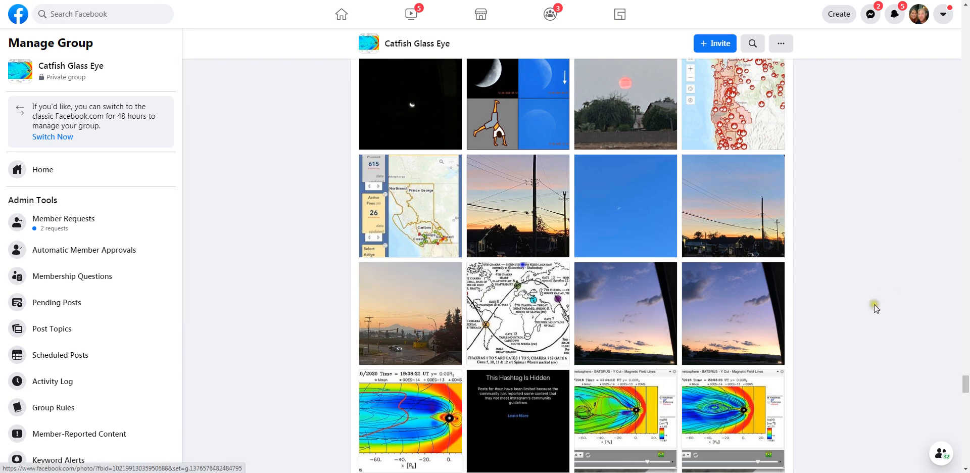
scroll("down", 3)
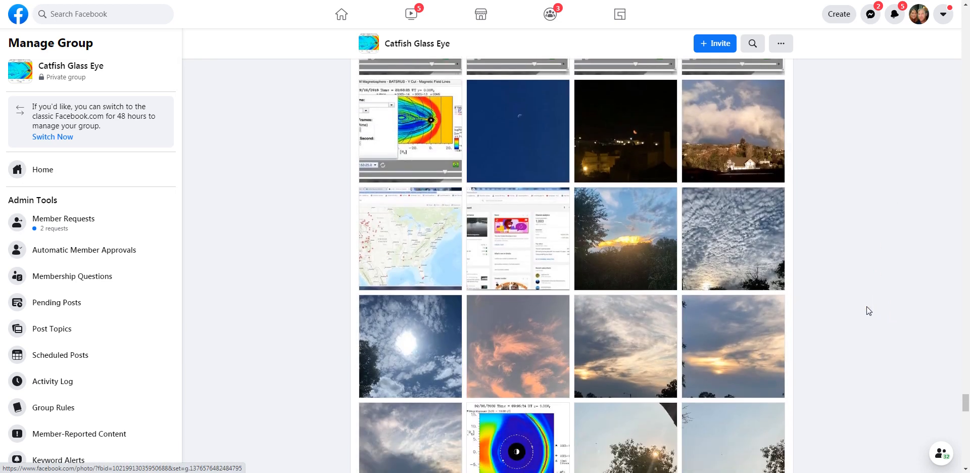
left_click(518, 131)
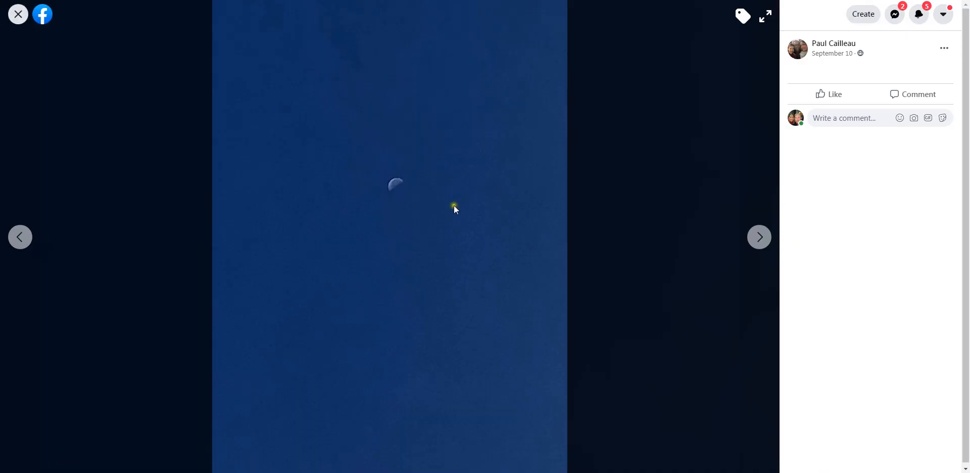
left_click(17, 15)
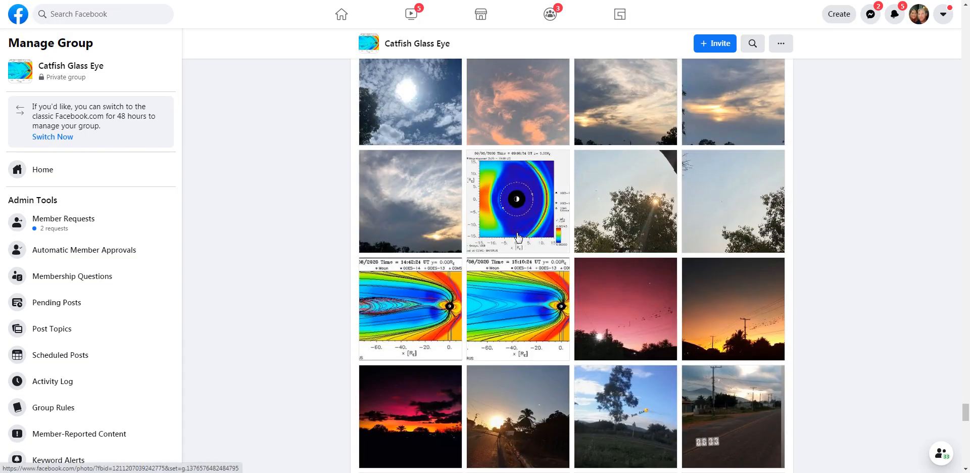
scroll("down", 3)
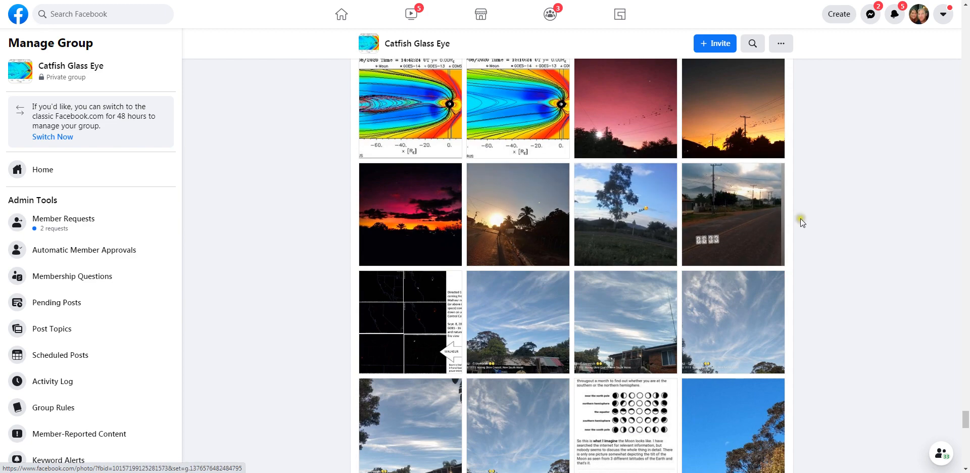
scroll("down", 3)
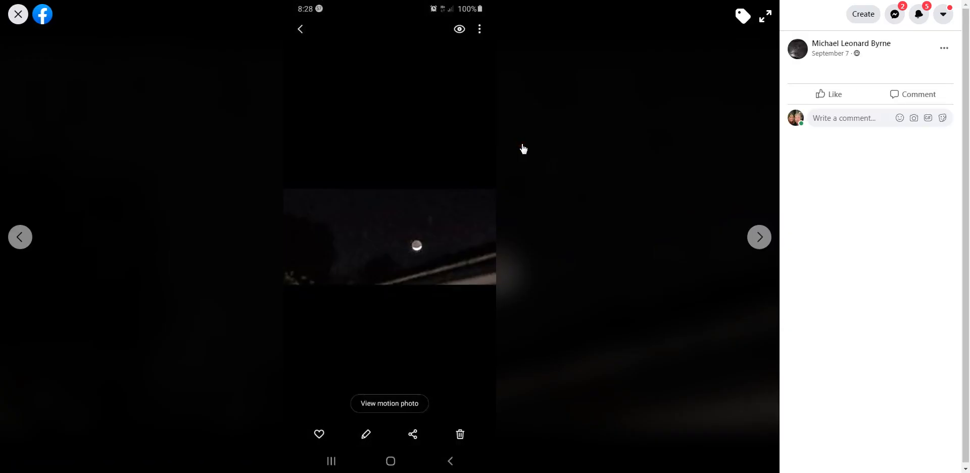
mouse_move(130, 188)
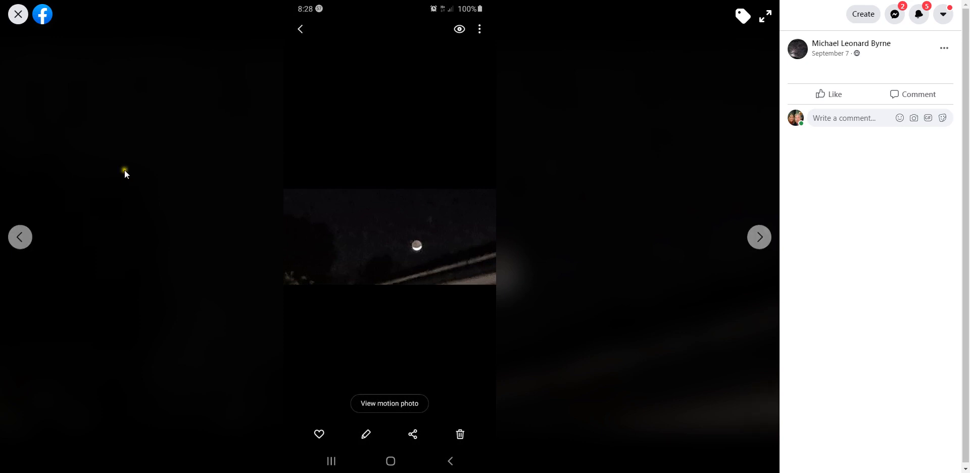
mouse_move(761, 237)
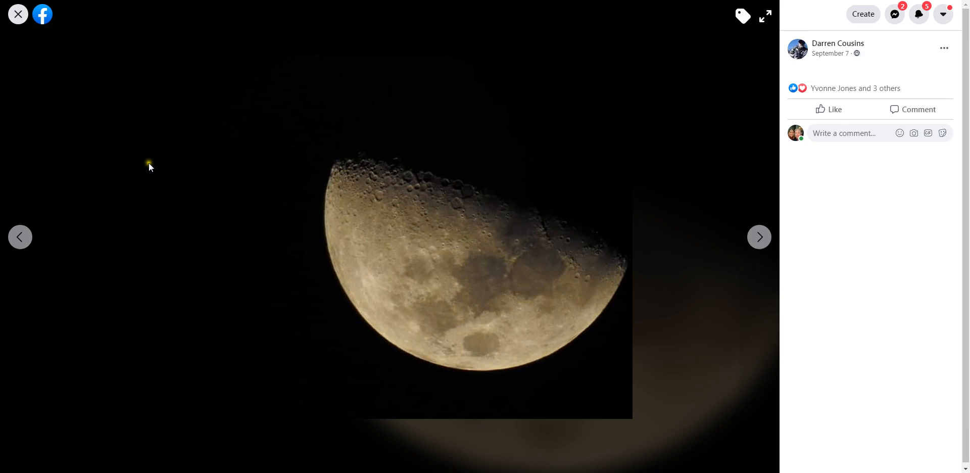
mouse_move(762, 242)
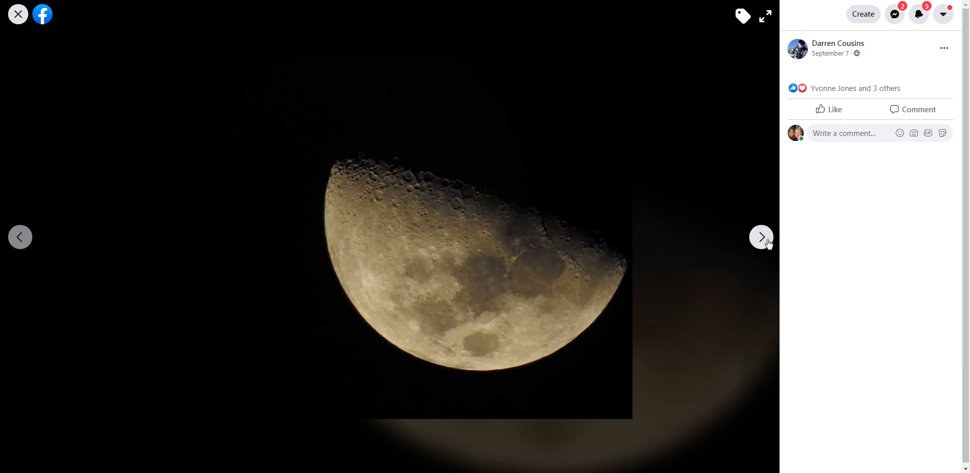
Compare the golden half moon, gibbous moon and warm half-moon close-up back and forth, then close the viewer
left_click(761, 237)
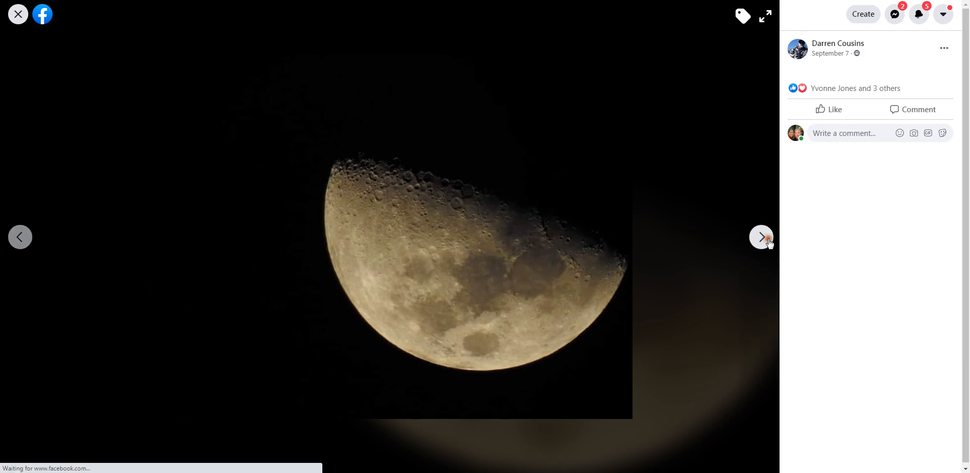
left_click(760, 238)
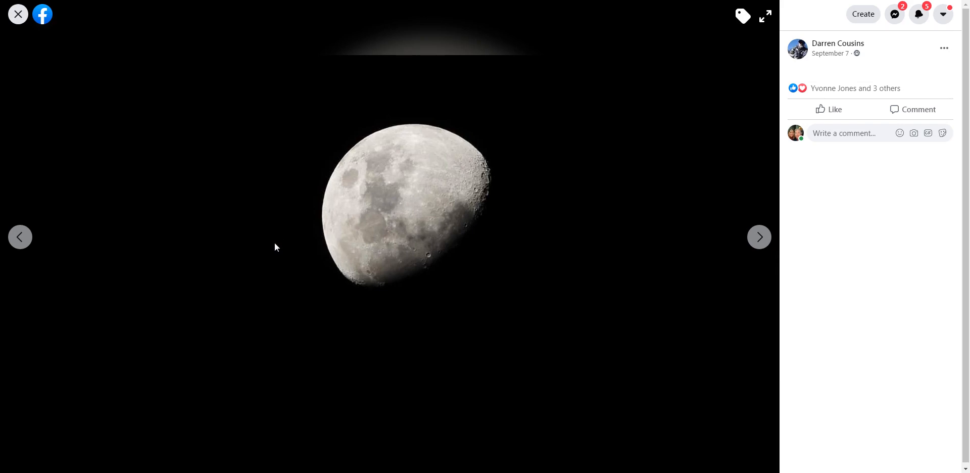
left_click(760, 238)
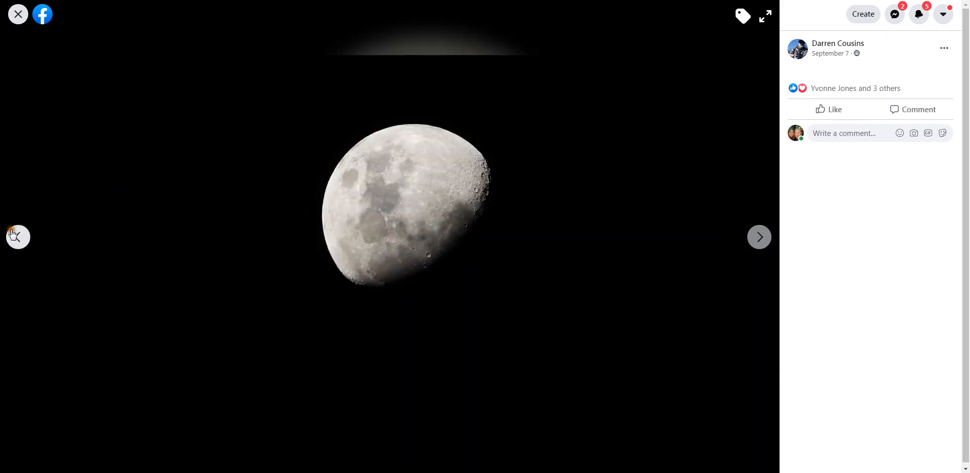
left_click(760, 237)
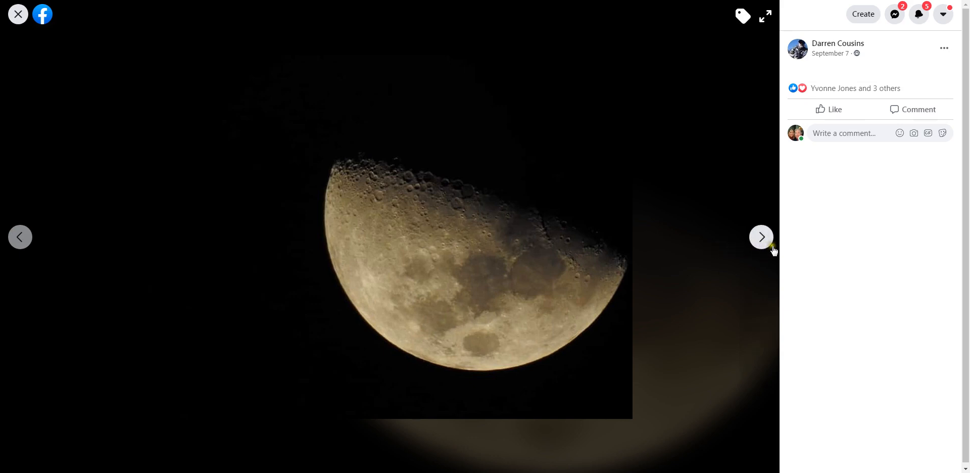
left_click(761, 238)
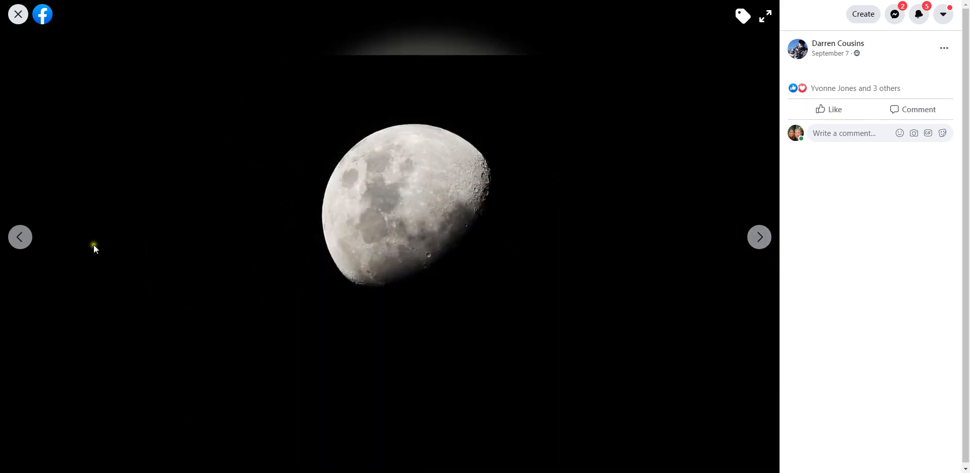
left_click(760, 238)
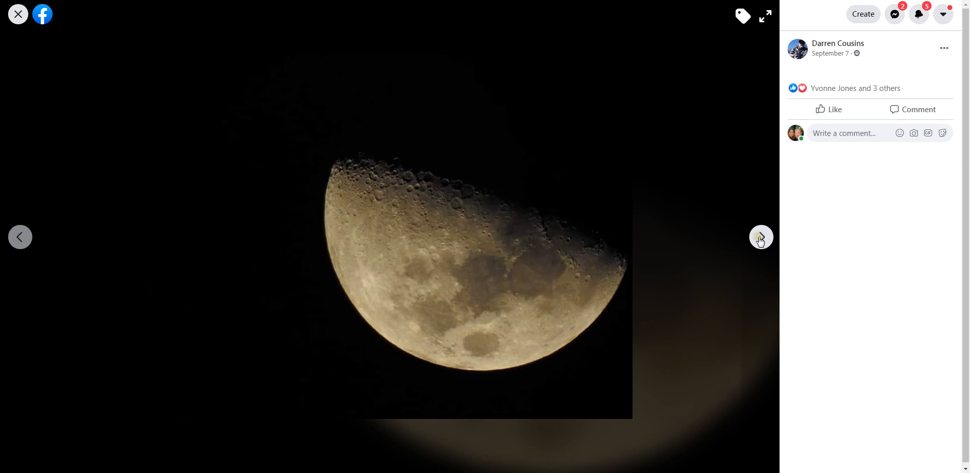
left_click(760, 238)
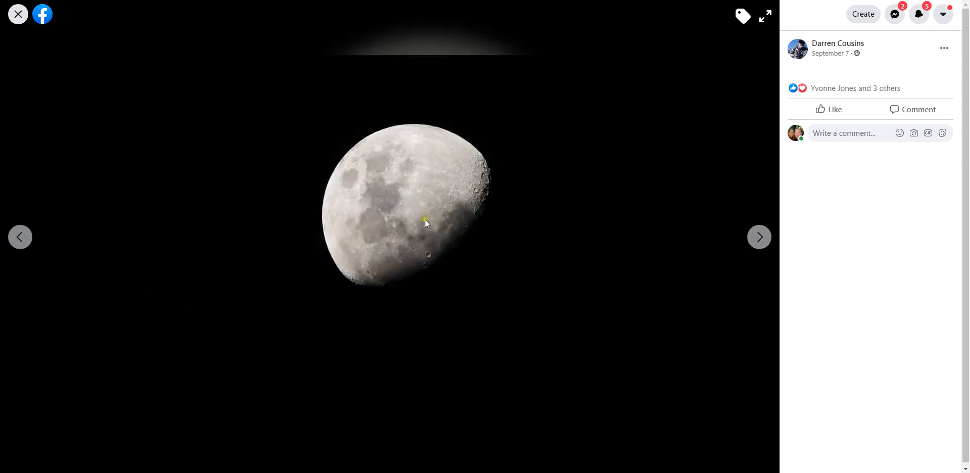
mouse_move(412, 287)
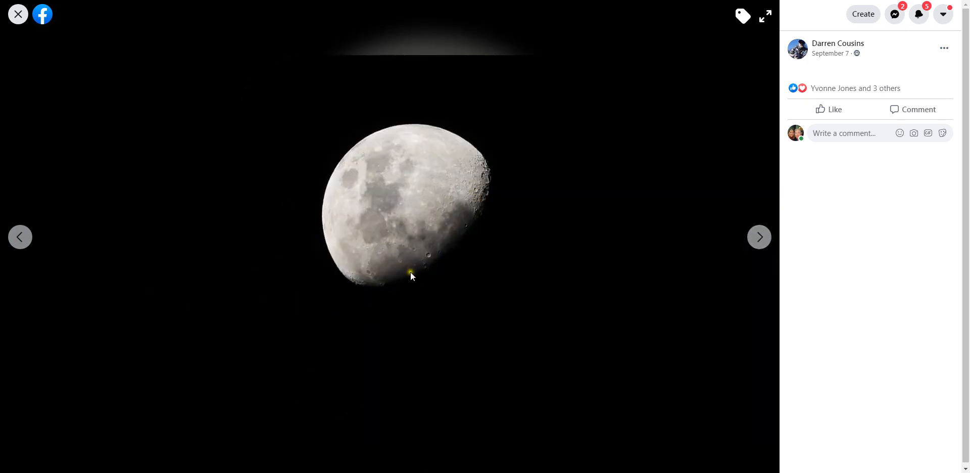
mouse_move(417, 297)
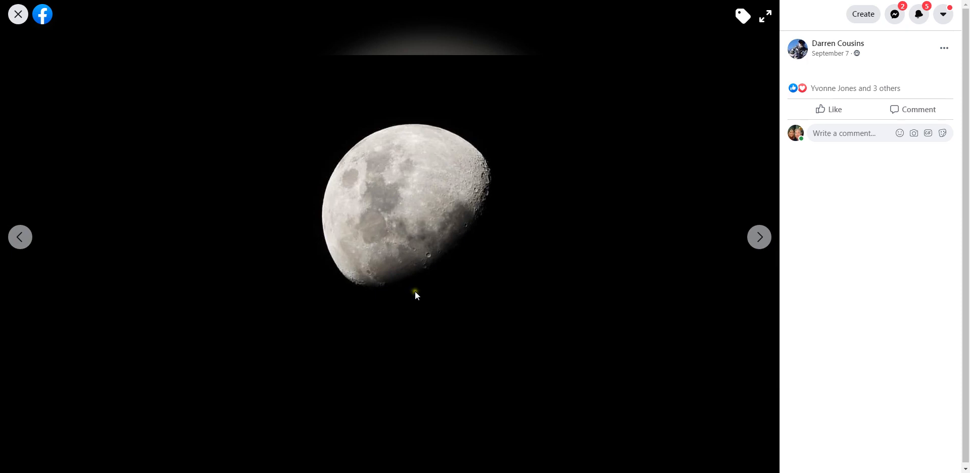
mouse_move(49, 201)
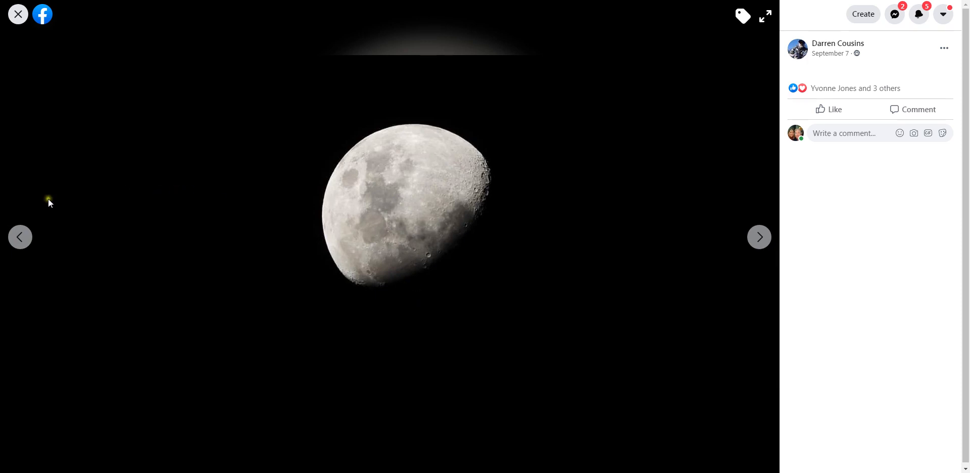
mouse_move(722, 220)
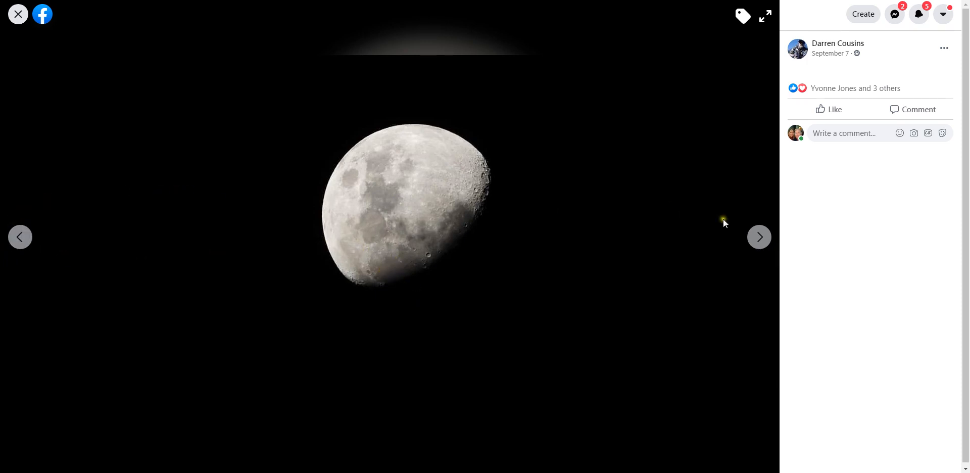
mouse_move(17, 14)
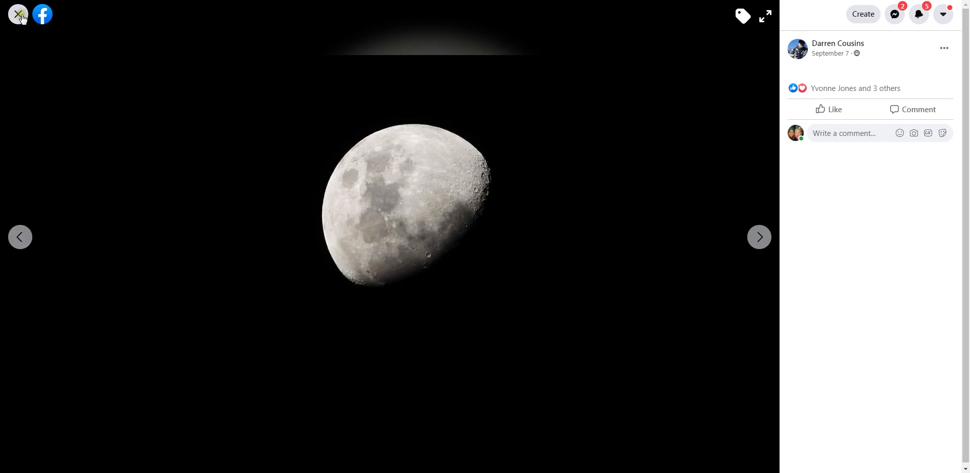
left_click(16, 13)
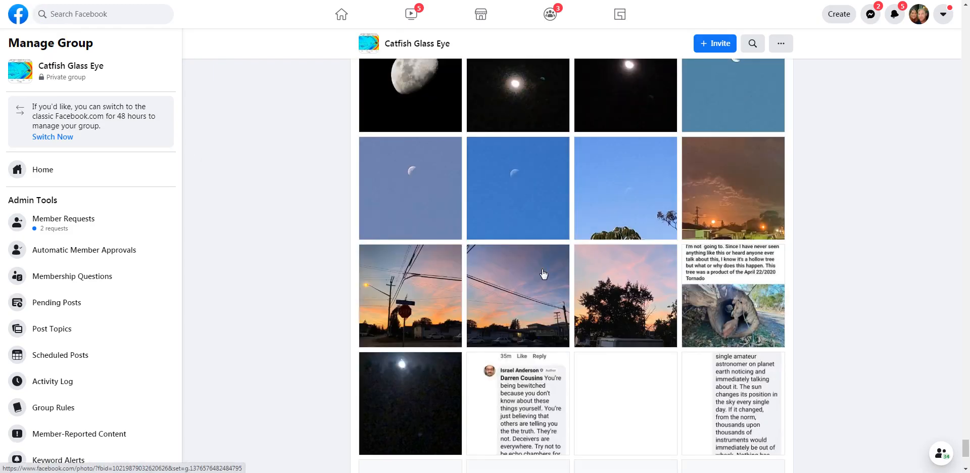
Bring the grid to the moon rows and view the September 7 daytime half moon on plain blue sky full-size
scroll("down", 3)
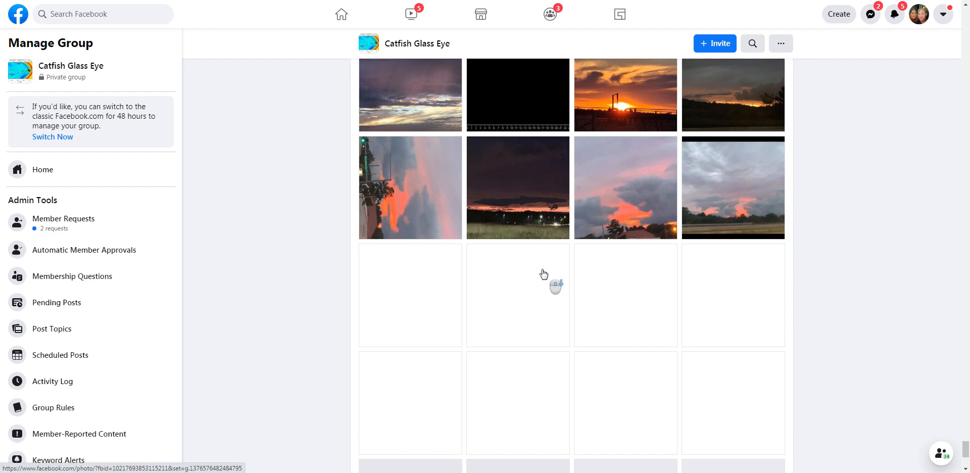
scroll("down", 3)
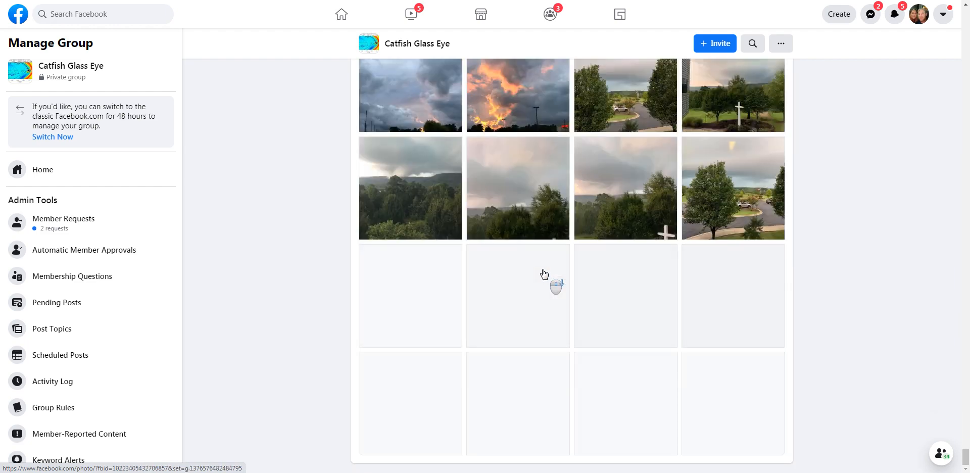
scroll("down", 3)
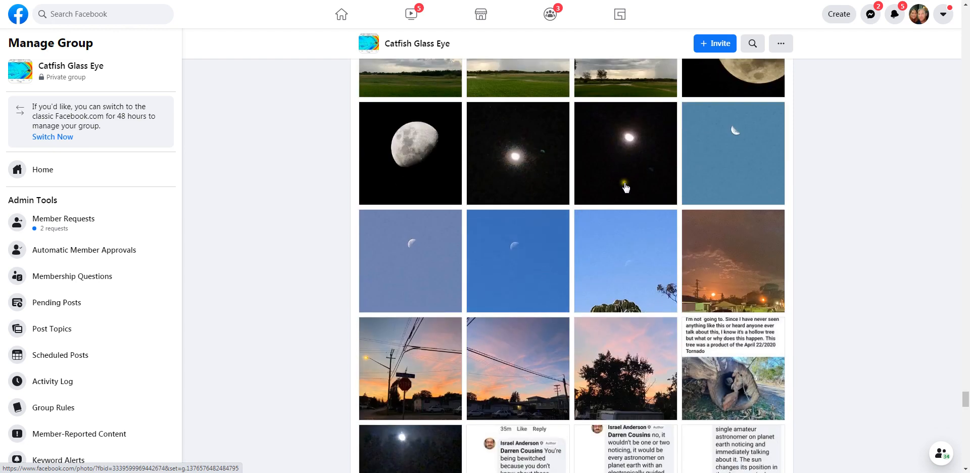
mouse_move(521, 164)
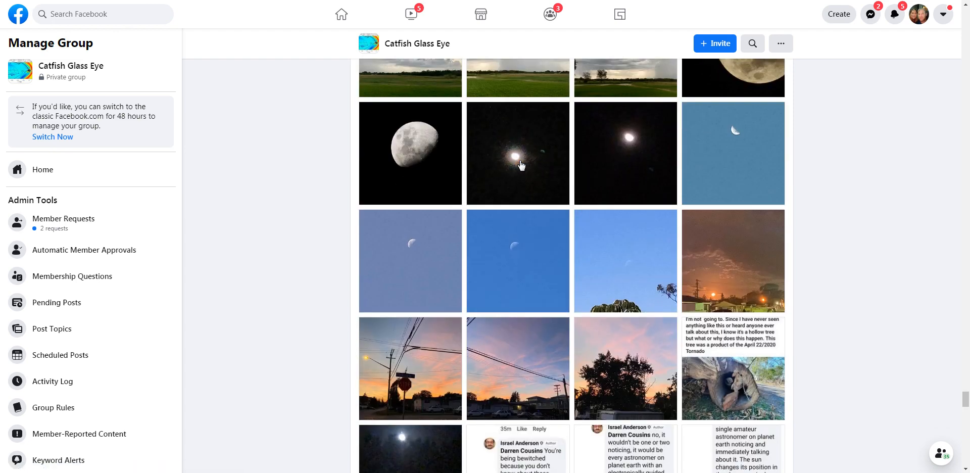
mouse_move(740, 158)
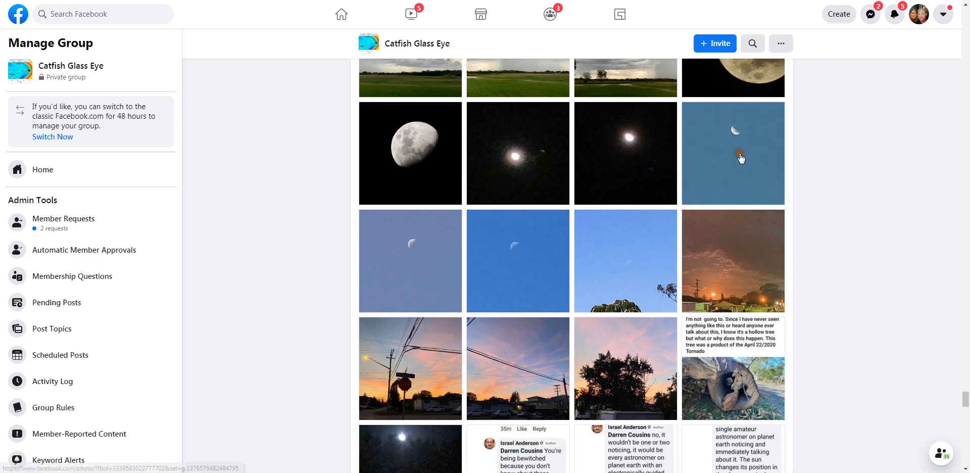
left_click(739, 154)
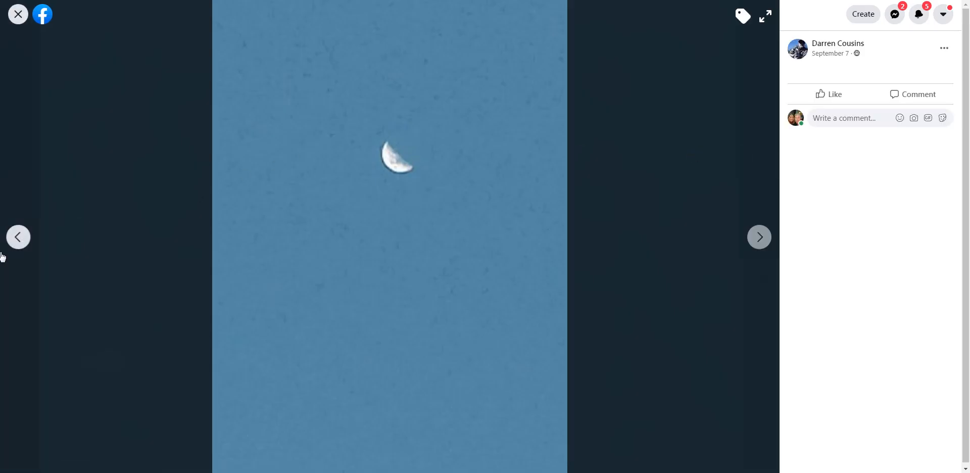
Flip between the blue-sky moon and the fainter daytime moon photos, then close the viewer
left_click(760, 237)
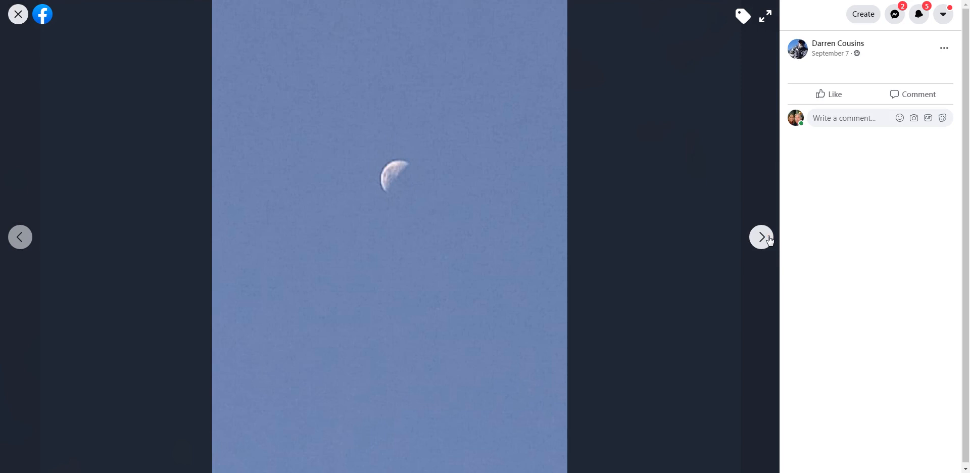
left_click(761, 237)
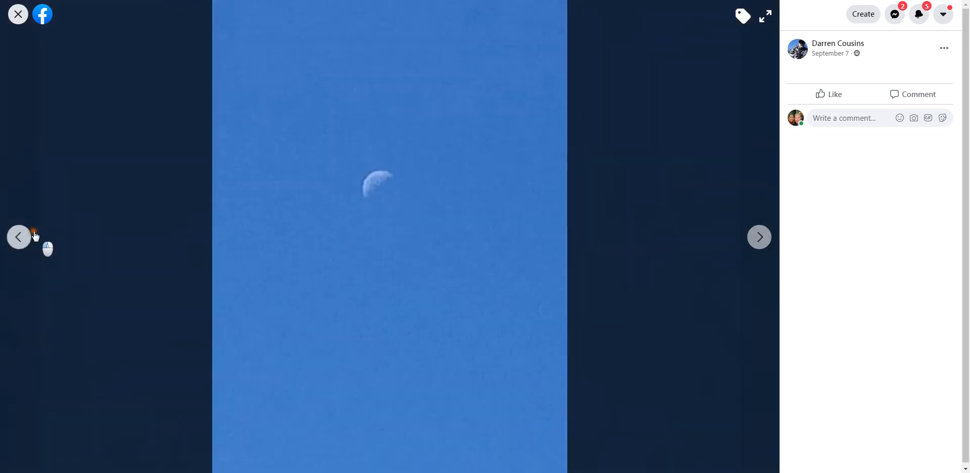
left_click(760, 238)
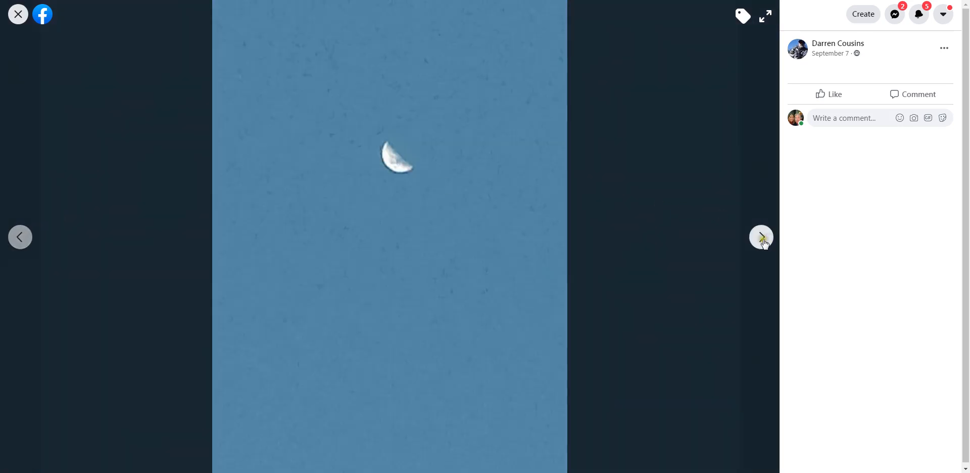
left_click(761, 238)
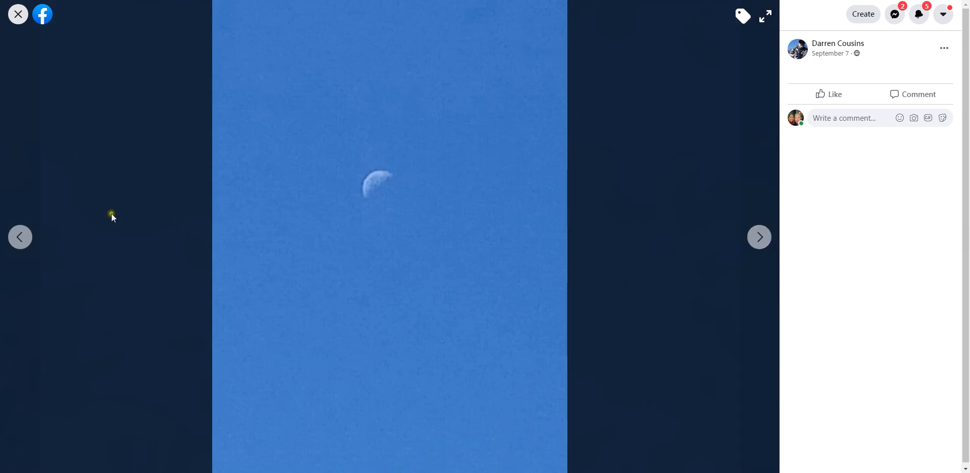
left_click(20, 238)
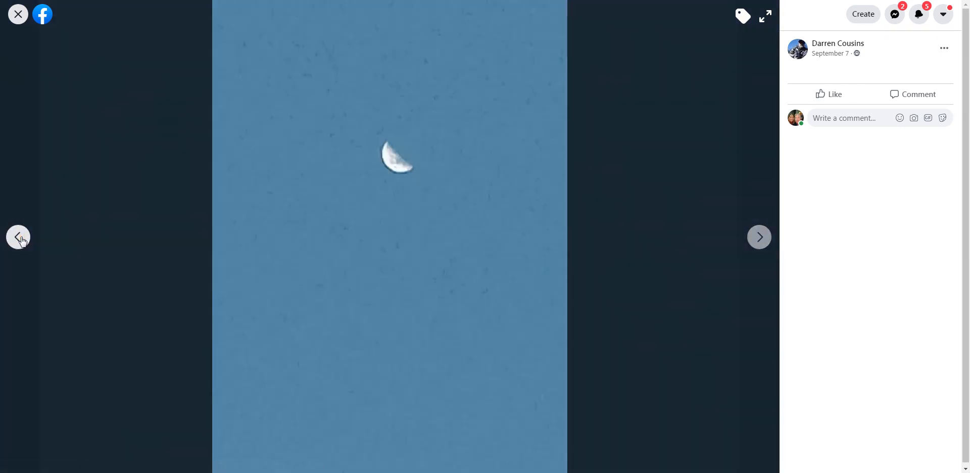
left_click(17, 14)
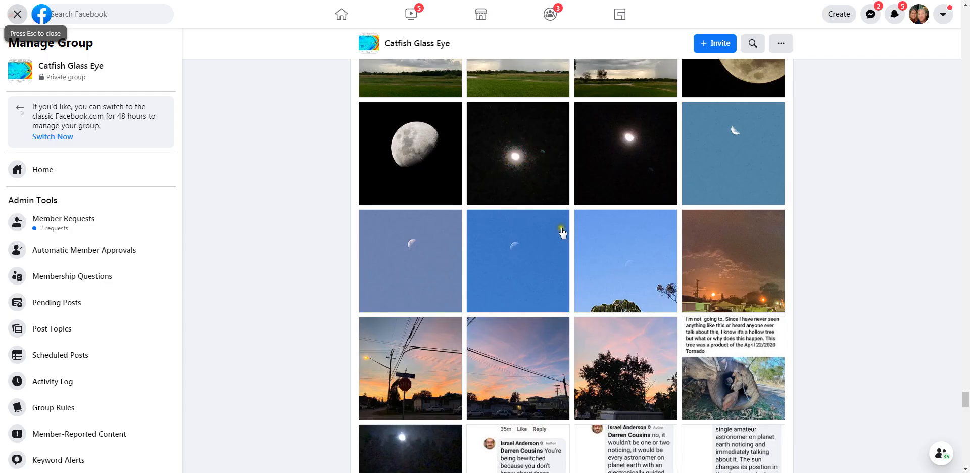
Move down the grid and view the August 8 collage of timed moon shots full-size
scroll("down", 3)
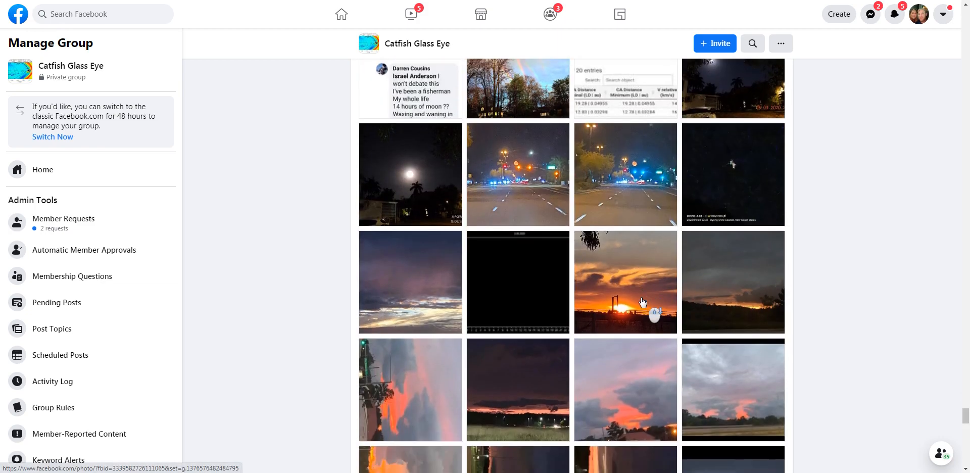
scroll("down", 3)
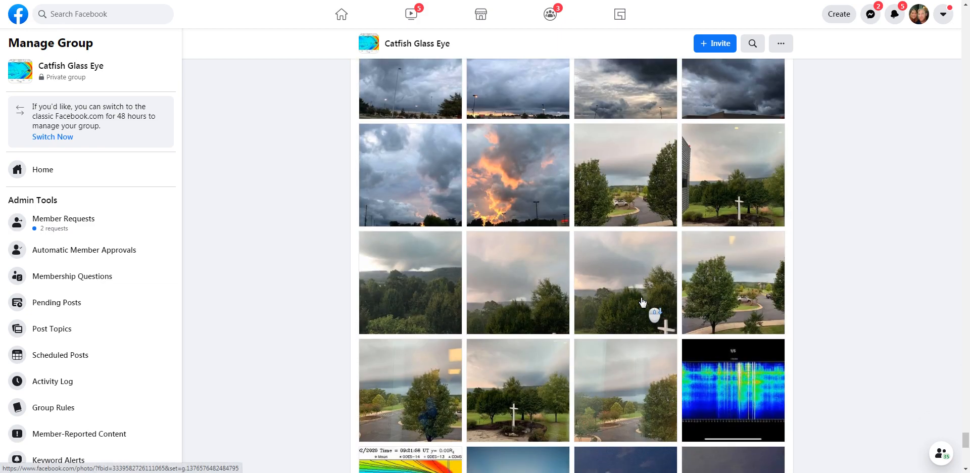
scroll("down", 3)
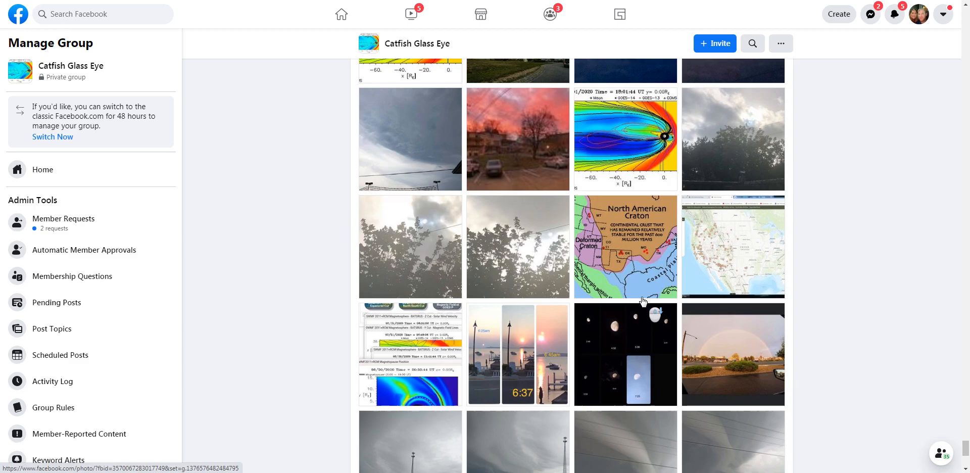
scroll("down", 3)
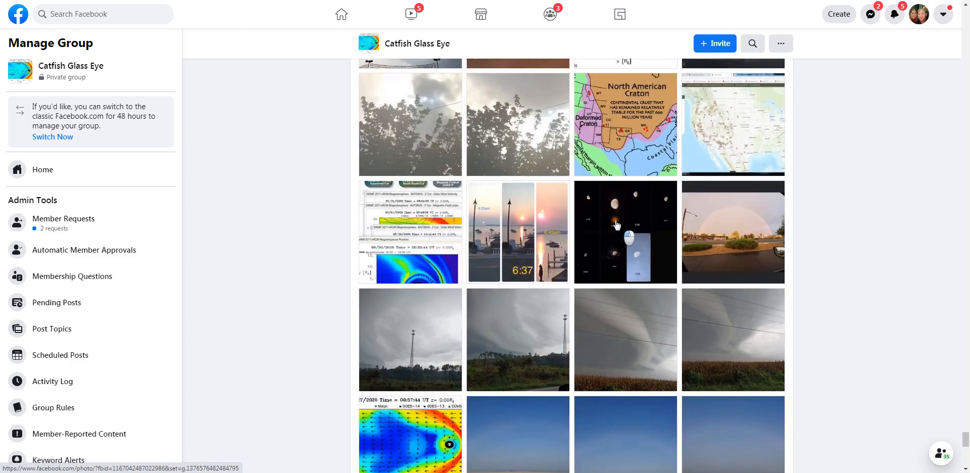
left_click(616, 226)
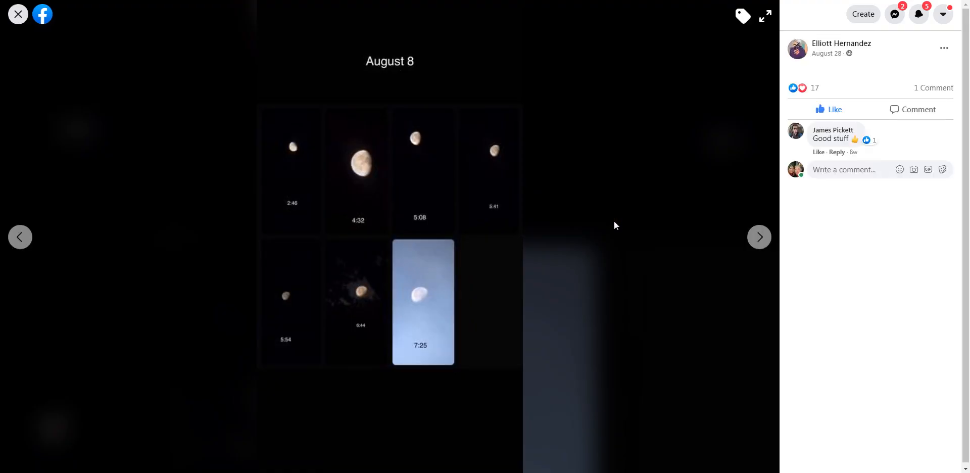
mouse_move(311, 172)
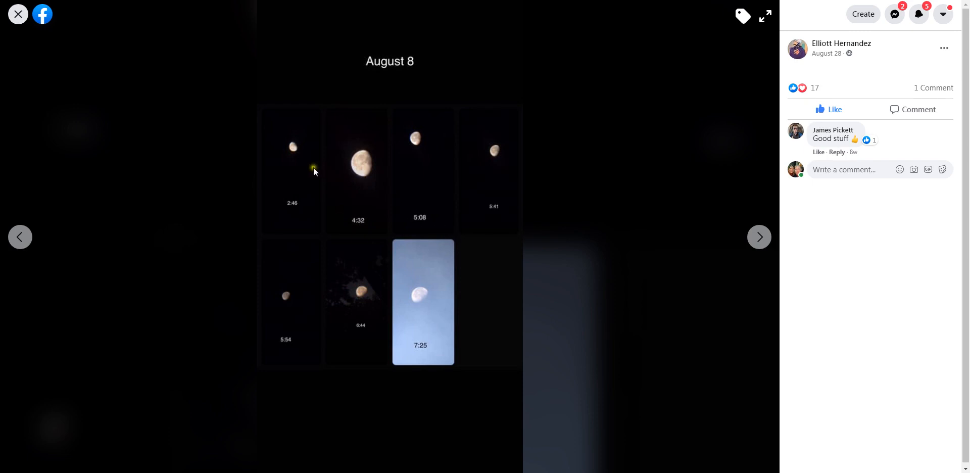
mouse_move(285, 183)
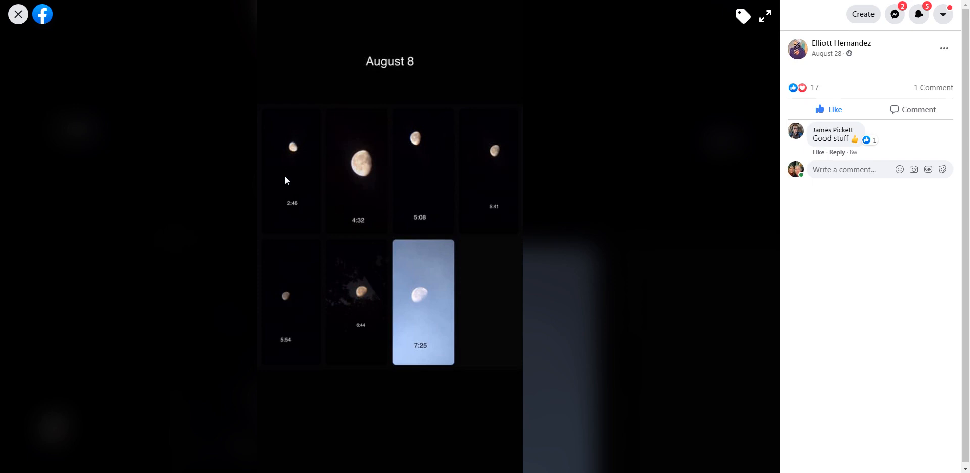
mouse_move(293, 170)
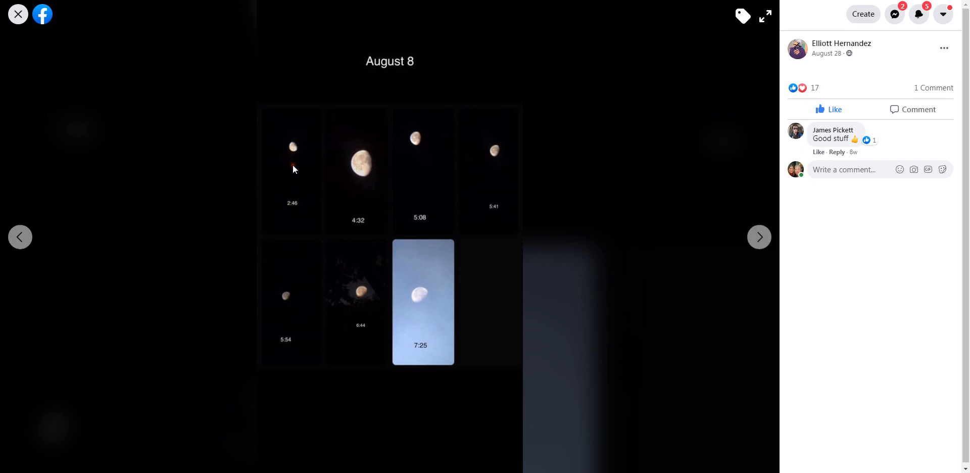
scroll("down", 3)
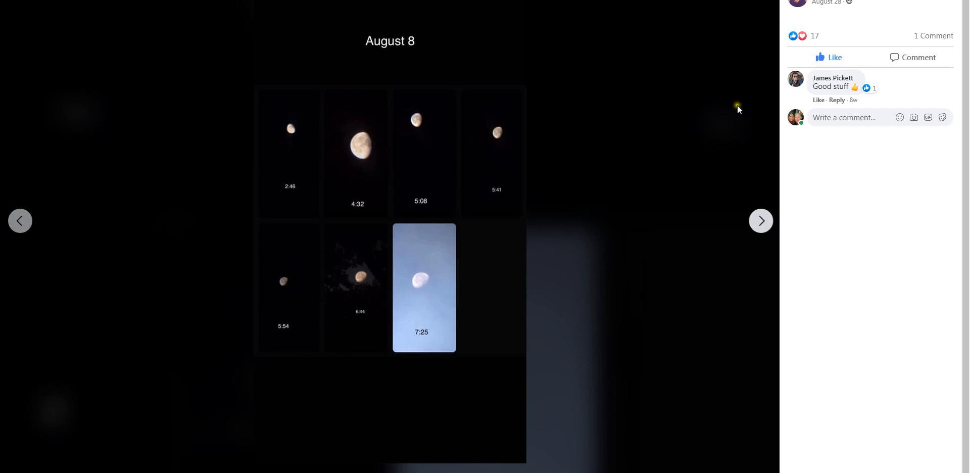
mouse_move(360, 177)
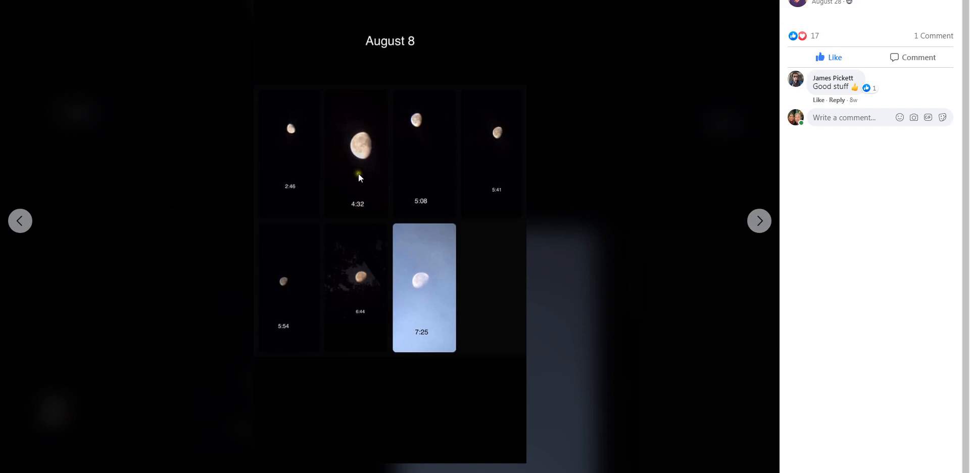
mouse_move(359, 270)
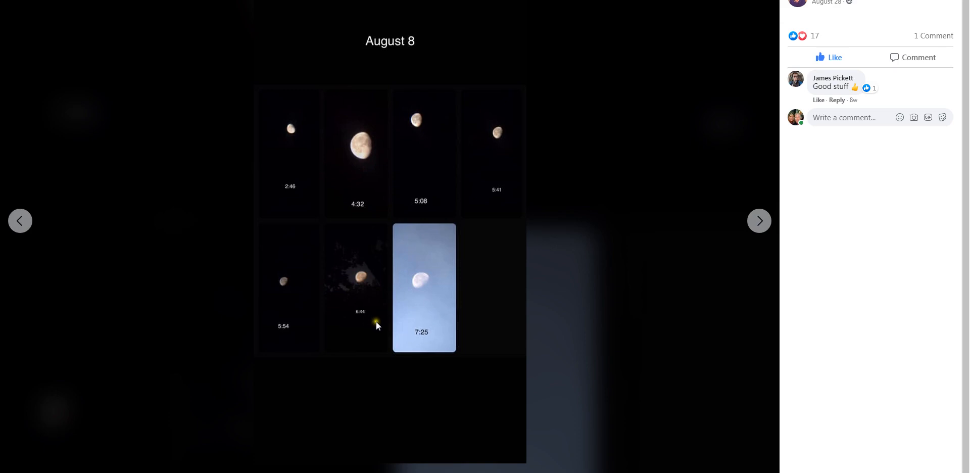
mouse_move(447, 314)
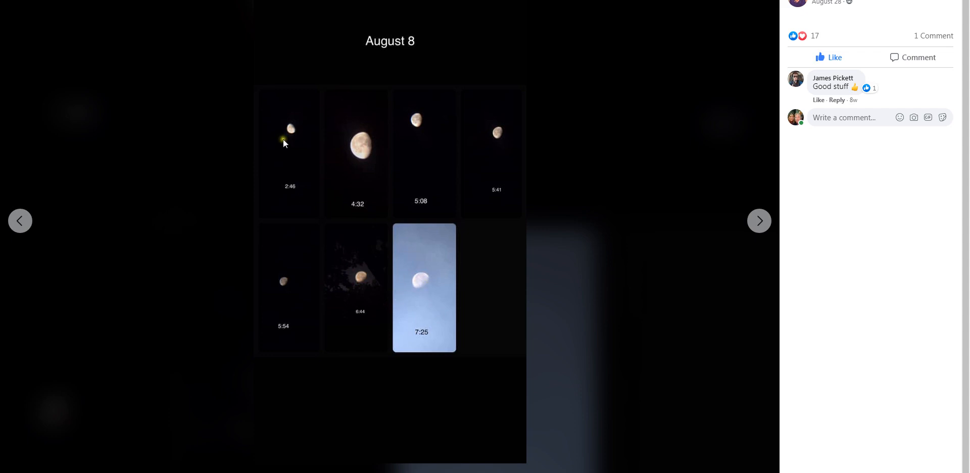
mouse_move(296, 133)
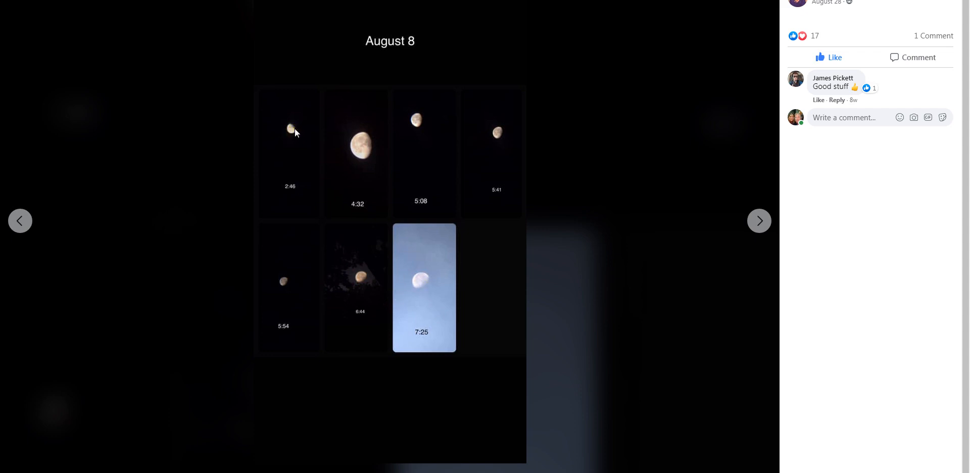
mouse_move(424, 290)
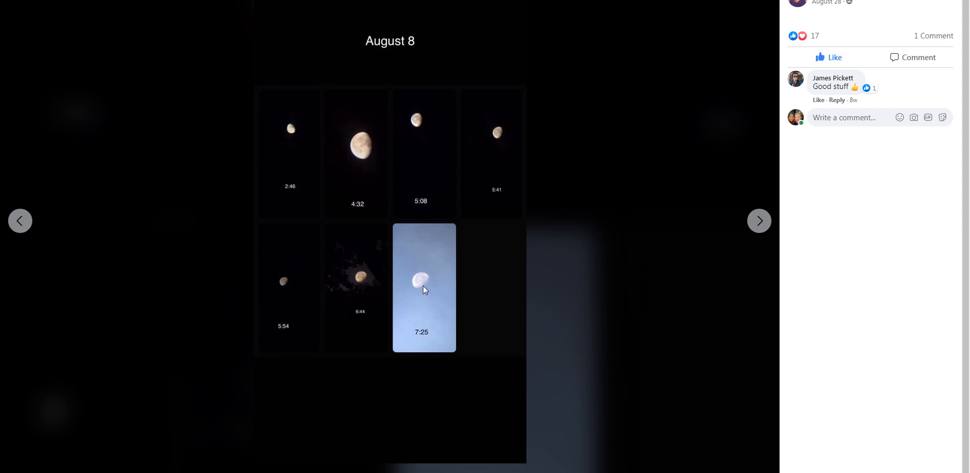
mouse_move(424, 289)
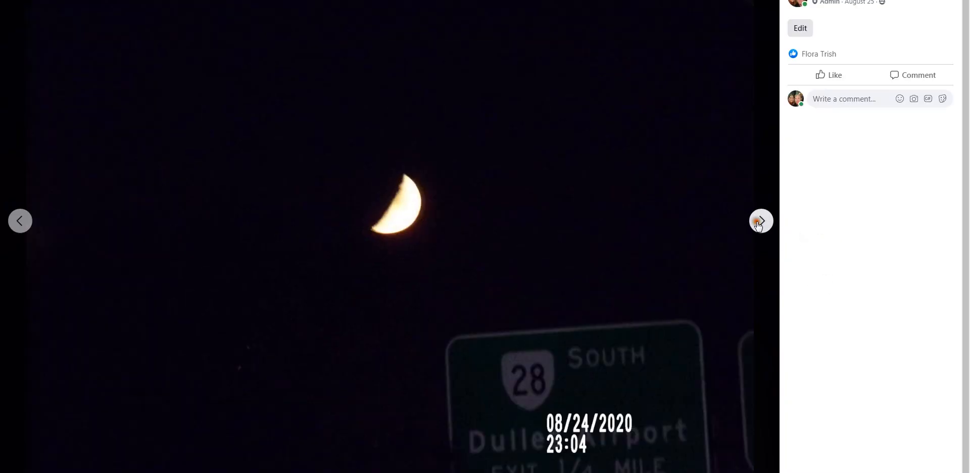
View the 08/24/2020 18:32 half-moon photo after the 23:04 crescent, then step back
left_click(761, 221)
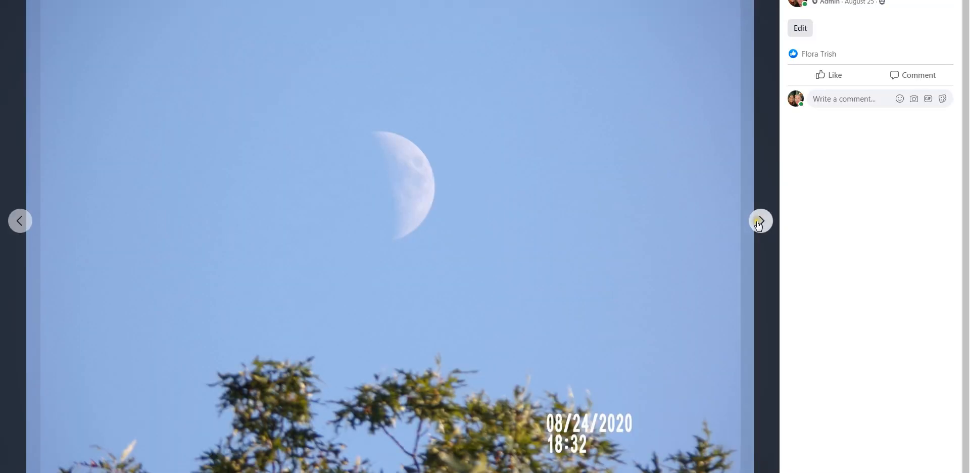
mouse_move(376, 394)
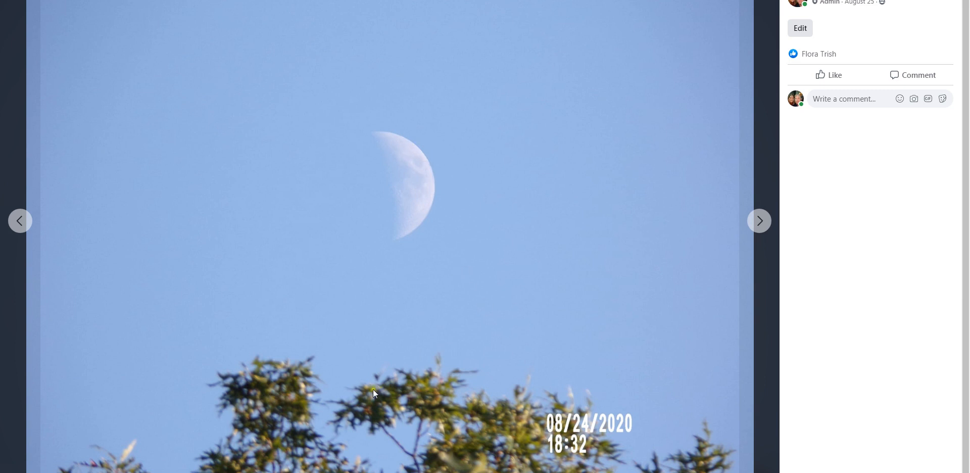
mouse_move(371, 140)
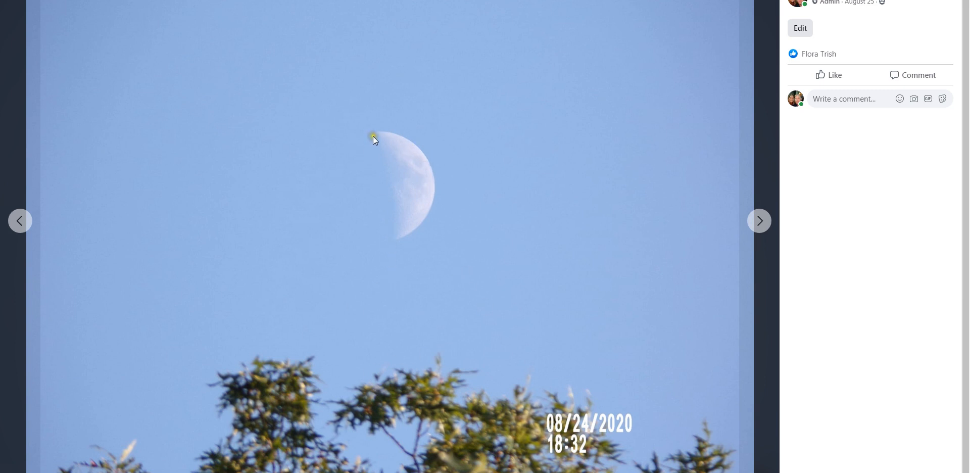
mouse_move(426, 207)
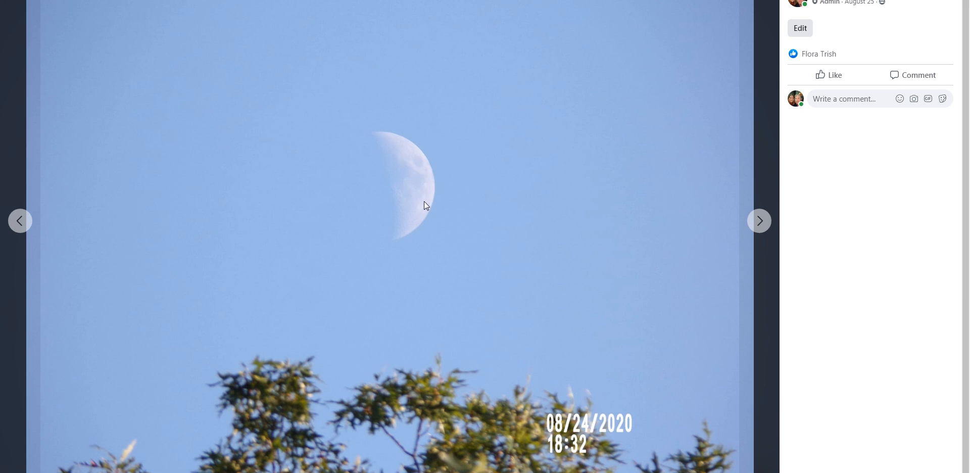
mouse_move(402, 207)
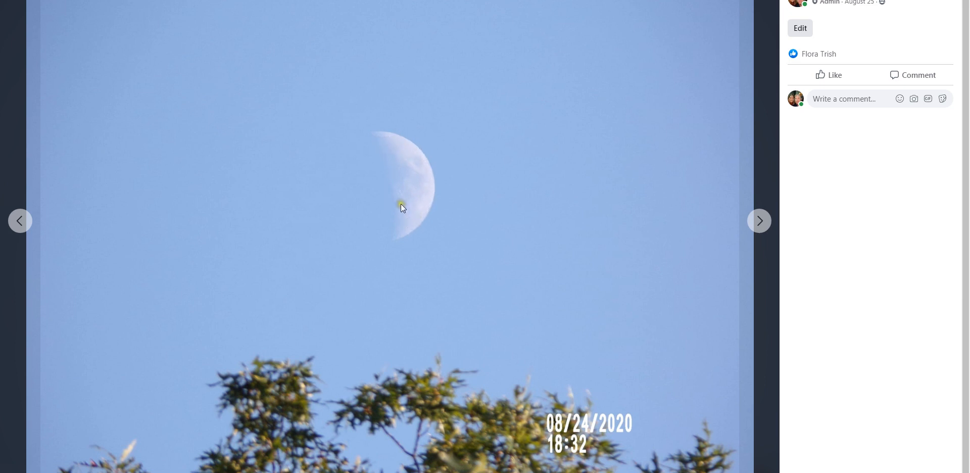
mouse_move(402, 204)
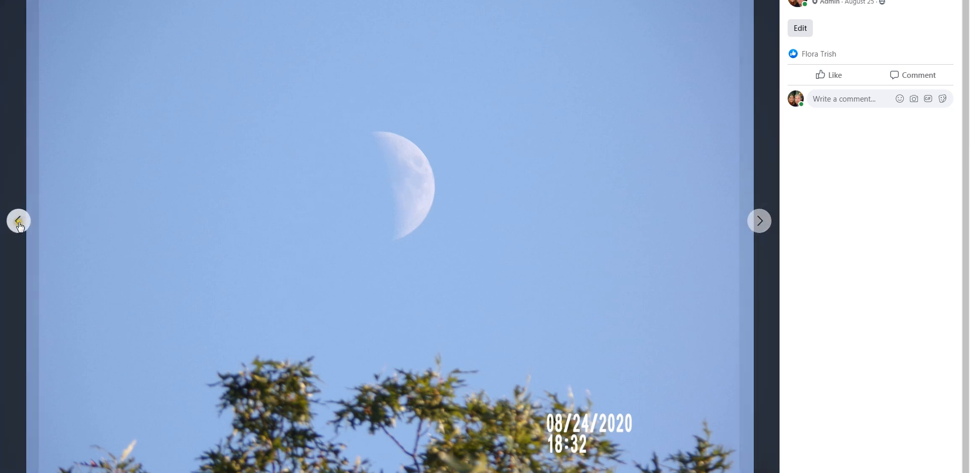
left_click(18, 221)
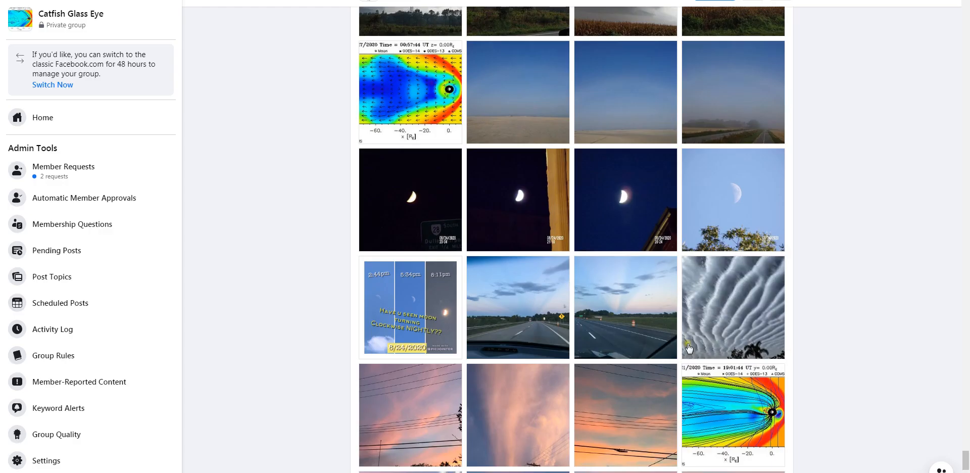
Scroll far down the media grid to the finger-pointing sky shots and mountain sunset rows
scroll("down", 3)
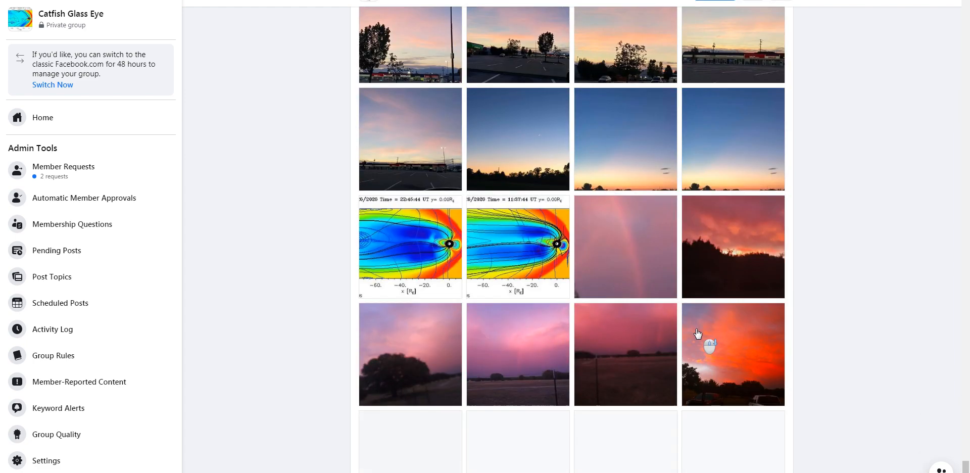
scroll("down", 3)
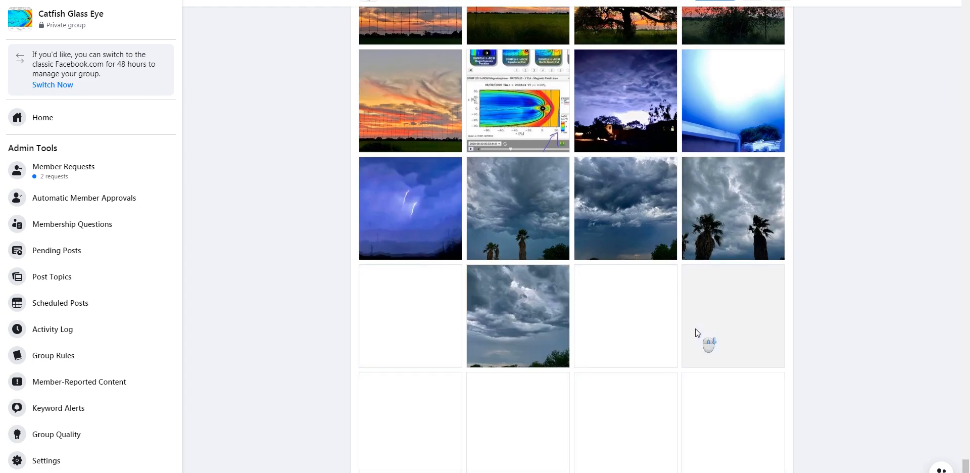
scroll("down", 3)
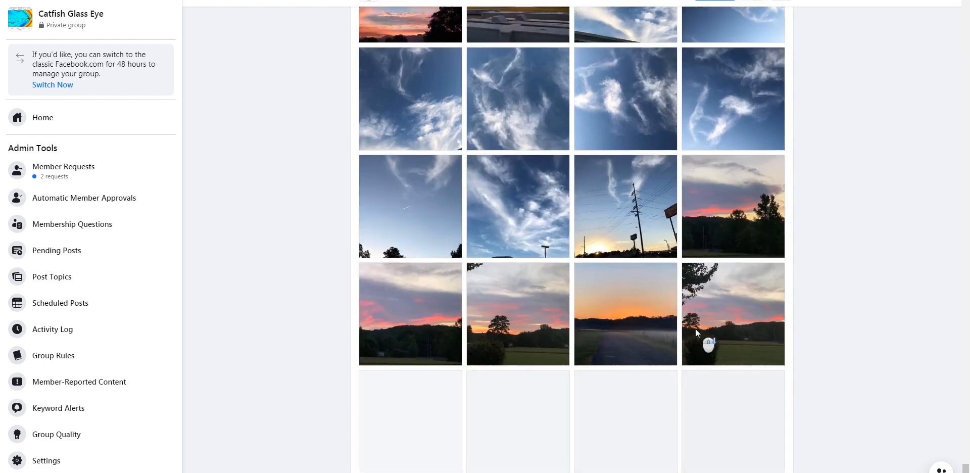
scroll("down", 3)
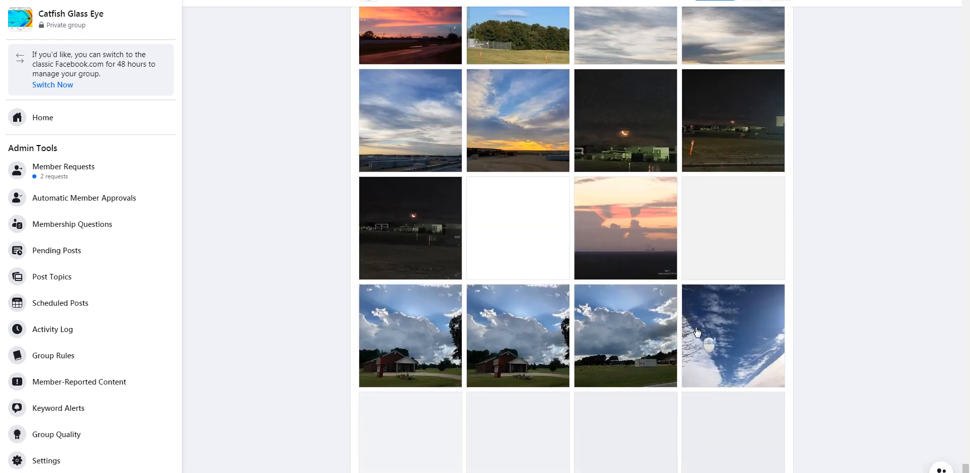
scroll("down", 3)
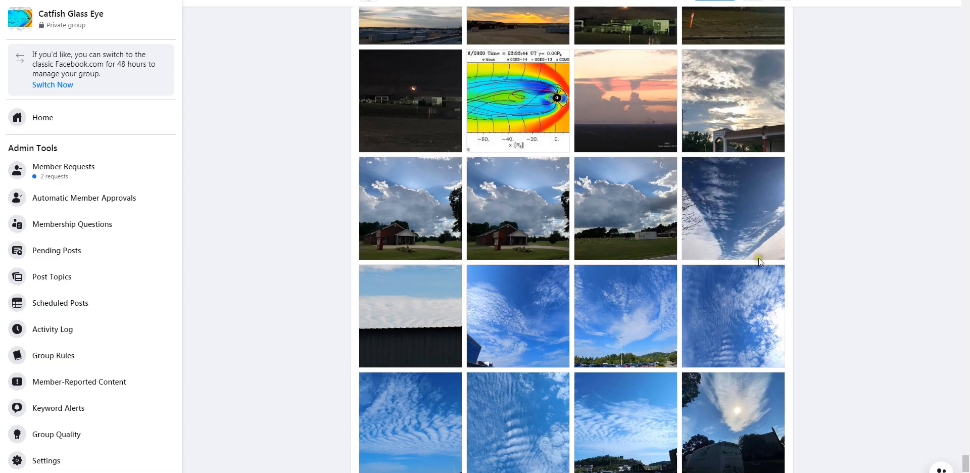
scroll("down", 3)
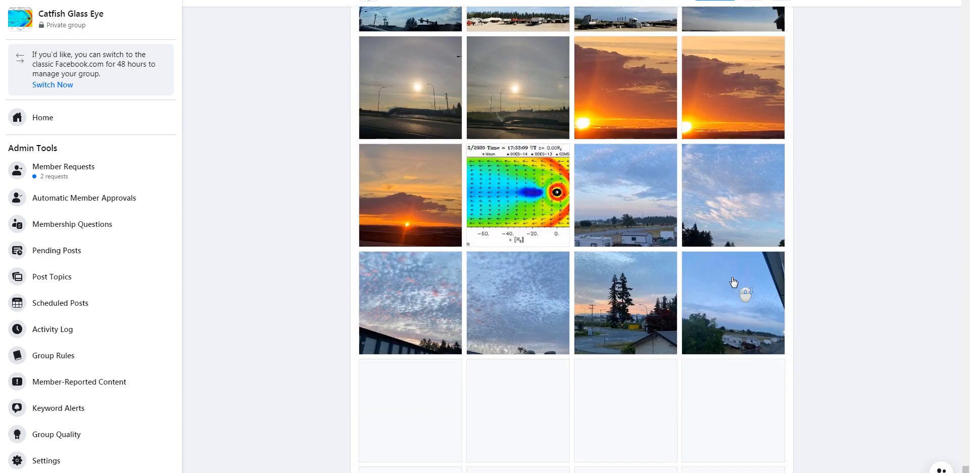
scroll("down", 3)
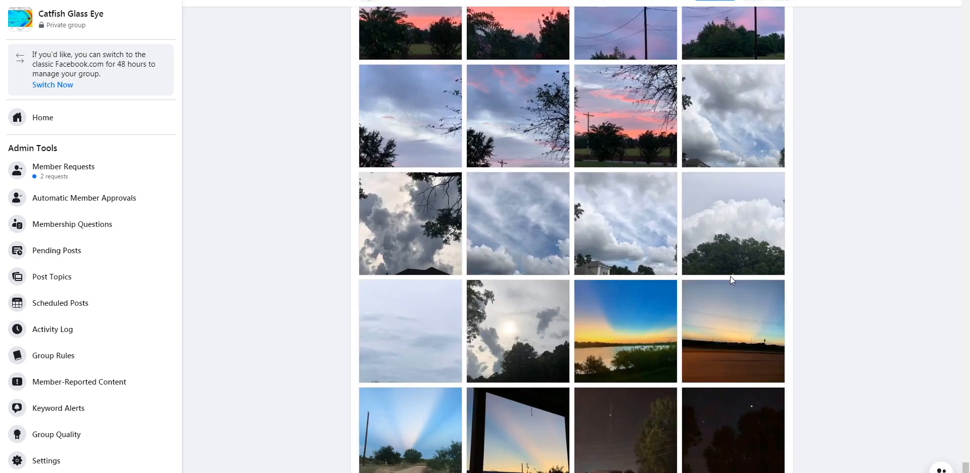
scroll("down", 3)
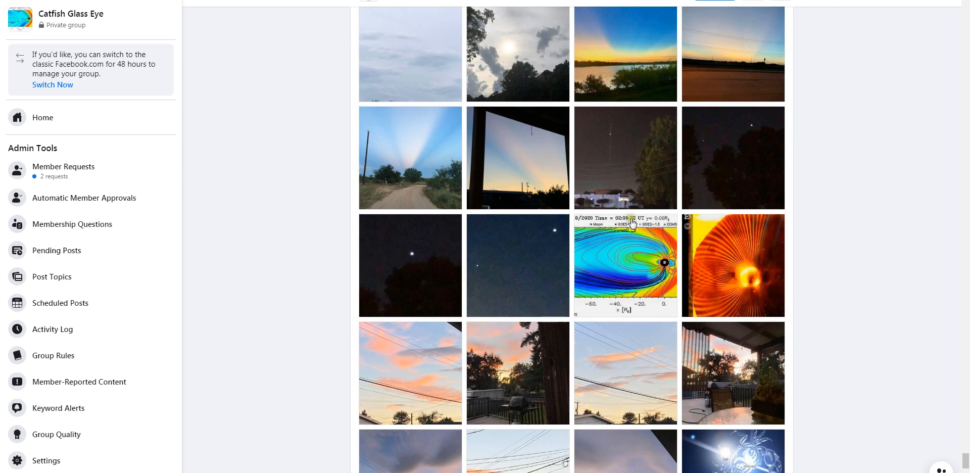
scroll("down", 3)
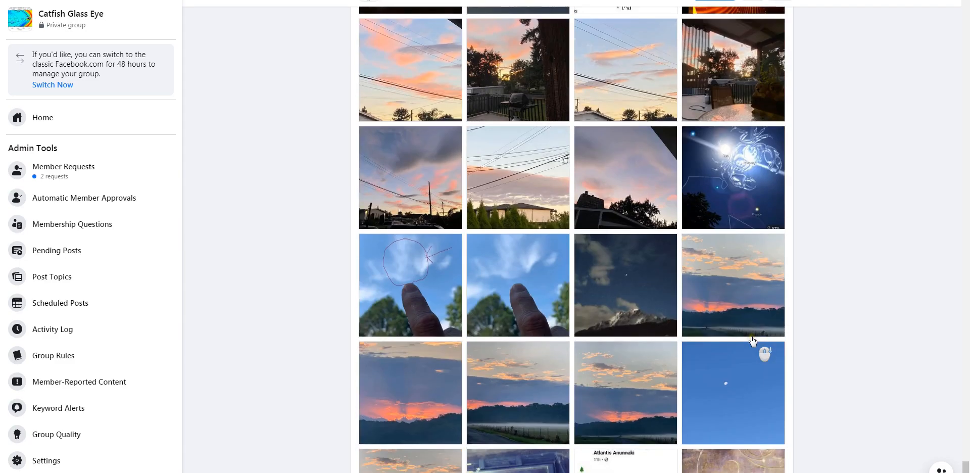
Scroll the grid down to the rows of close-up full moon thumbnails
scroll("down", 3)
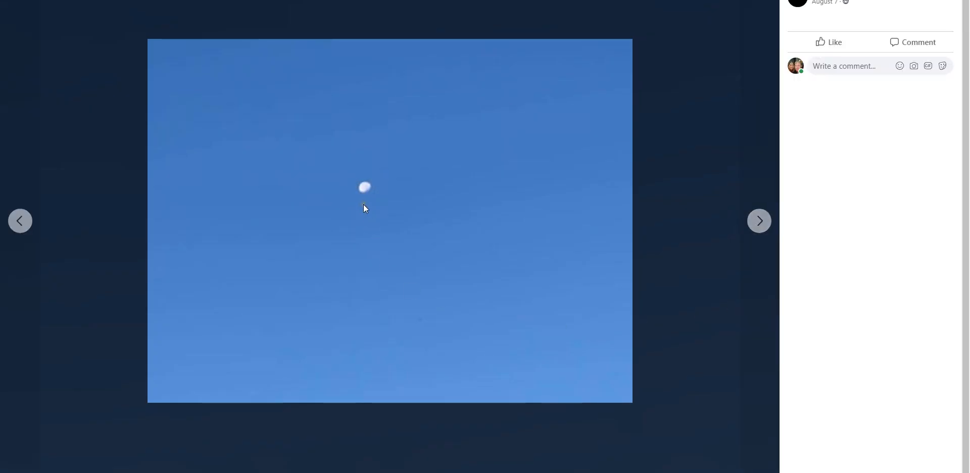
mouse_move(130, 50)
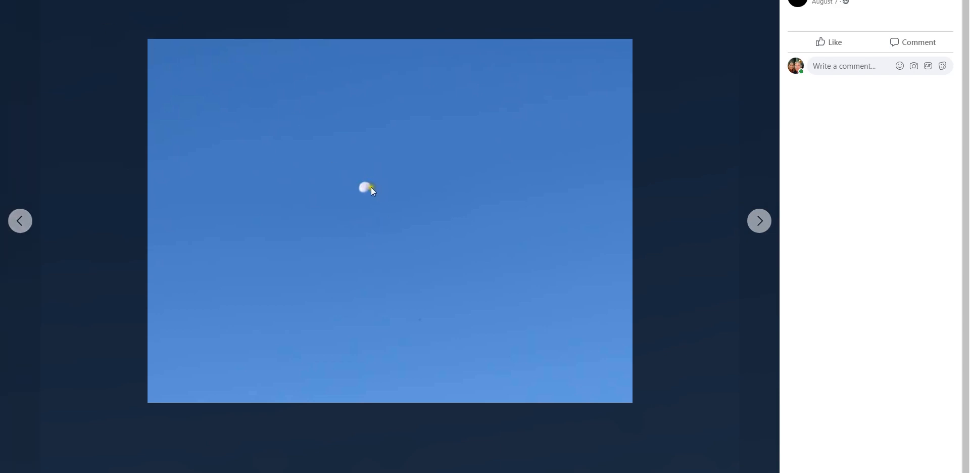
mouse_move(362, 197)
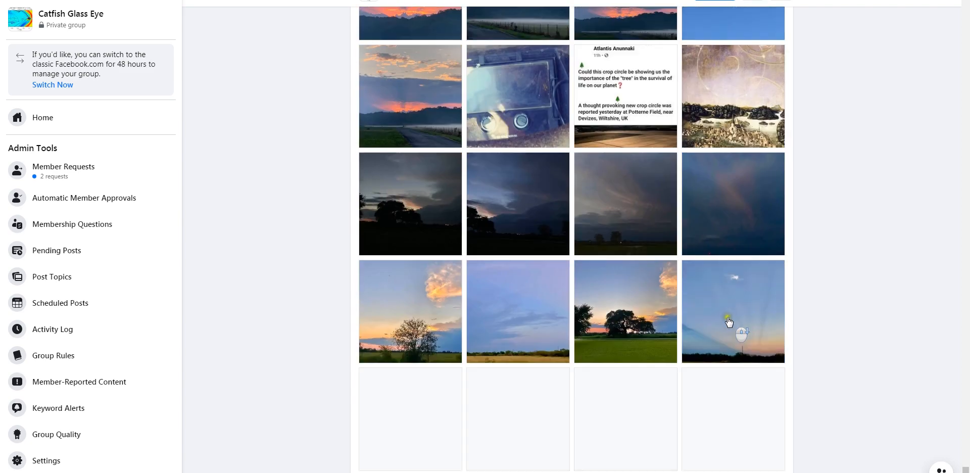
scroll("down", 3)
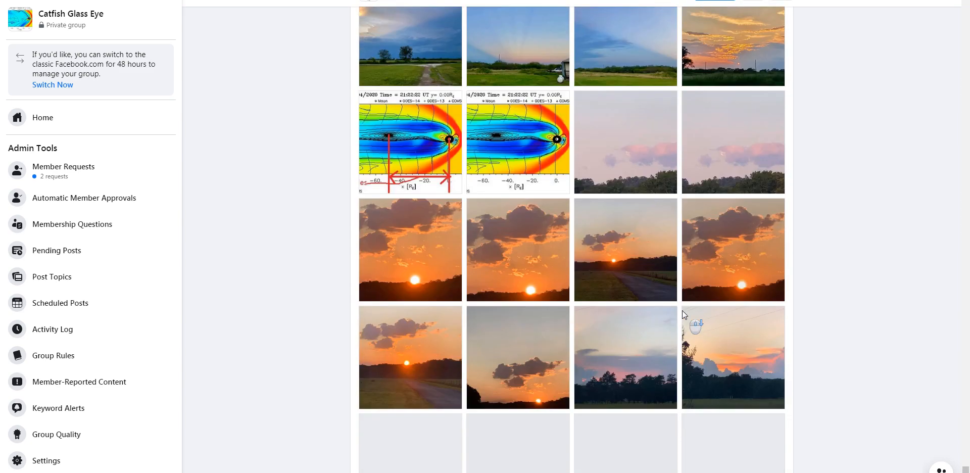
scroll("down", 3)
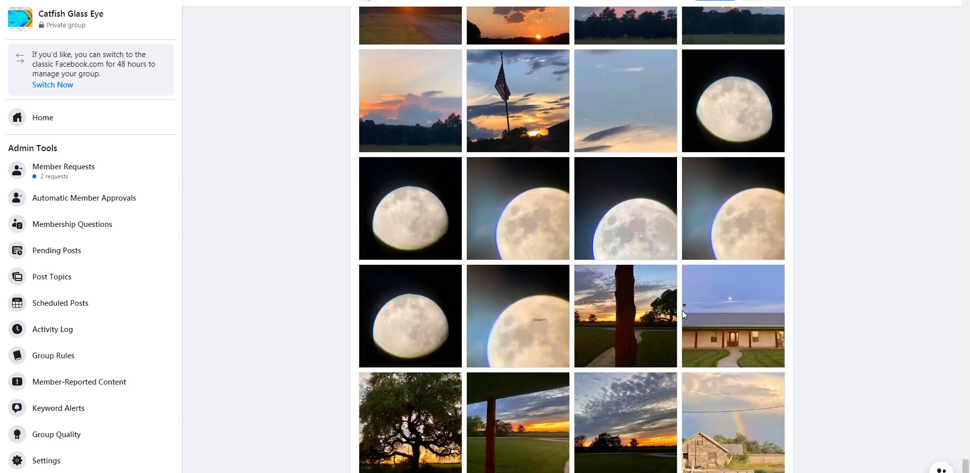
View the August 2 telescope full-moon close-ups one after another, then close the viewer
left_click(734, 102)
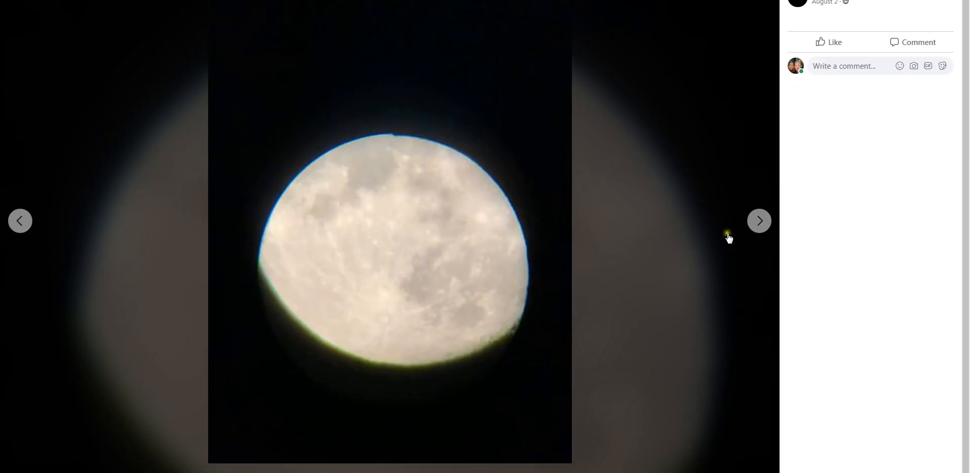
left_click(759, 221)
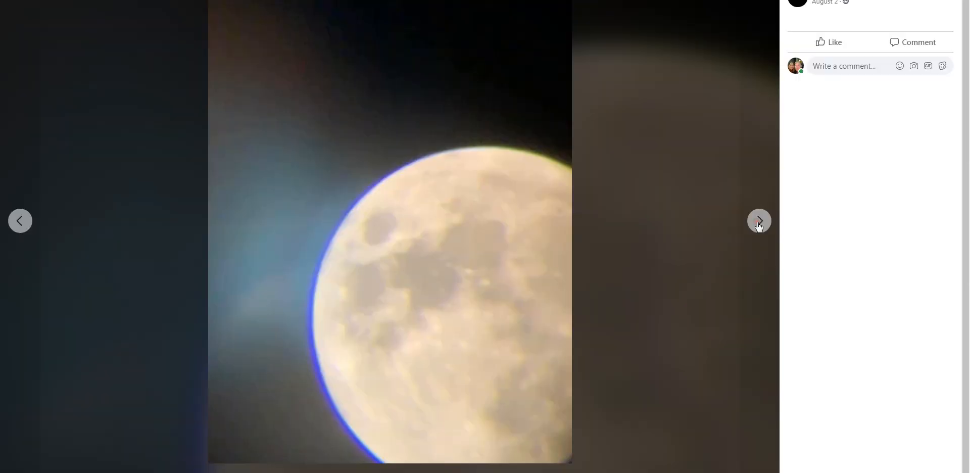
mouse_move(760, 238)
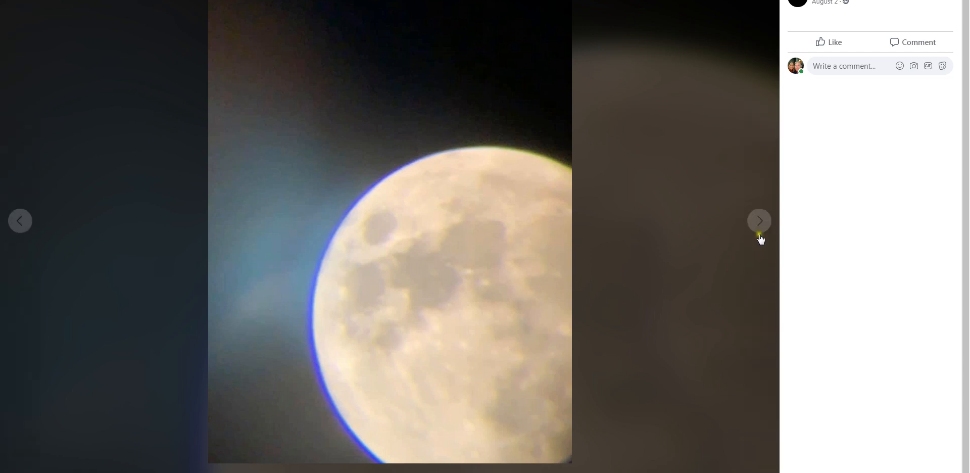
left_click(759, 221)
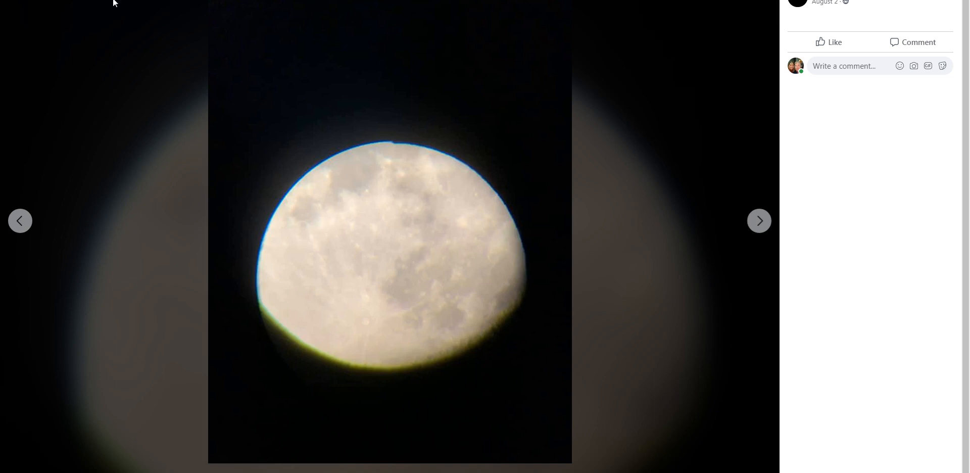
left_click(759, 221)
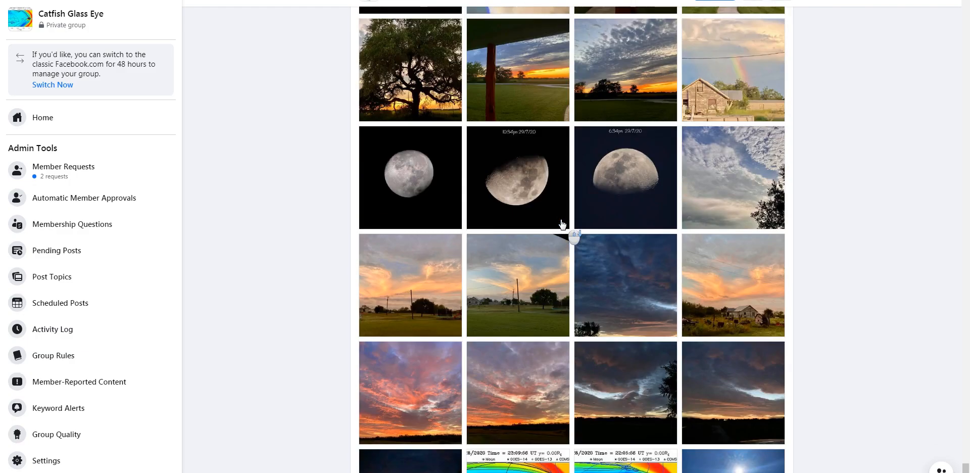
View the 10:34pm and 6:34pm 29/7/20 moon photos full size, then return to the grid
left_click(519, 178)
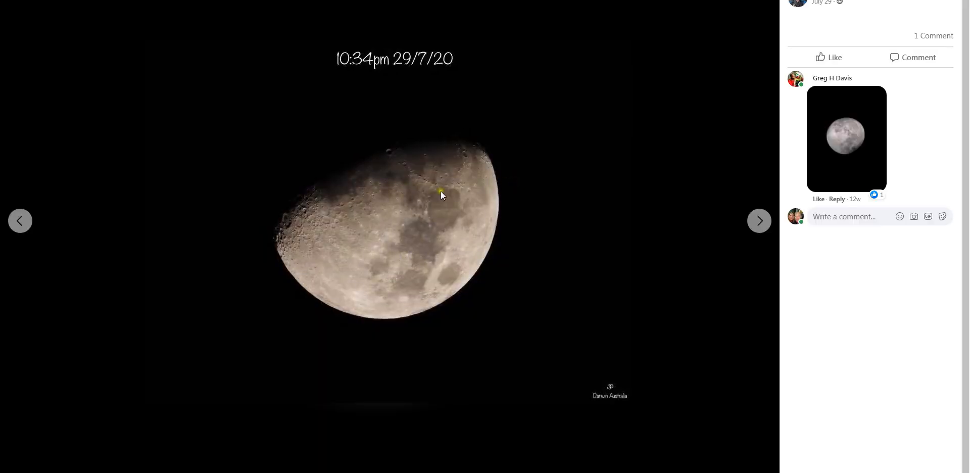
mouse_move(424, 247)
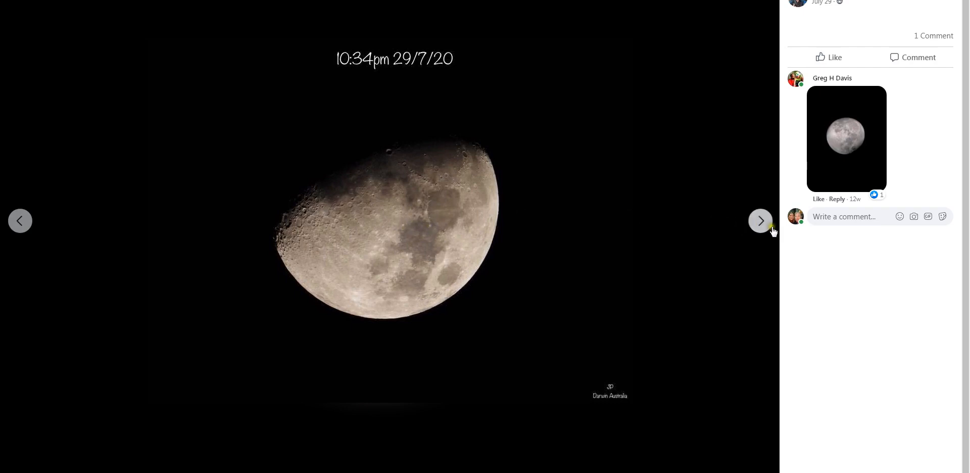
left_click(760, 221)
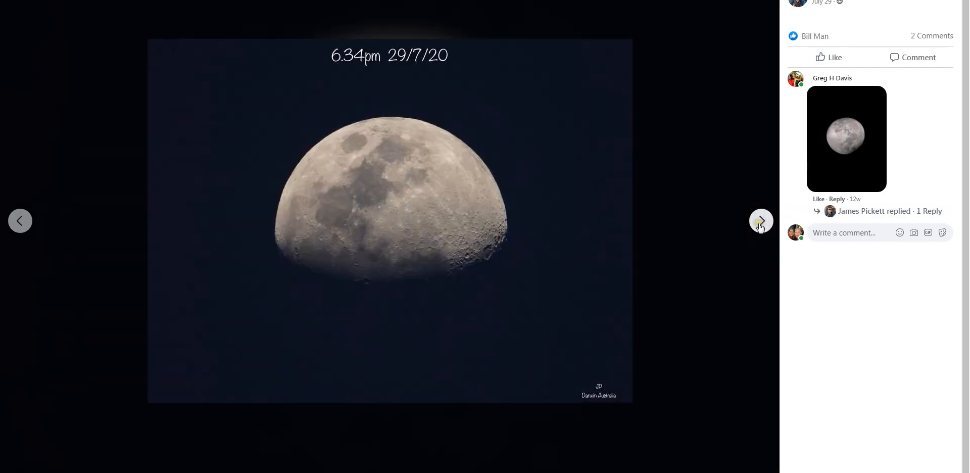
left_click(760, 221)
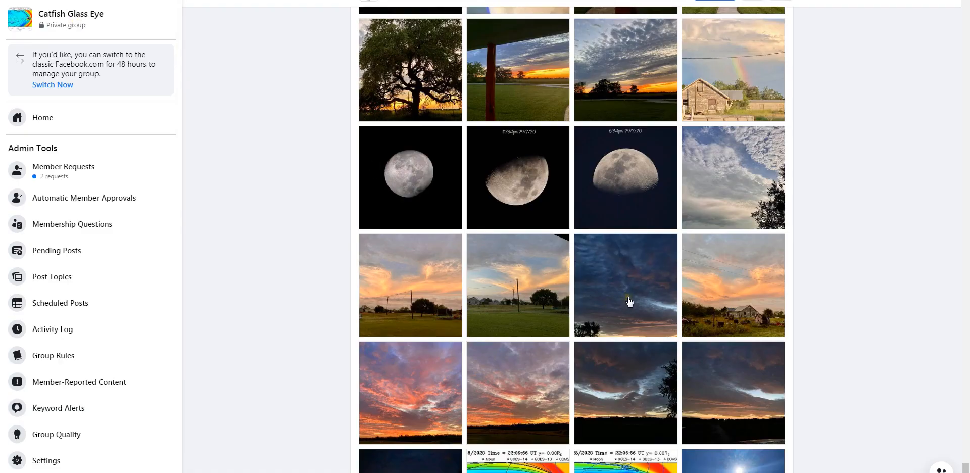
Scroll the Media grid down past the sunset and cloud rows to older sky photos
scroll("down", 3)
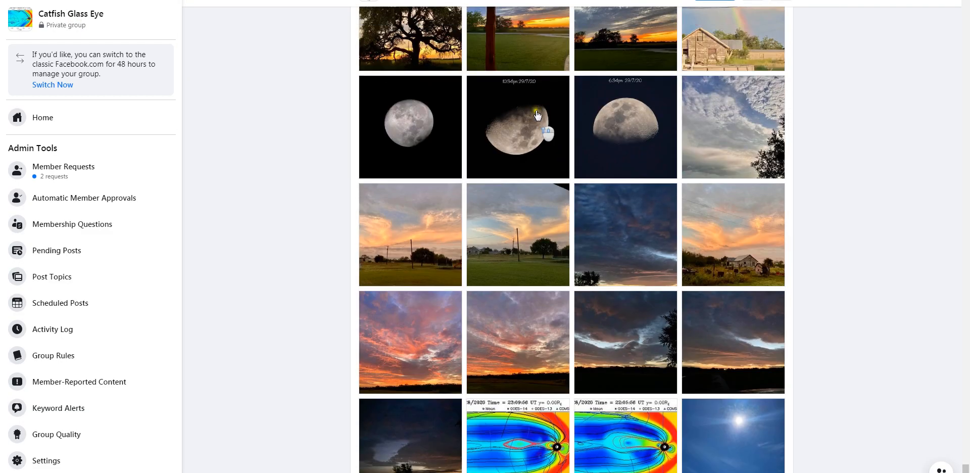
mouse_move(589, 126)
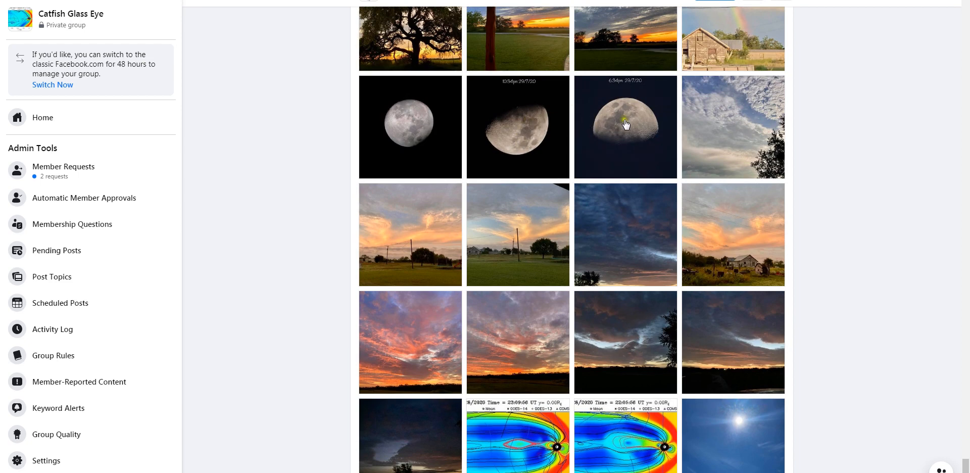
scroll("down", 3)
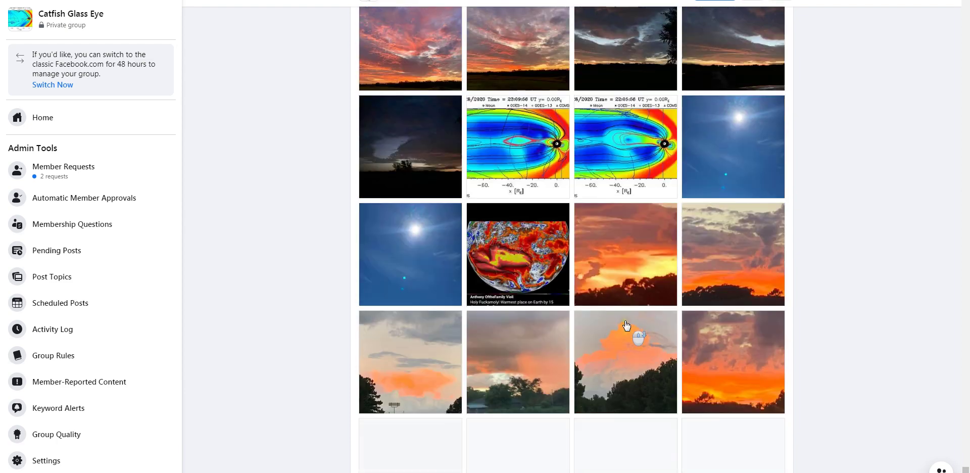
scroll("down", 3)
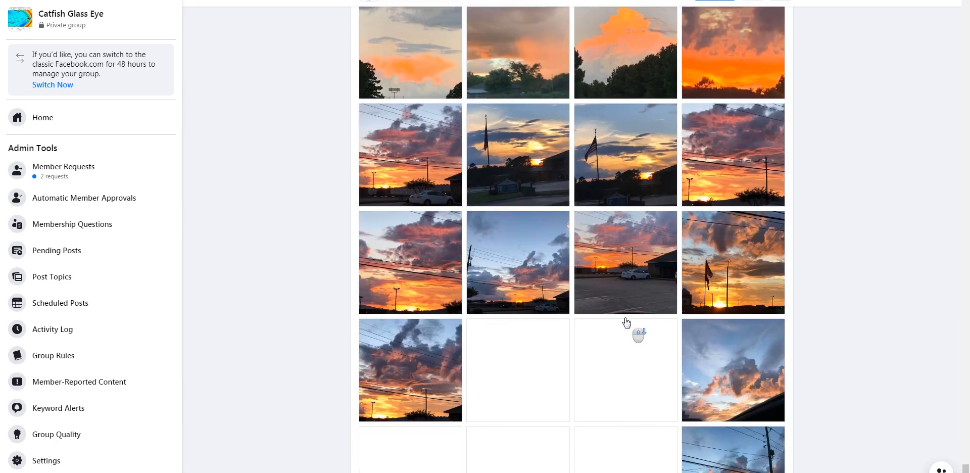
scroll("down", 3)
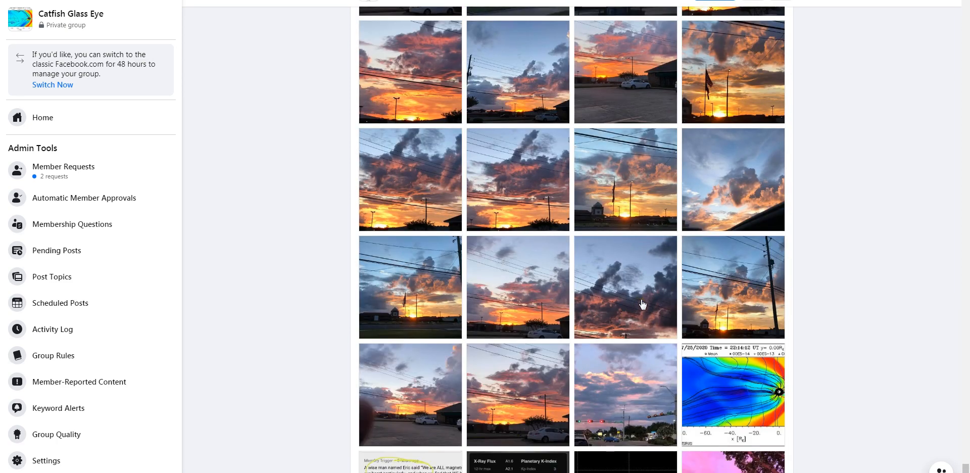
scroll("down", 3)
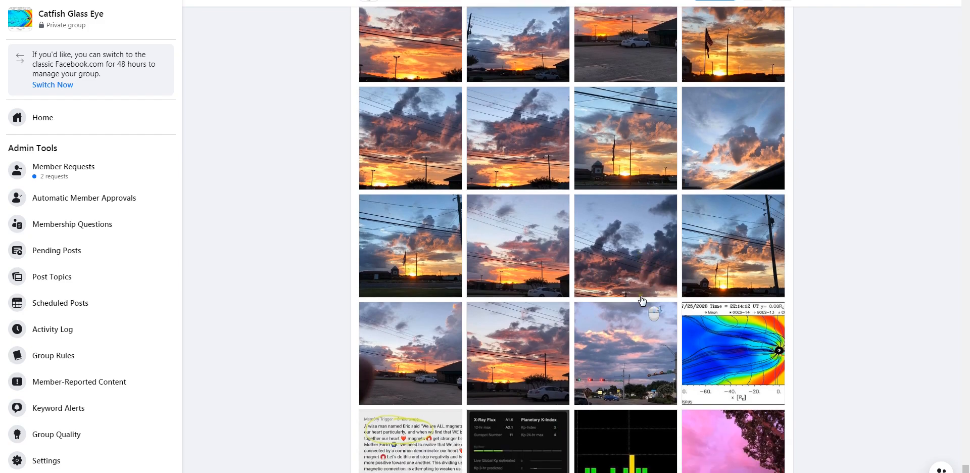
scroll("down", 3)
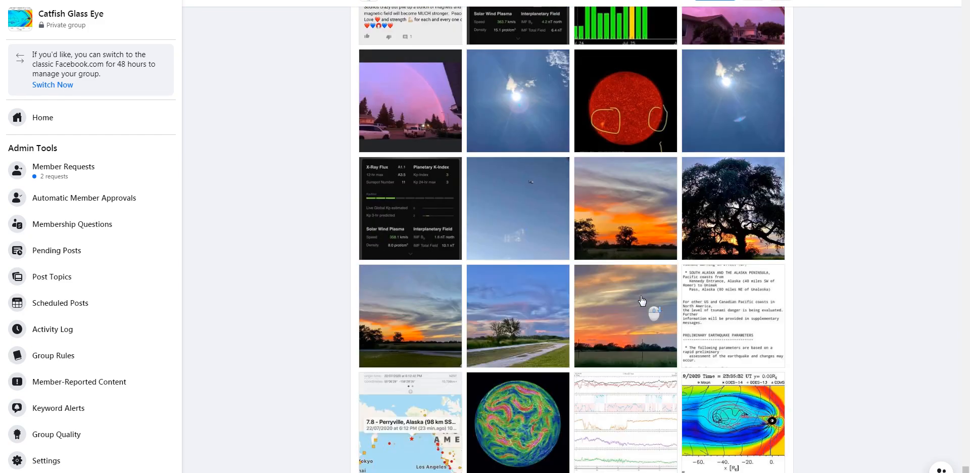
scroll("down", 3)
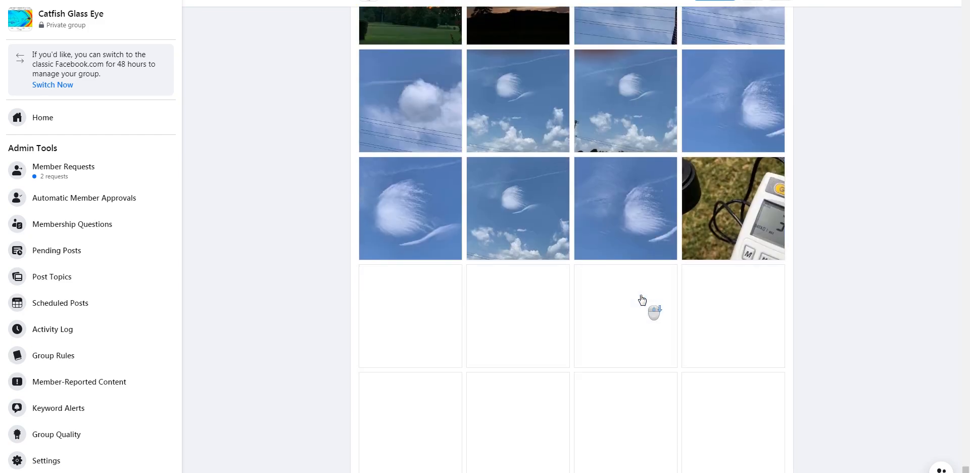
scroll("down", 3)
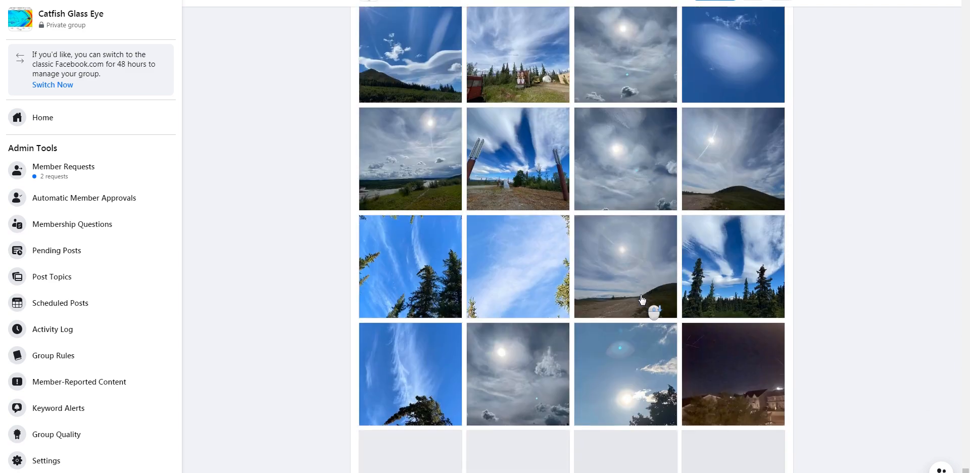
scroll("down", 3)
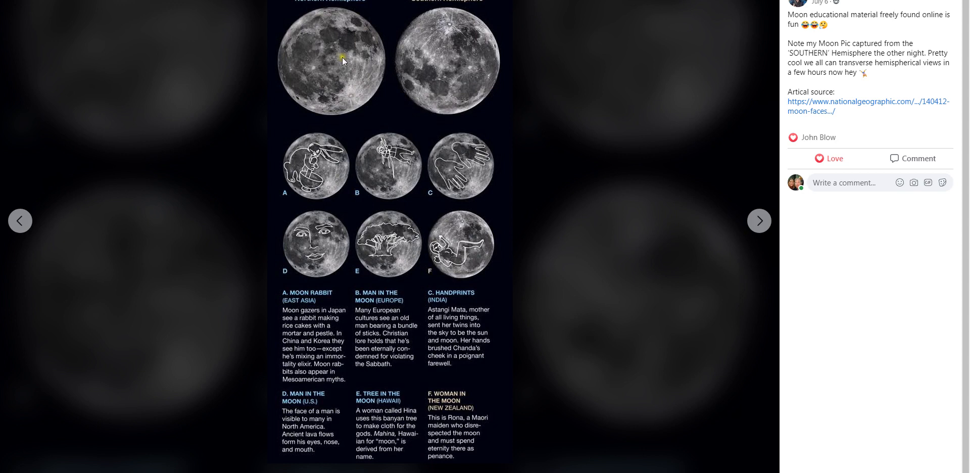
mouse_move(333, 1)
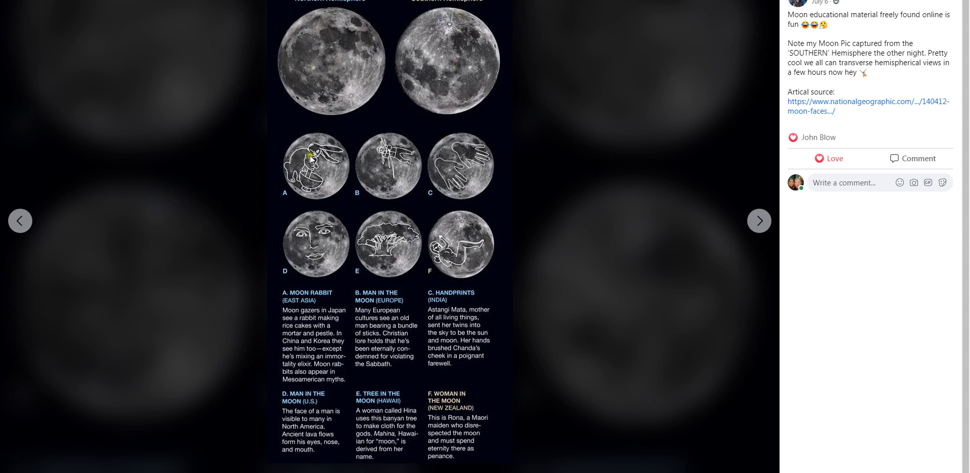
mouse_move(311, 214)
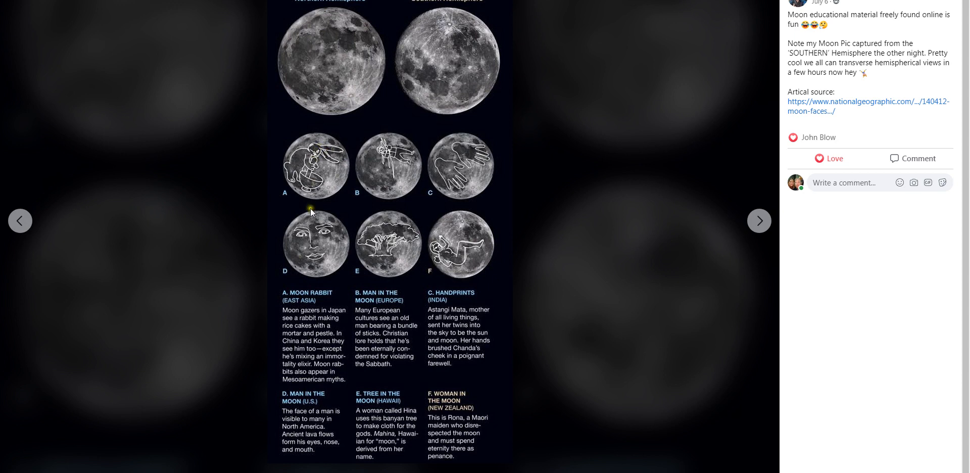
mouse_move(331, 229)
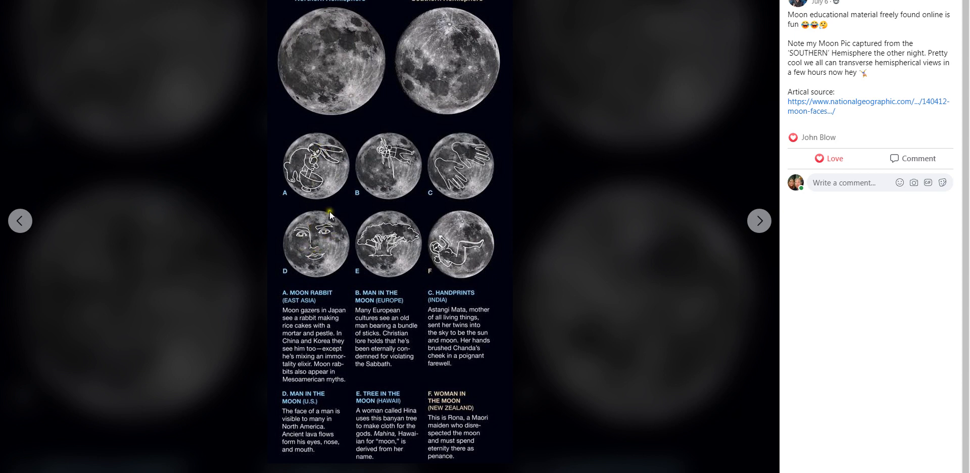
mouse_move(874, 94)
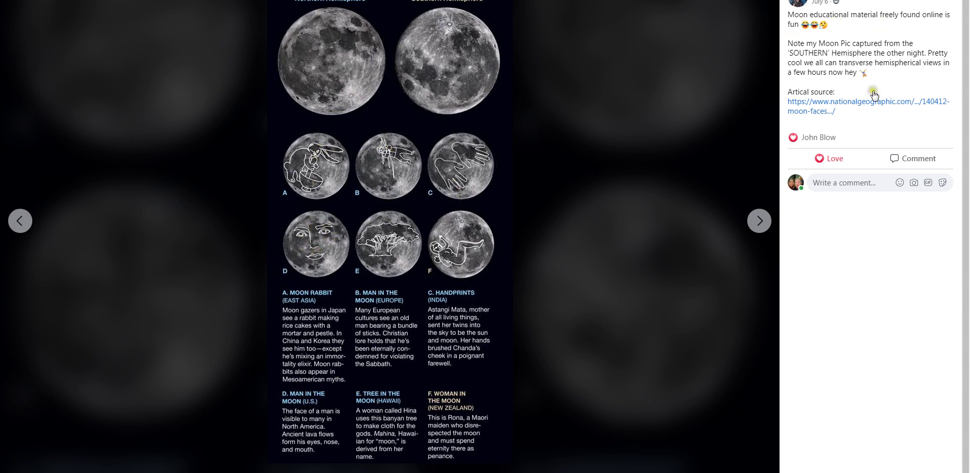
mouse_move(342, 253)
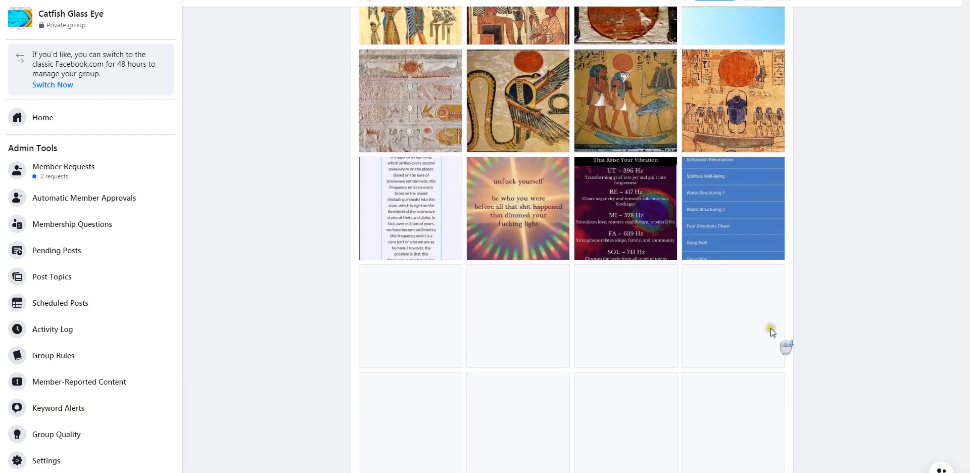
Scroll the Media grid down to the 6/26/20 four-panel crescent moon thumbnail
scroll("down", 3)
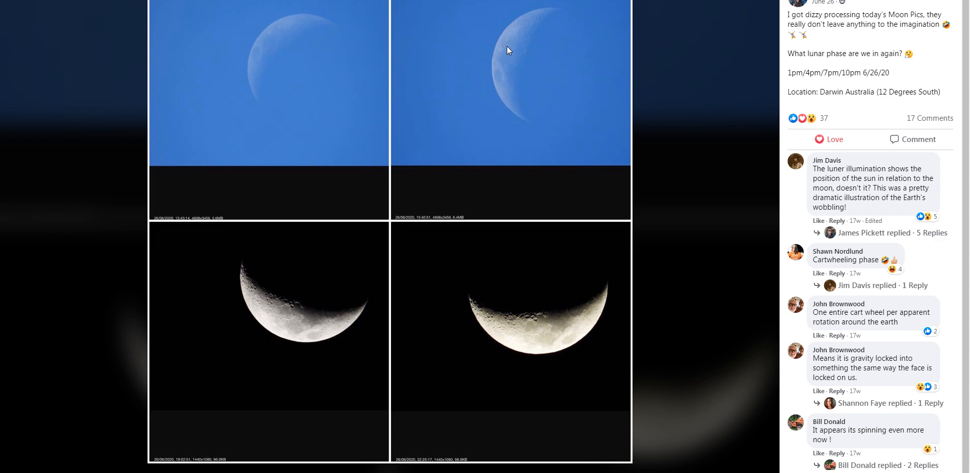
mouse_move(627, 53)
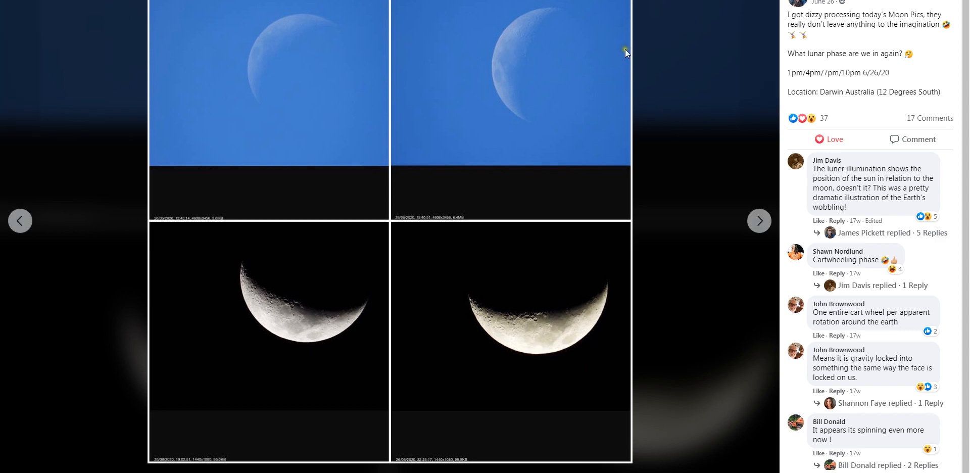
mouse_move(624, 53)
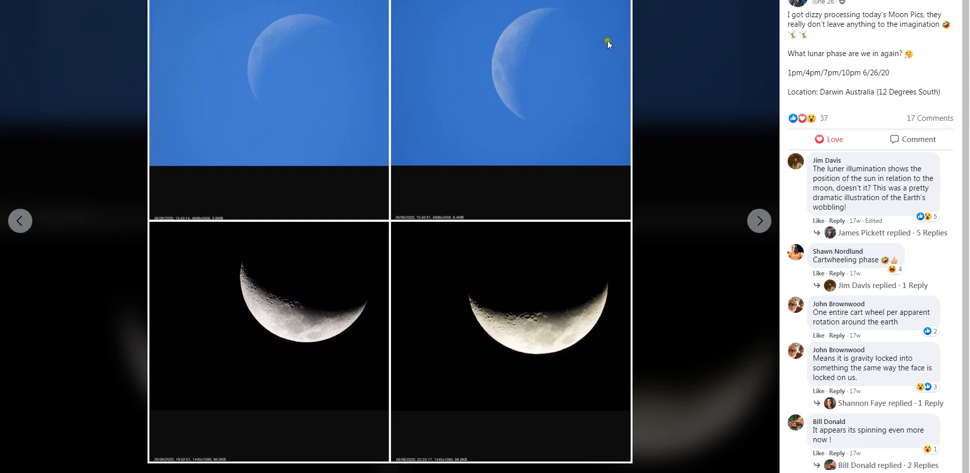
mouse_move(607, 43)
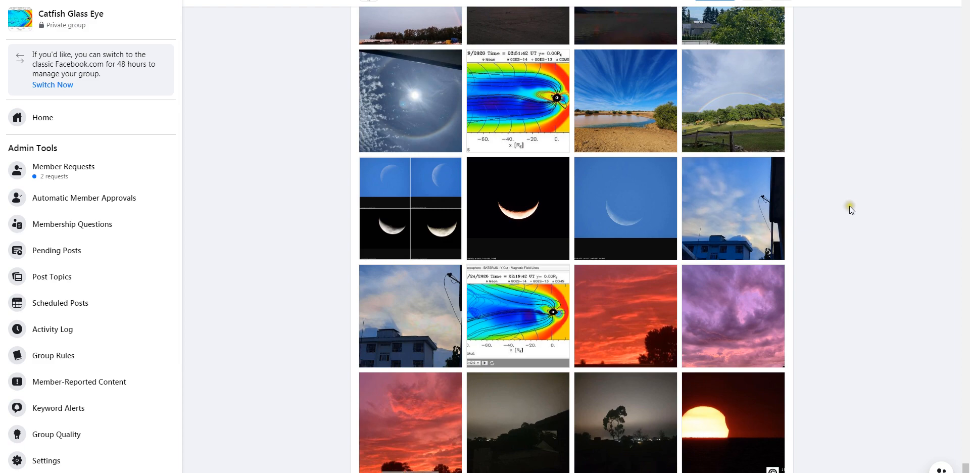
scroll("down", 3)
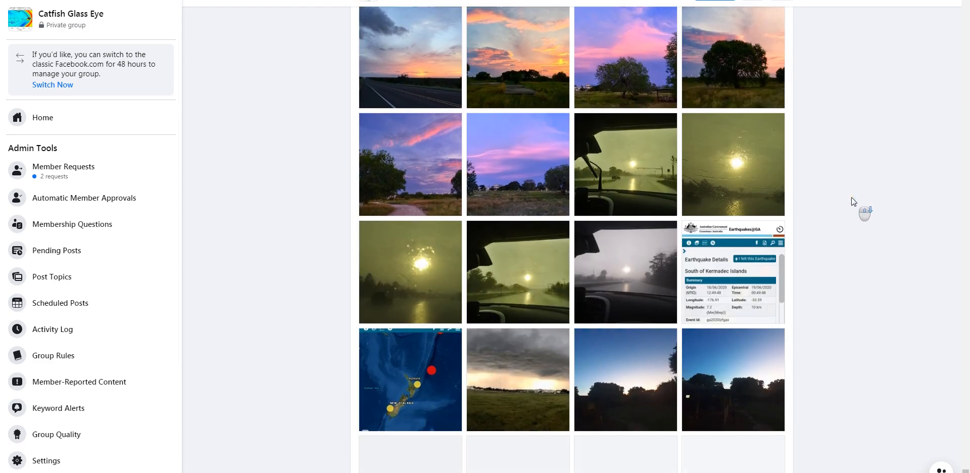
scroll("down", 3)
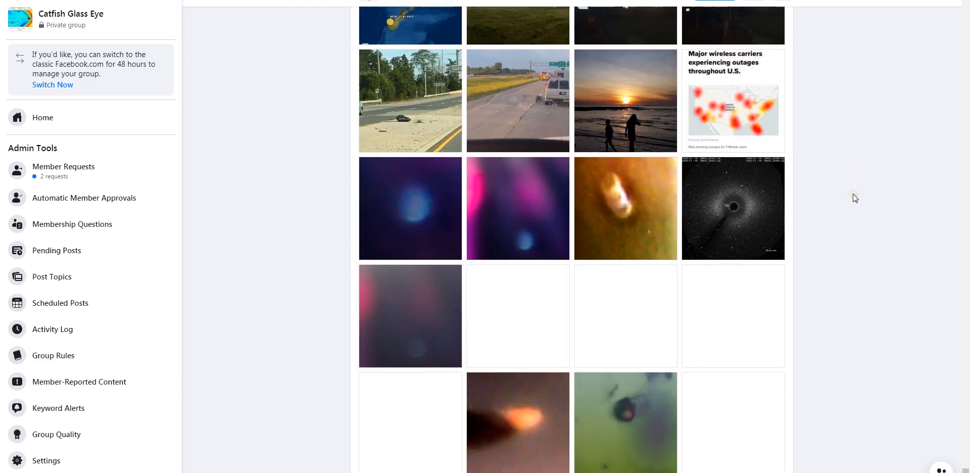
scroll("down", 3)
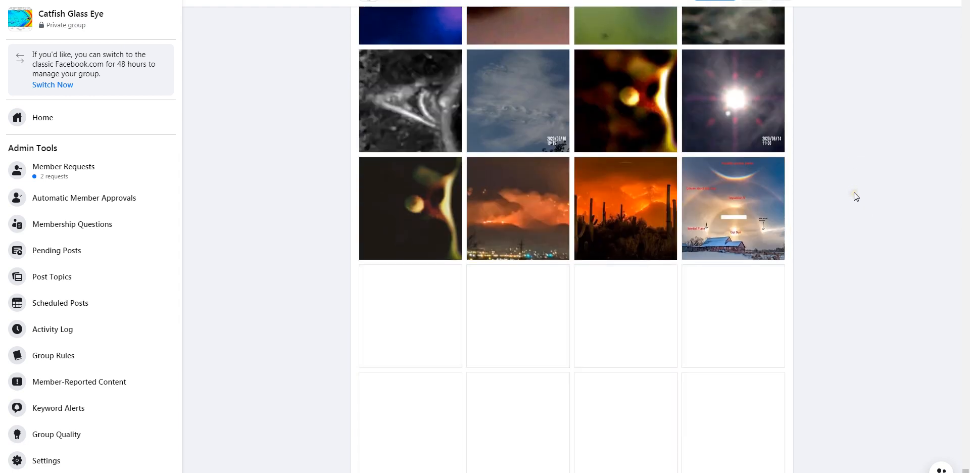
scroll("down", 3)
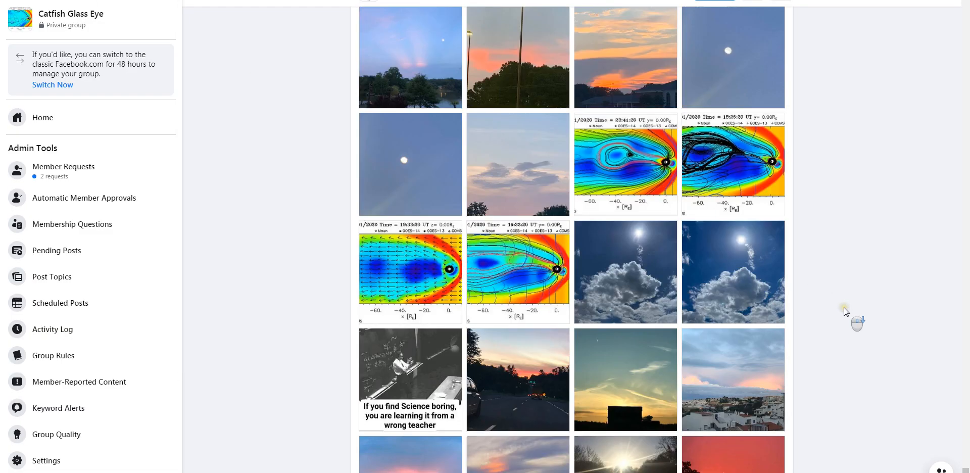
scroll("down", 3)
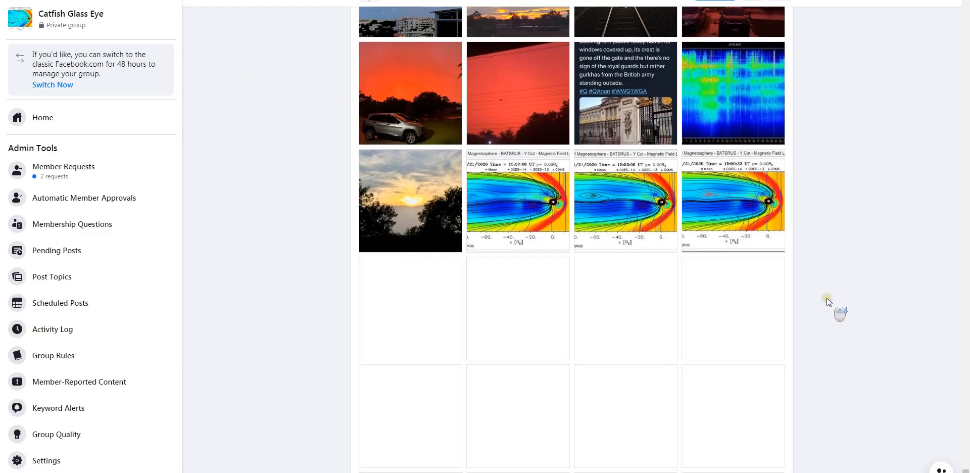
scroll("down", 3)
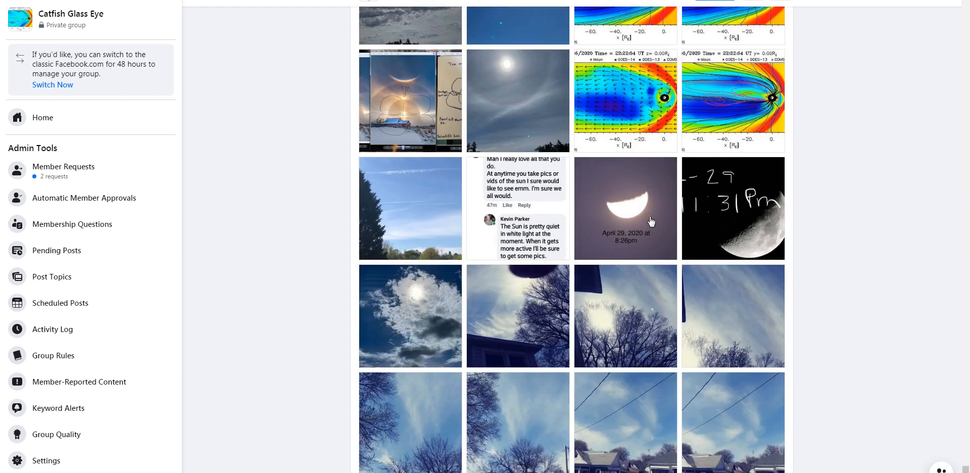
mouse_move(593, 202)
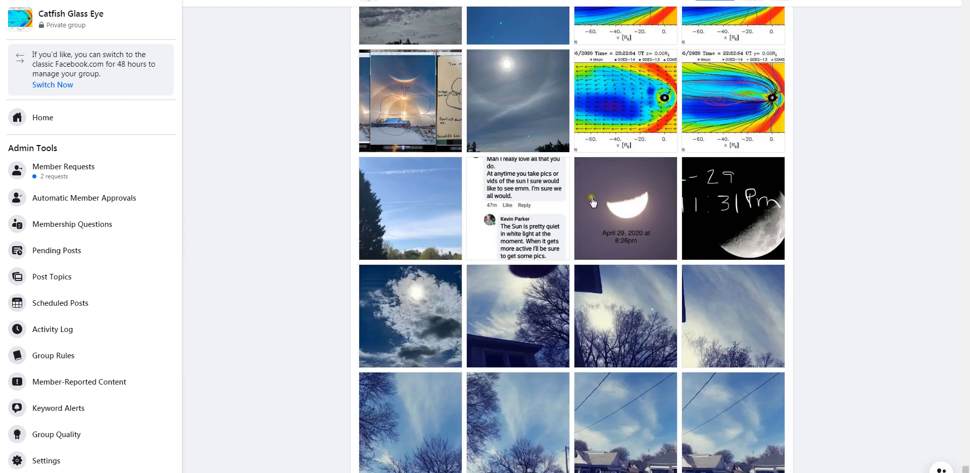
left_click(625, 208)
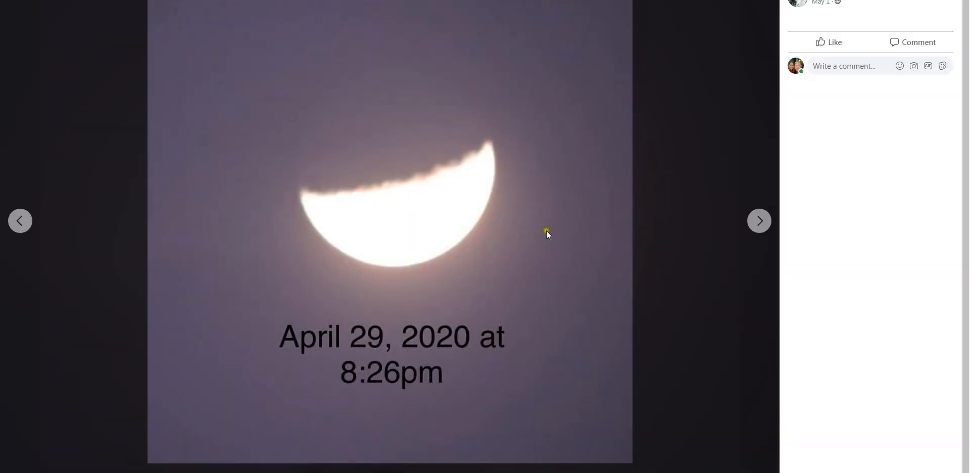
mouse_move(615, 106)
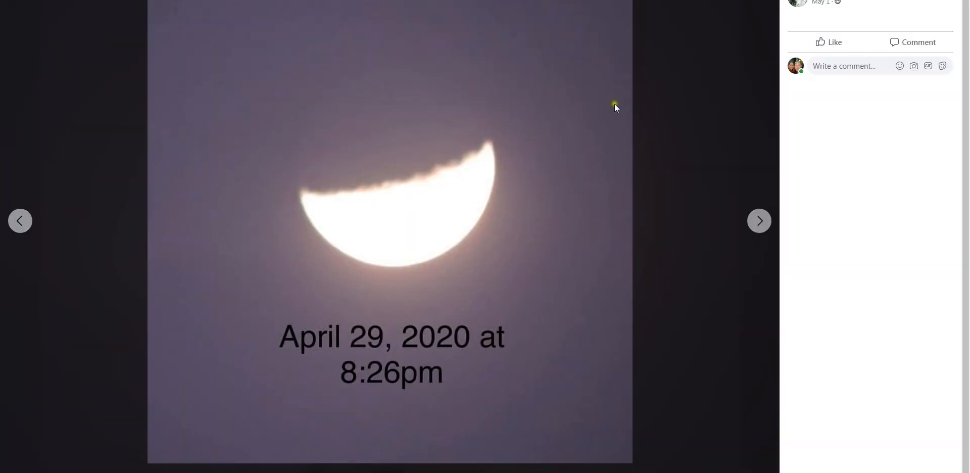
left_click(760, 221)
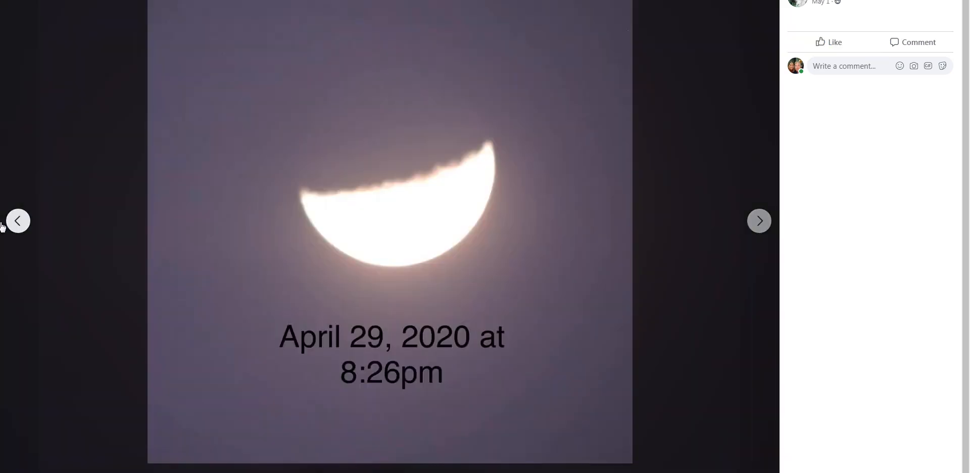
left_click(759, 221)
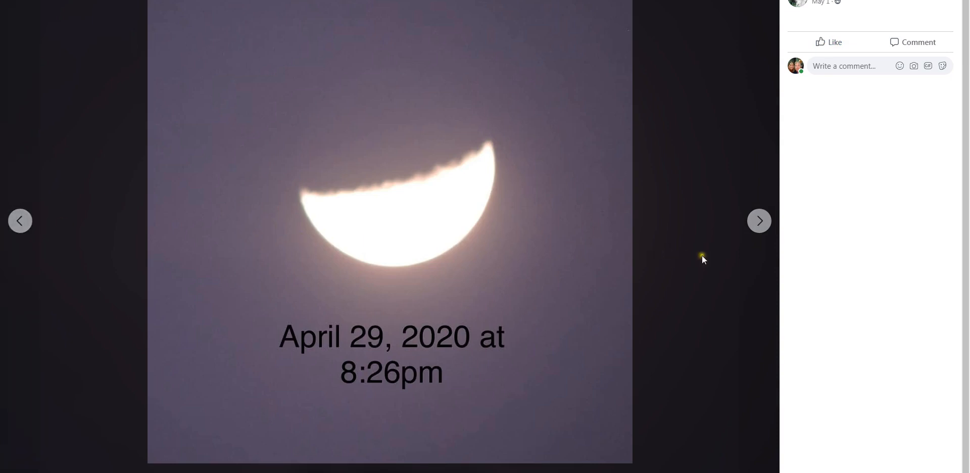
left_click(760, 221)
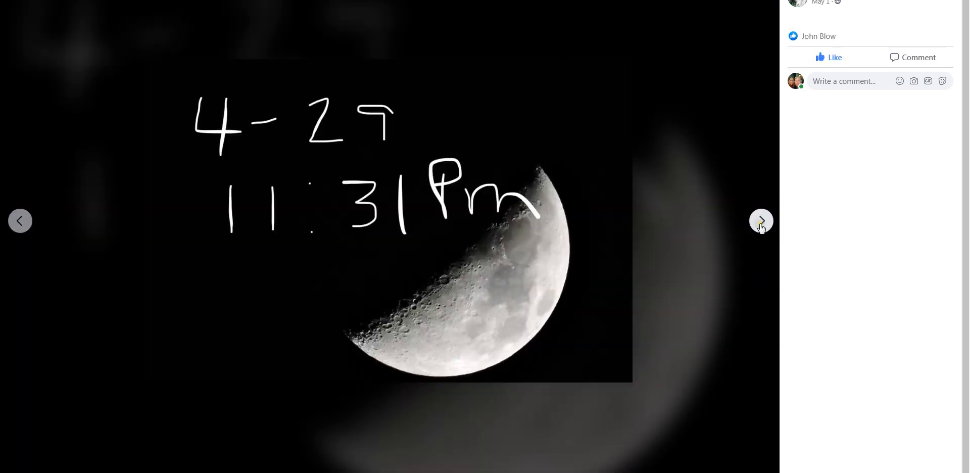
left_click(760, 221)
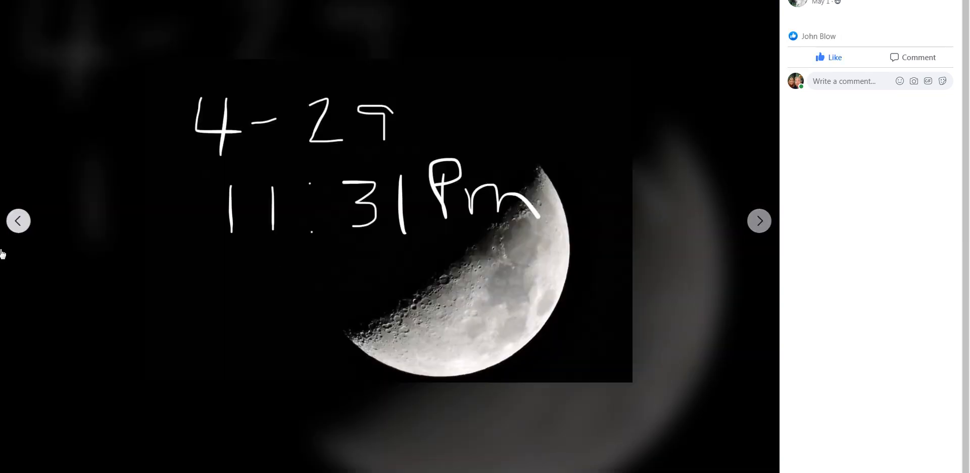
left_click(759, 222)
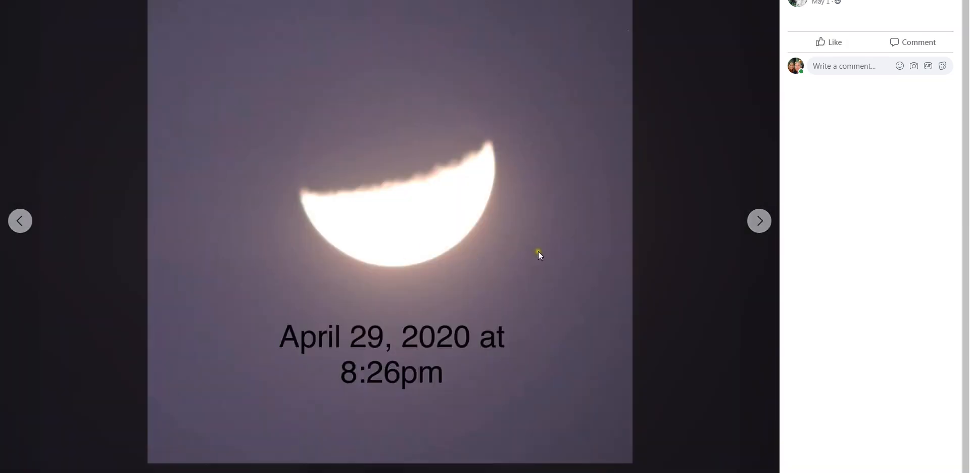
mouse_move(560, 204)
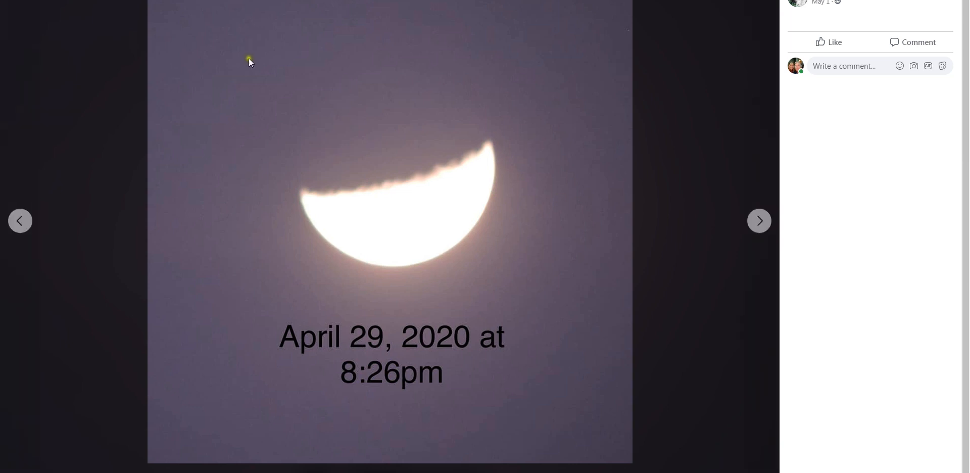
mouse_move(451, 281)
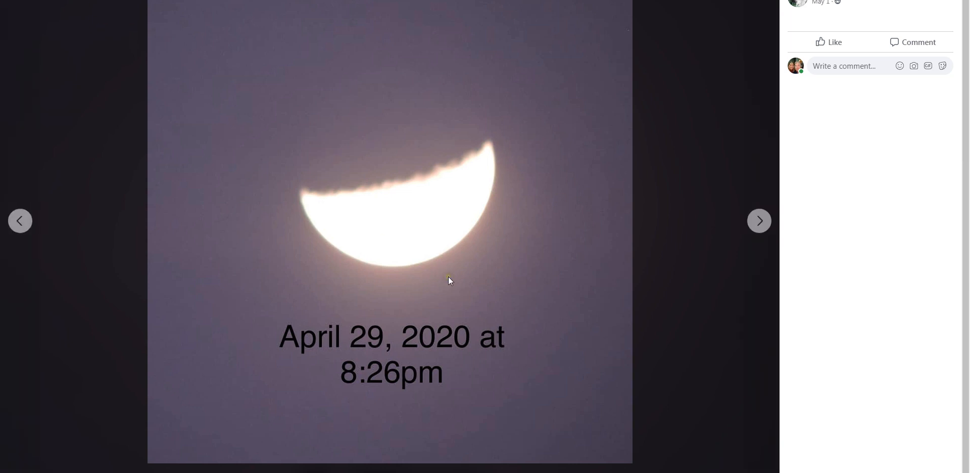
mouse_move(344, 74)
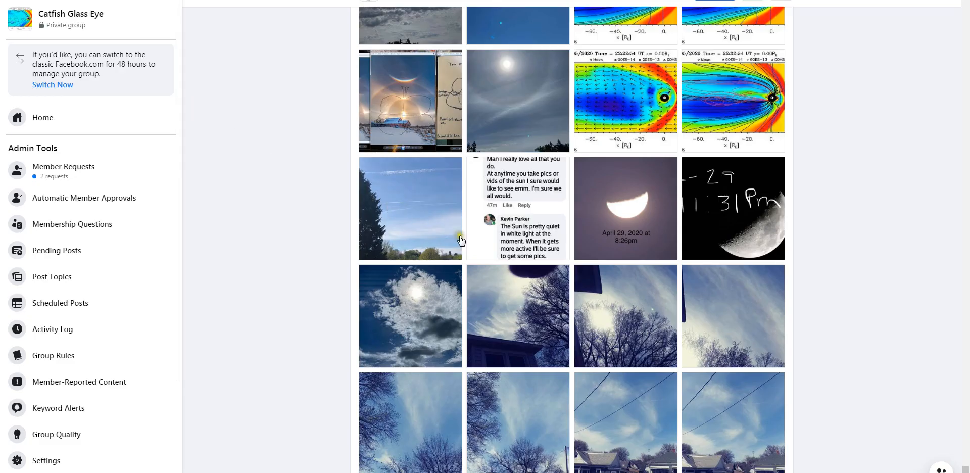
Scroll the Media grid far down to the 2018–2019 model plots and small moon shots
scroll("down", 3)
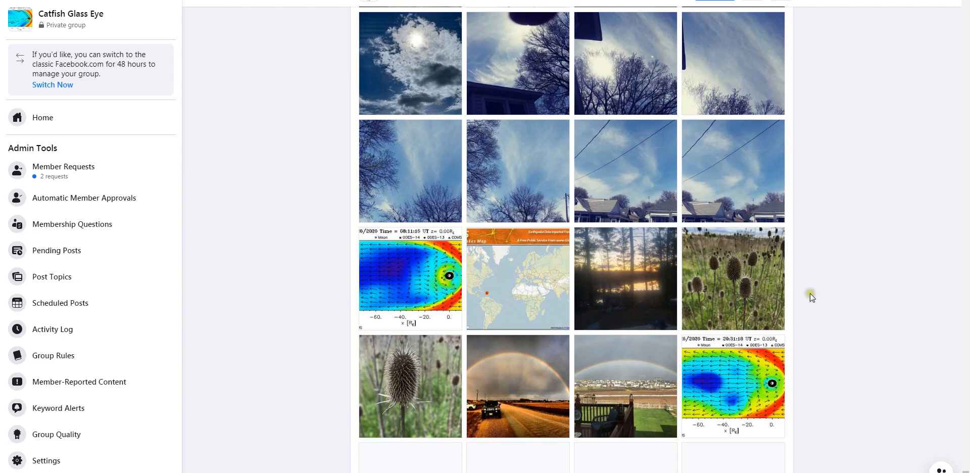
scroll("down", 3)
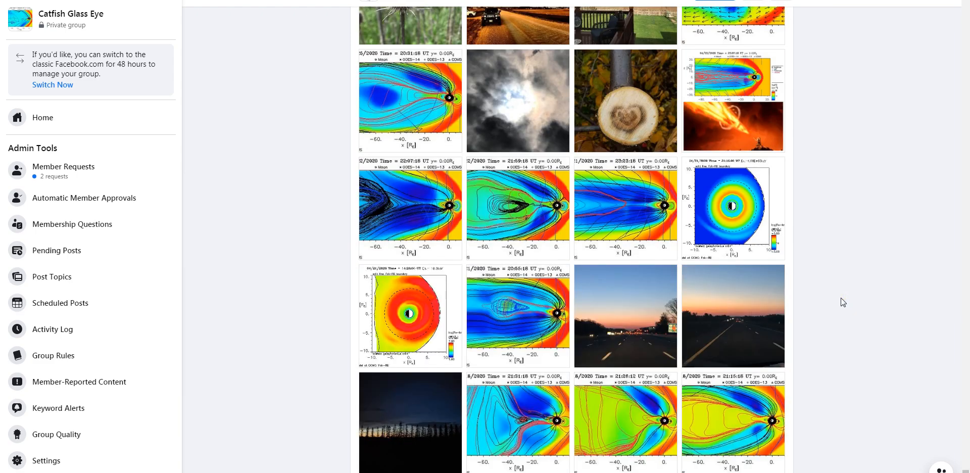
scroll("down", 3)
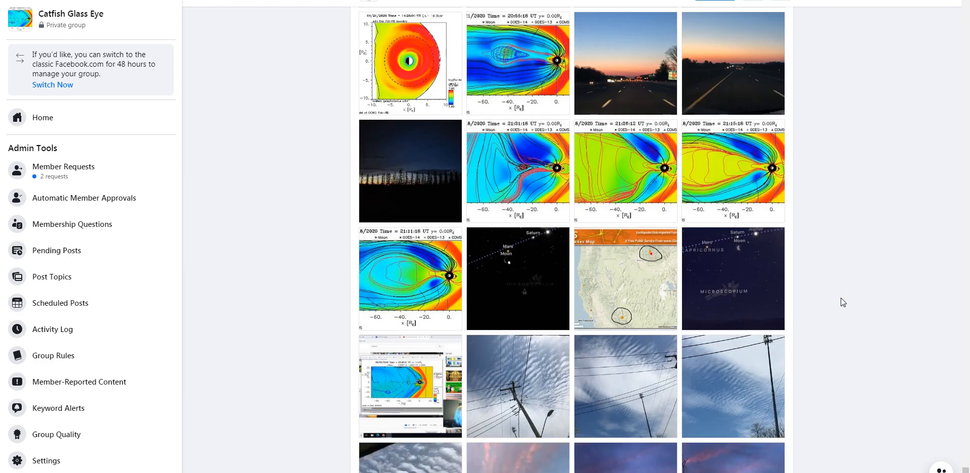
scroll("down", 3)
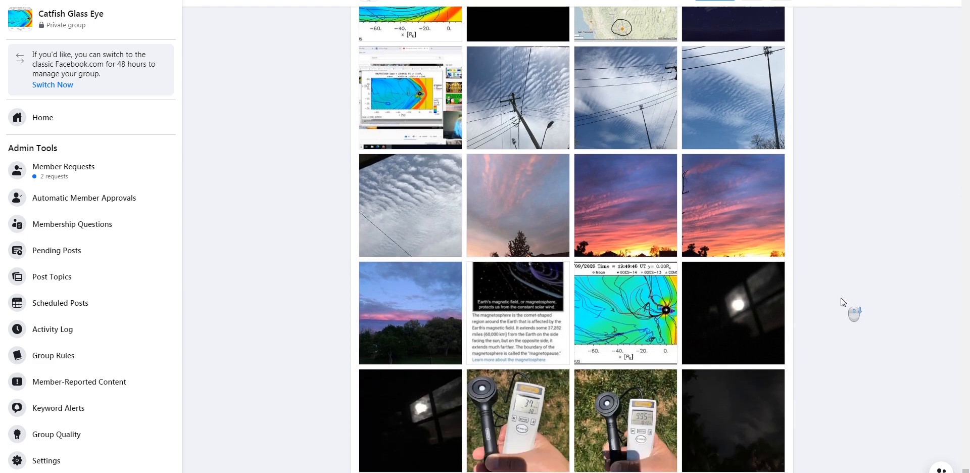
scroll("down", 3)
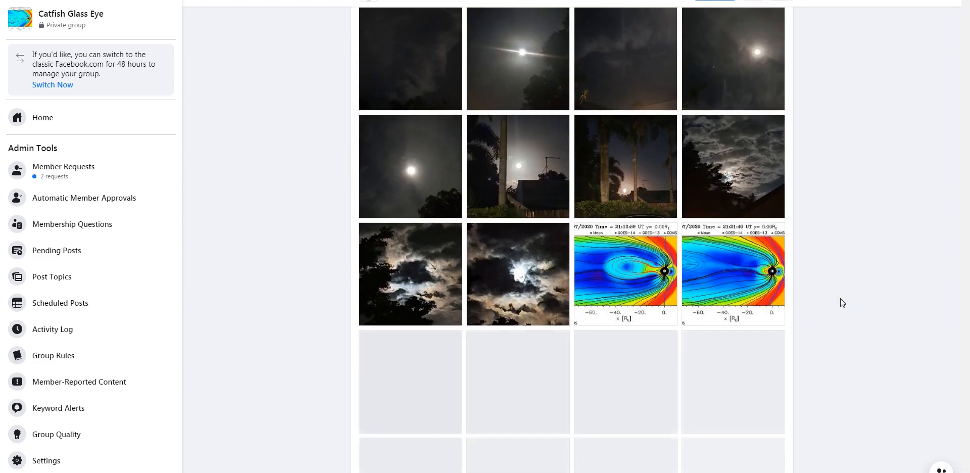
scroll("down", 3)
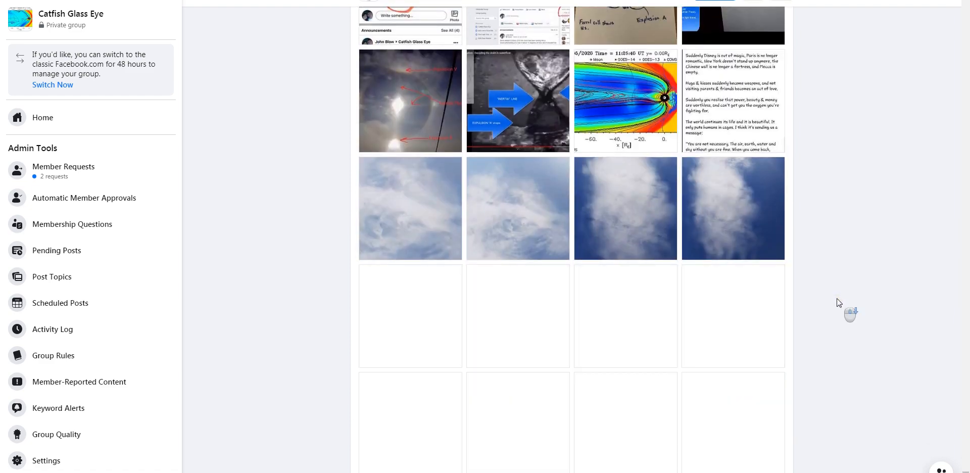
scroll("down", 3)
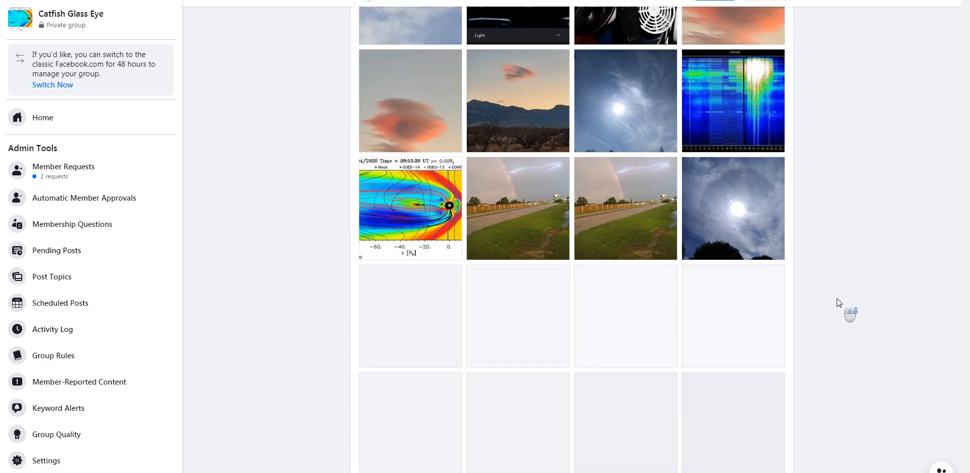
scroll("down", 3)
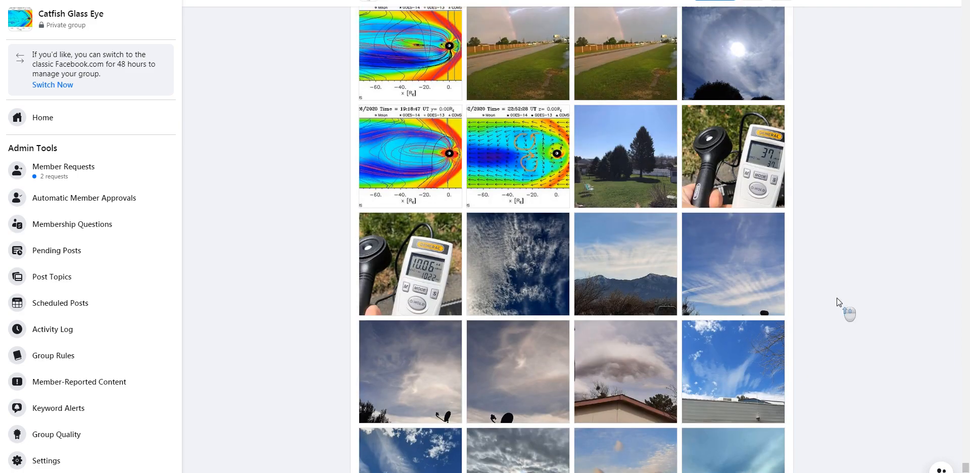
scroll("down", 3)
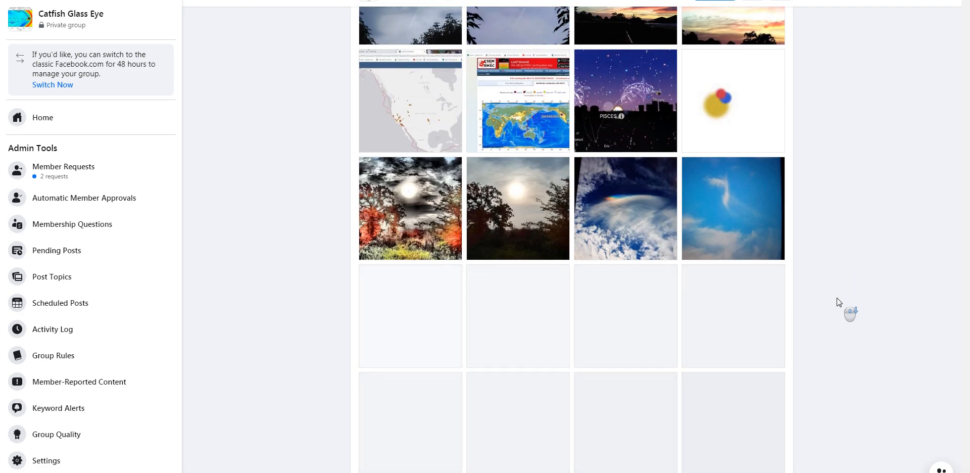
scroll("down", 3)
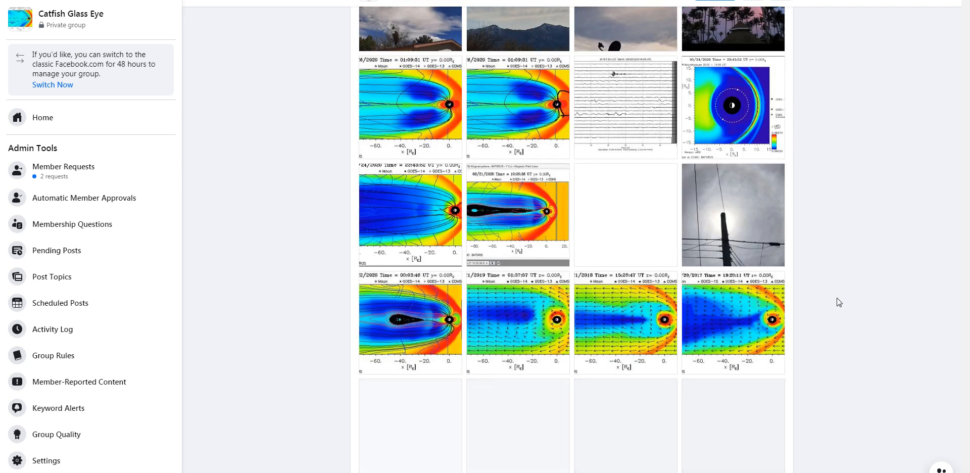
scroll("down", 3)
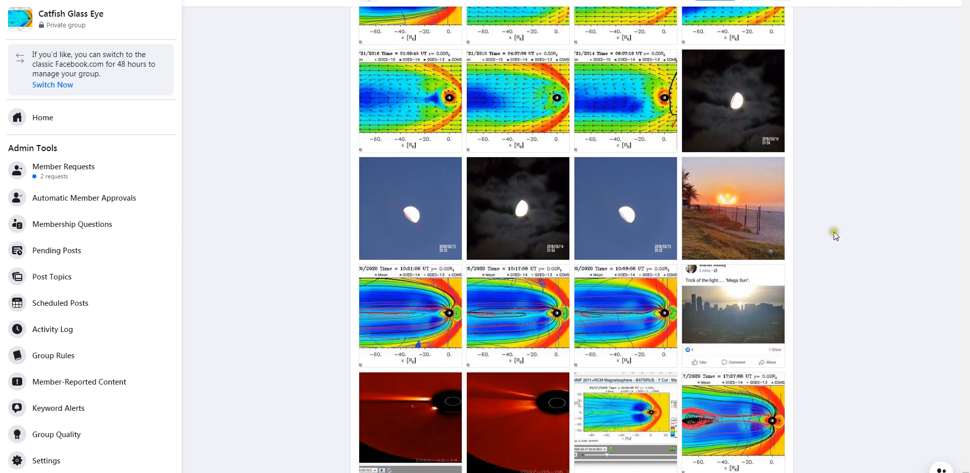
View the 2019/05/13 20:22 moon photo full size and step to the 2019/05/14 01:54 night shot
left_click(733, 101)
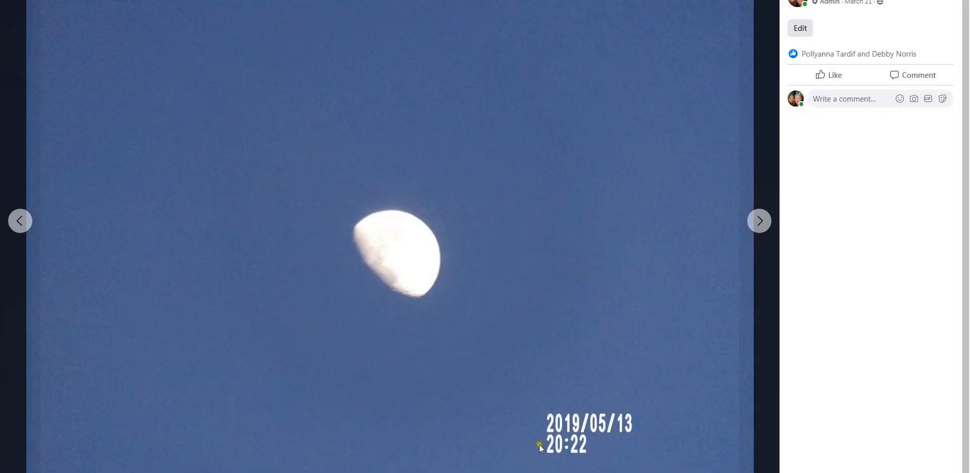
mouse_move(335, 256)
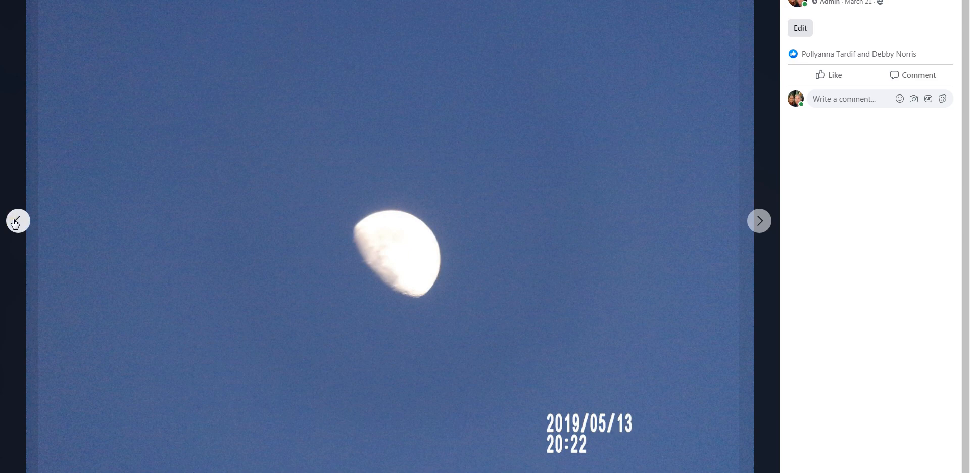
mouse_move(184, 251)
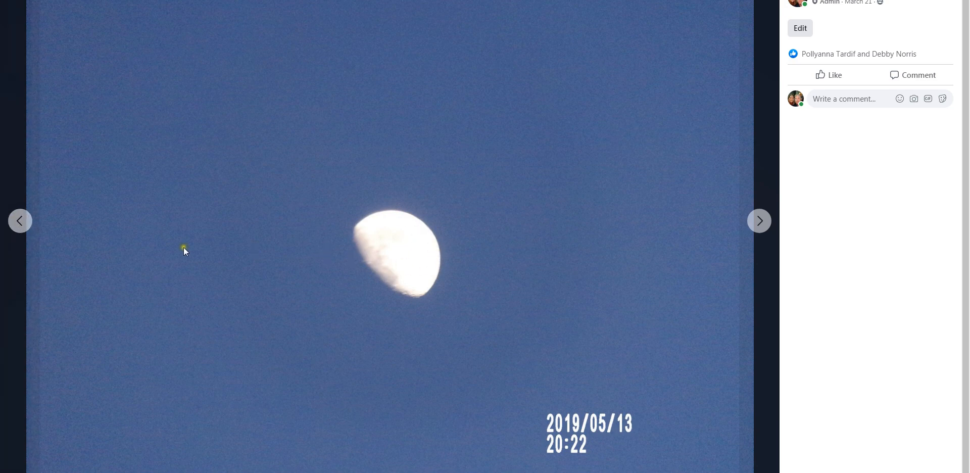
left_click(760, 221)
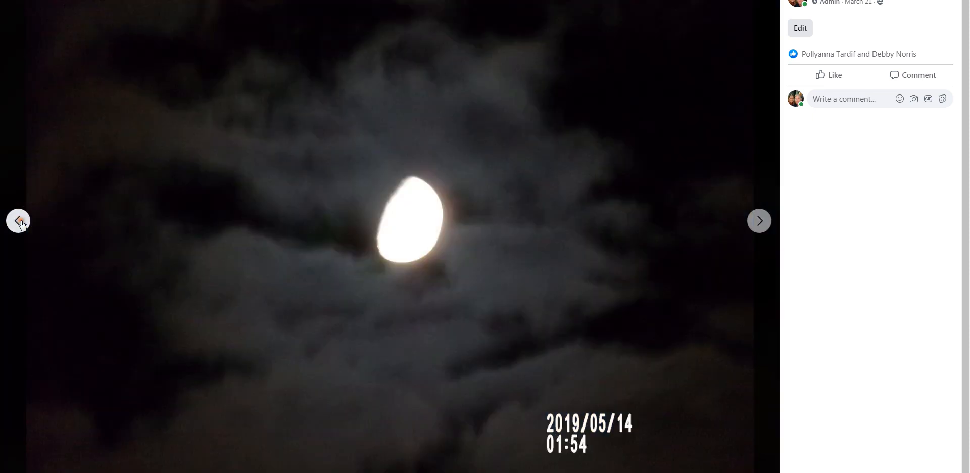
left_click(19, 222)
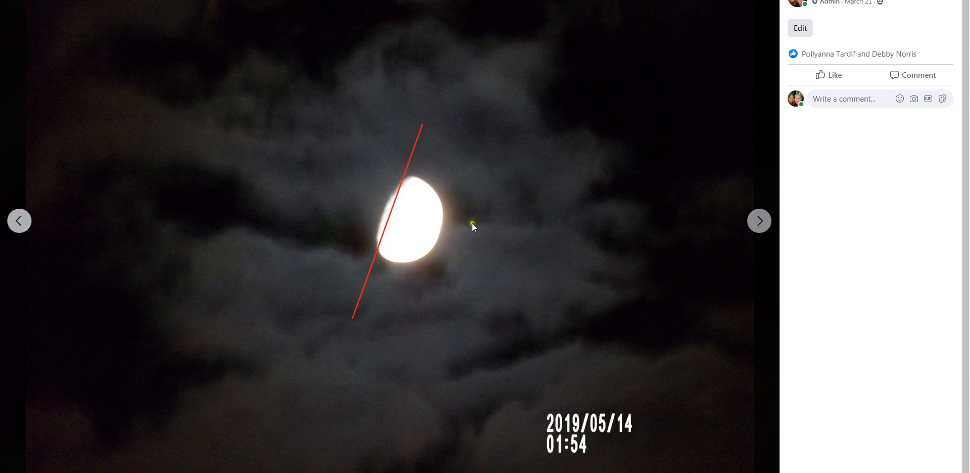
Flip between the 2019/05/13 daytime and 2019/05/14 night moon photos, ending on the earlier one
left_click(19, 220)
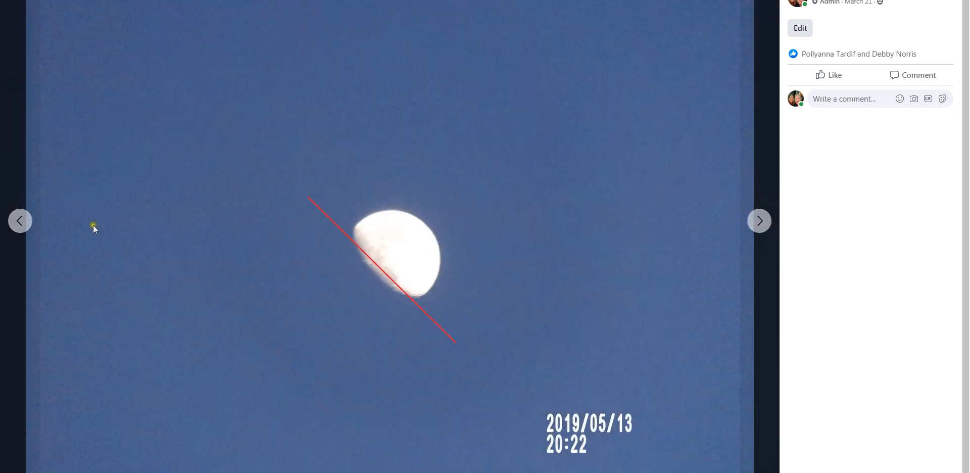
left_click(759, 221)
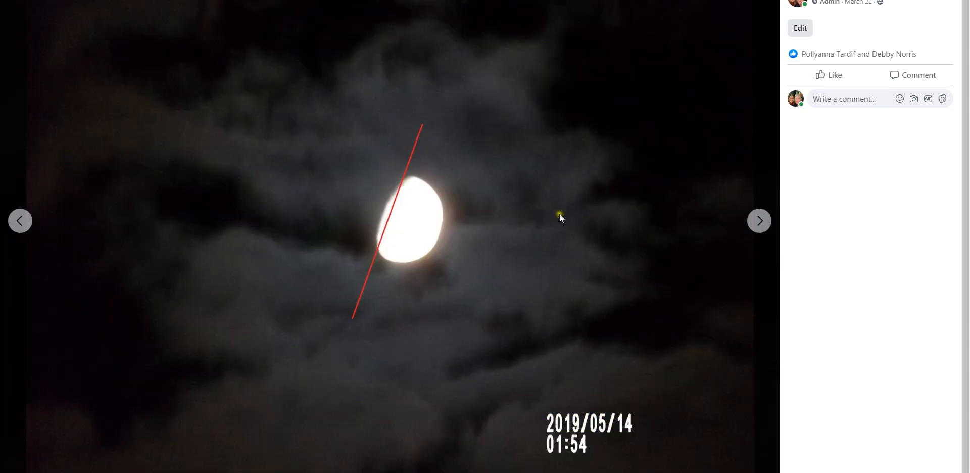
left_click(18, 221)
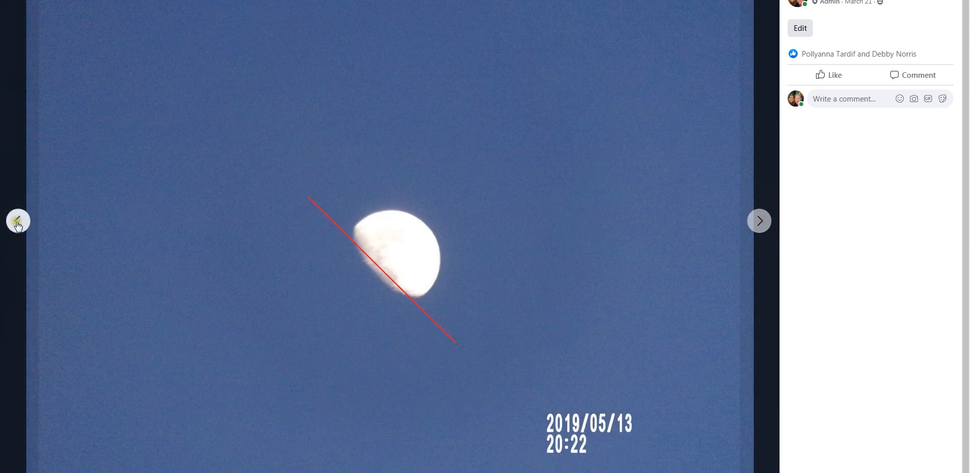
mouse_move(24, 221)
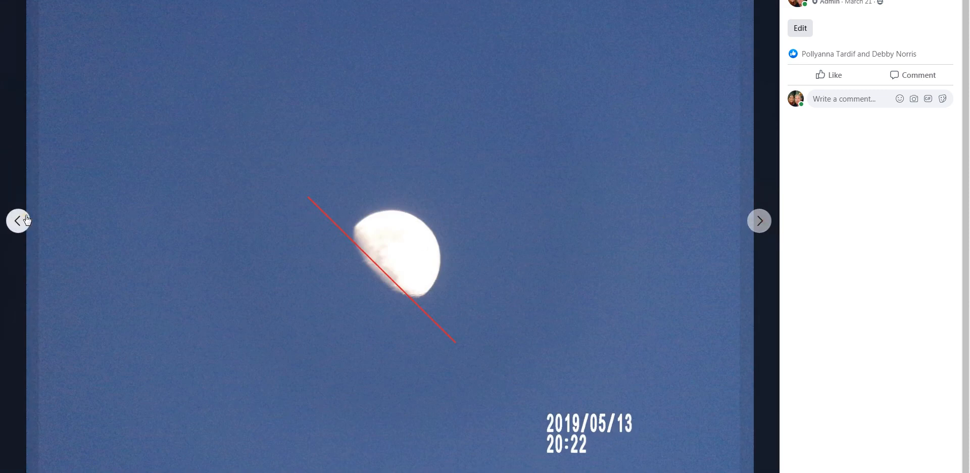
mouse_move(168, 408)
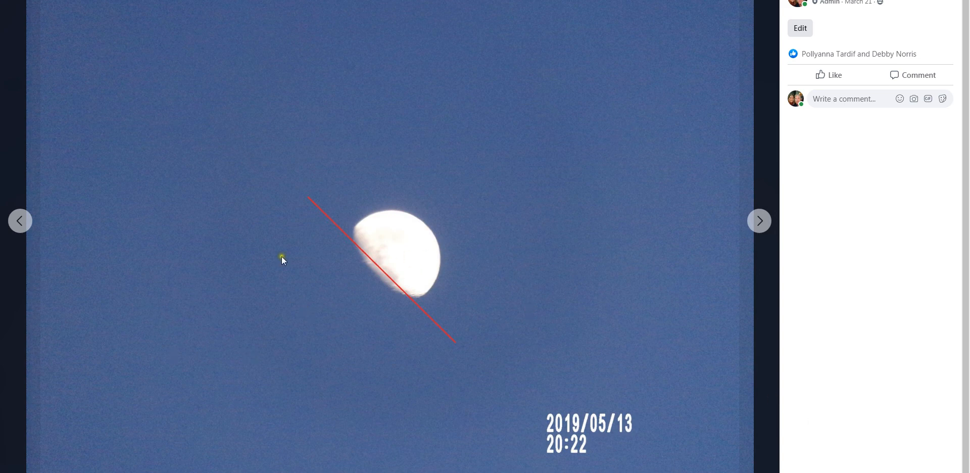
mouse_move(111, 211)
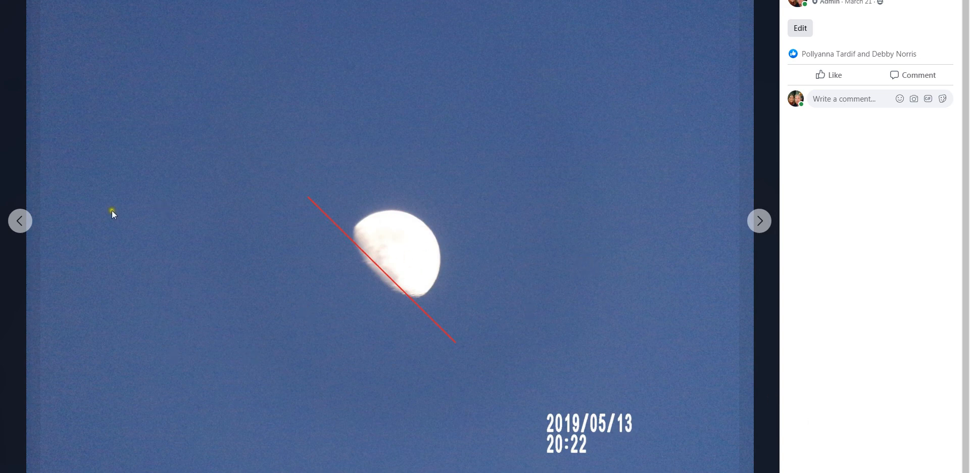
mouse_move(410, 266)
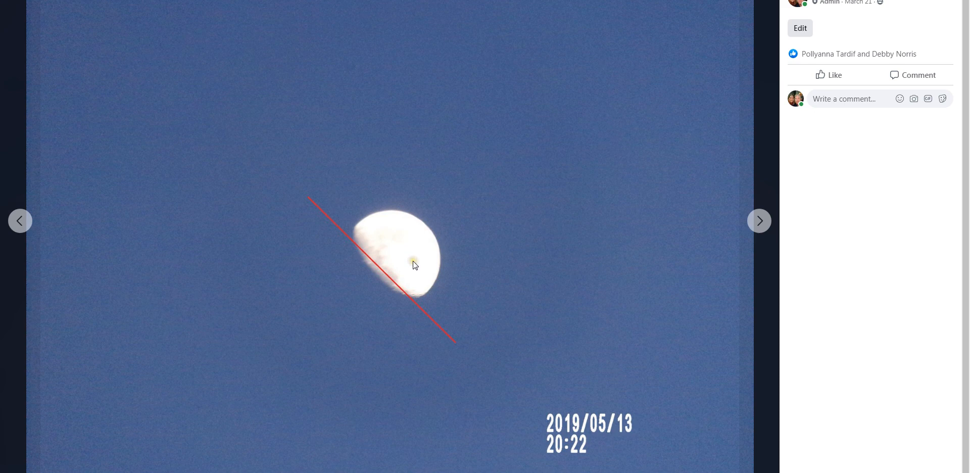
mouse_move(46, 222)
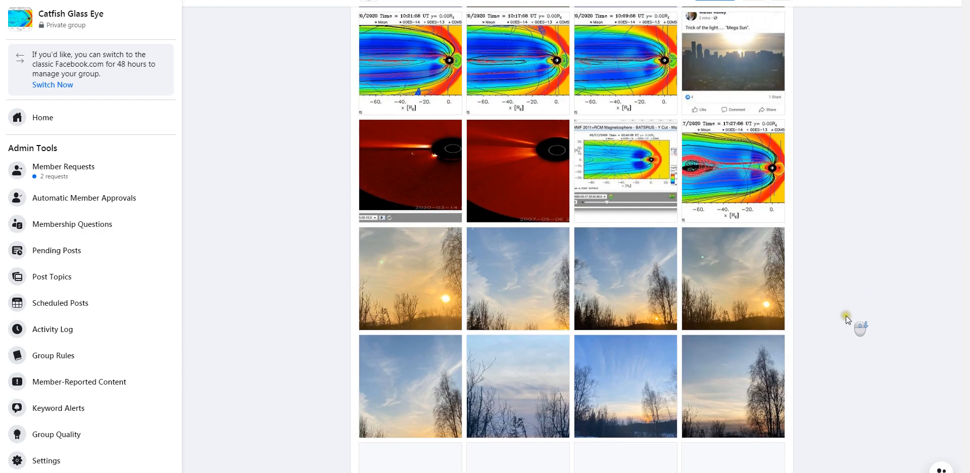
Scroll the Media grid down to the sun-halo, night-sky and crescent-and-star image rows
scroll("down", 3)
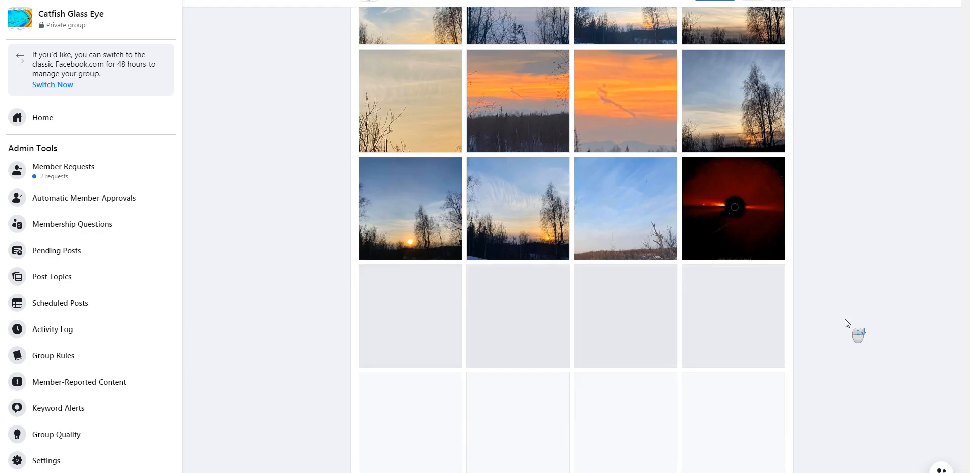
scroll("down", 3)
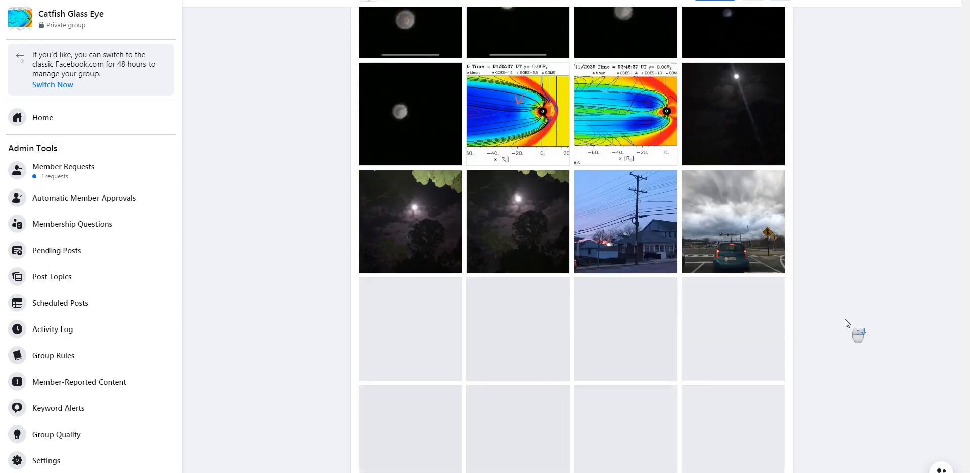
scroll("down", 3)
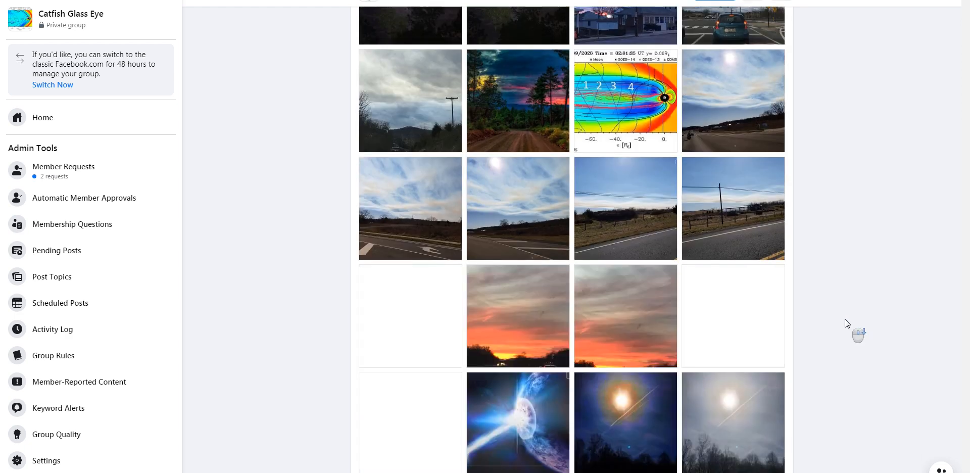
scroll("down", 3)
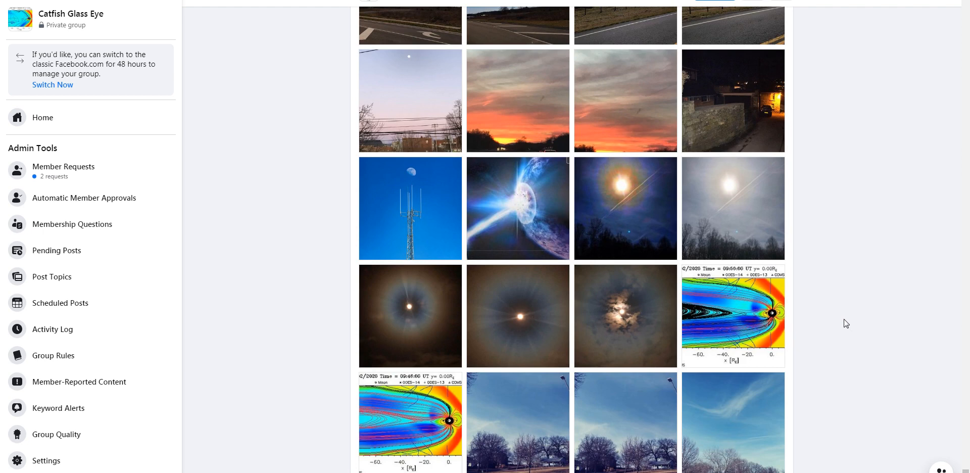
scroll("down", 3)
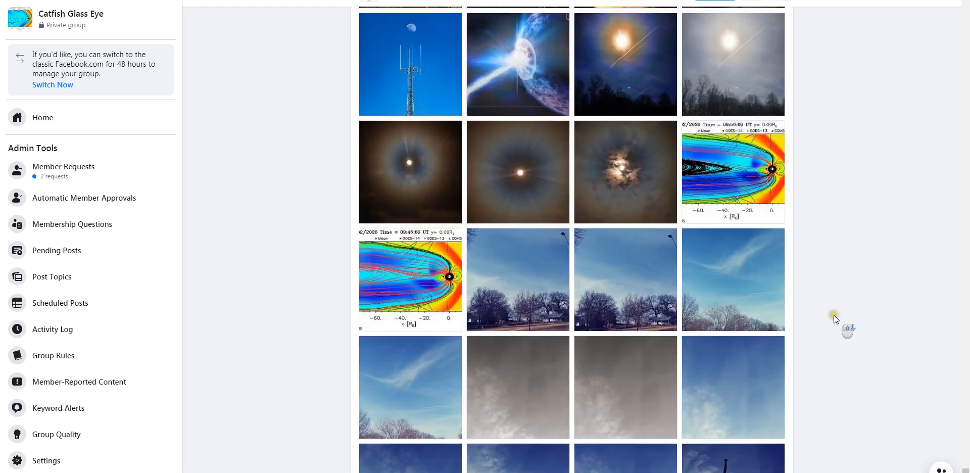
scroll("down", 3)
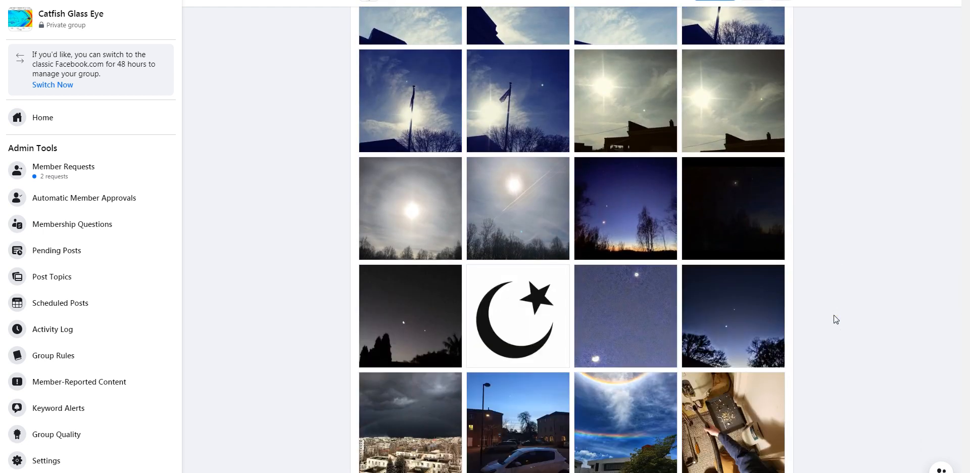
scroll("down", 3)
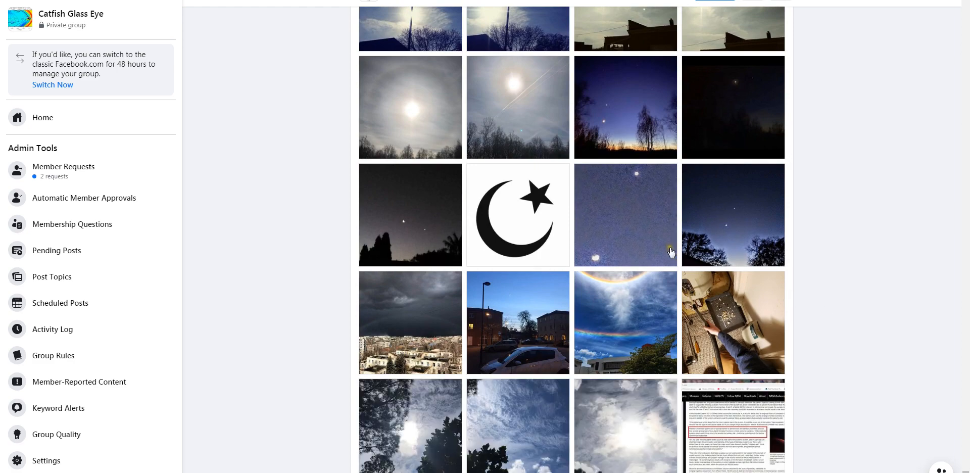
left_click(518, 216)
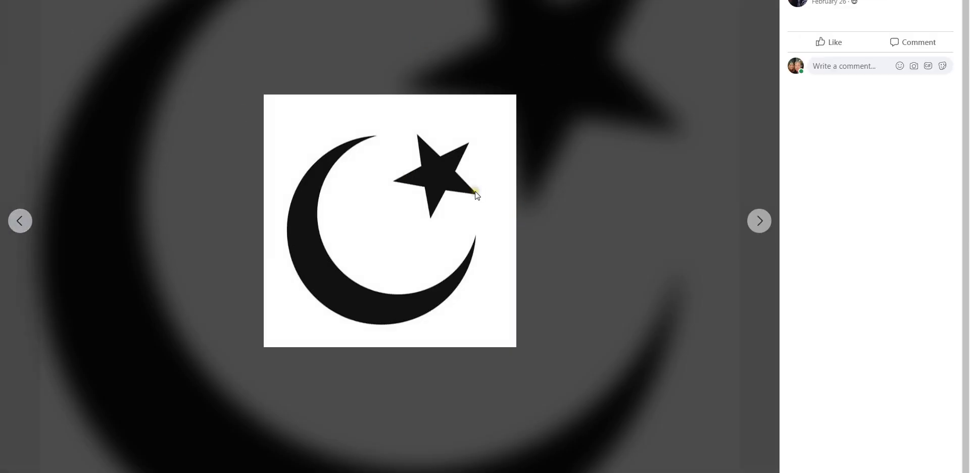
mouse_move(451, 227)
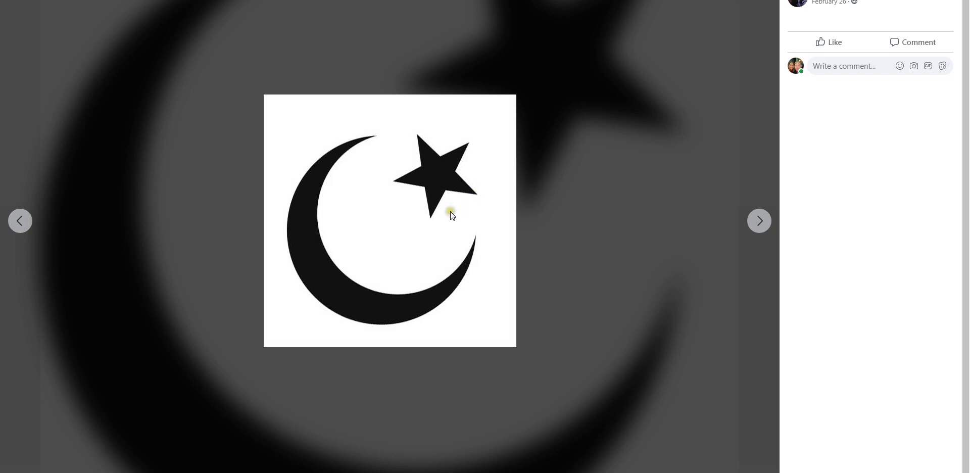
mouse_move(420, 133)
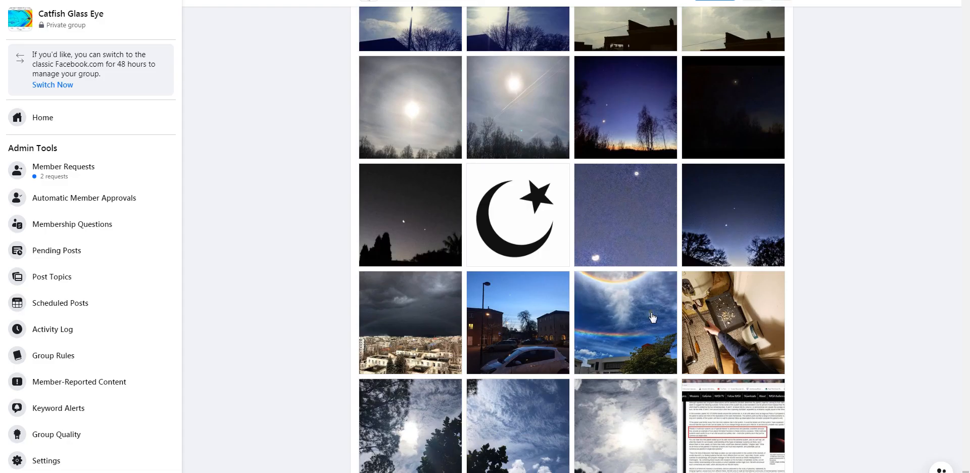
Scroll the Media grid down to the February 3 daytime 2:20pm half-moon thumbnail
scroll("down", 3)
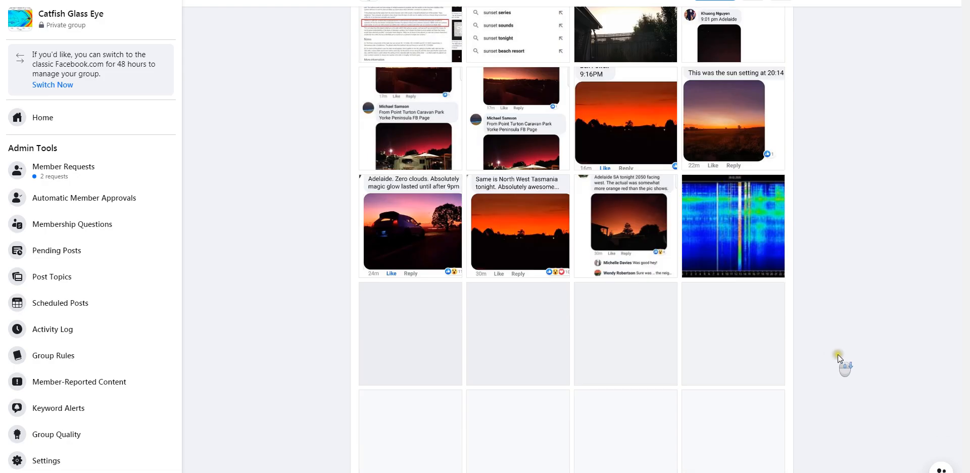
scroll("down", 3)
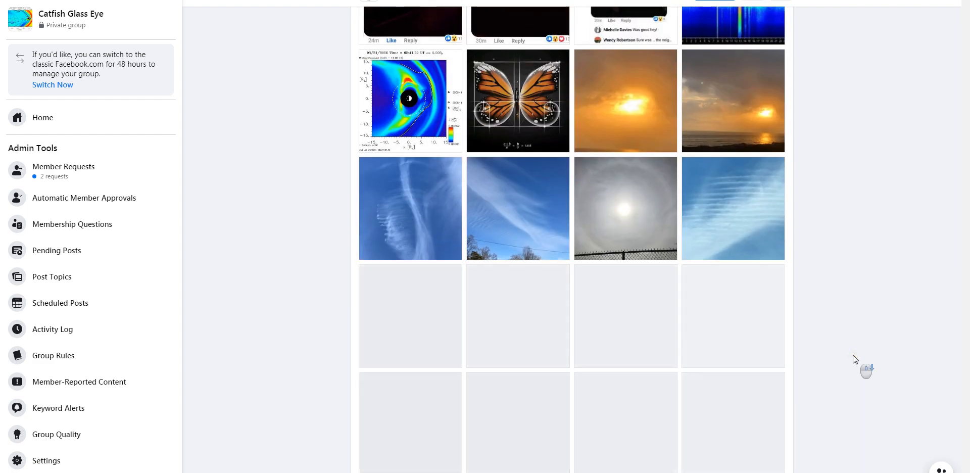
scroll("down", 3)
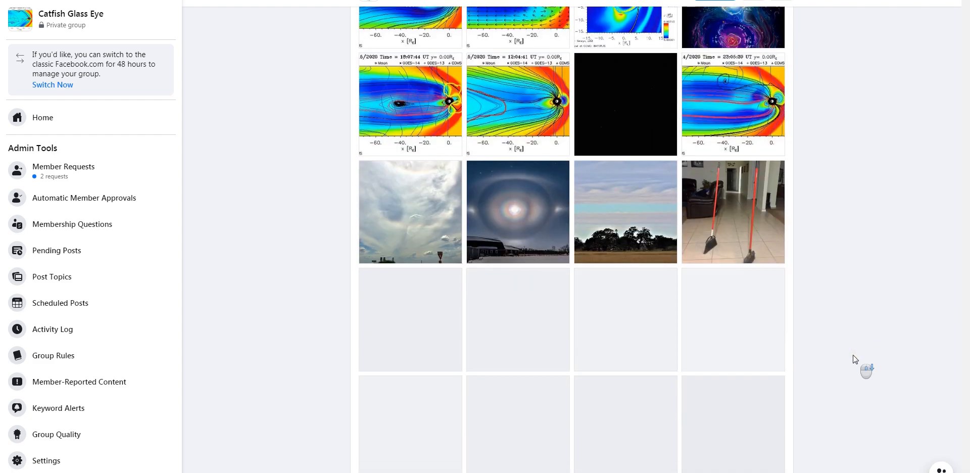
scroll("down", 3)
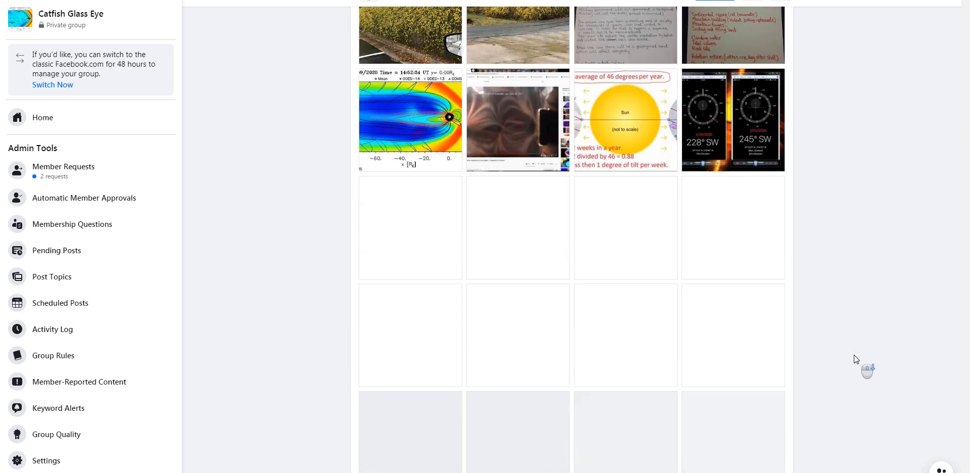
scroll("down", 3)
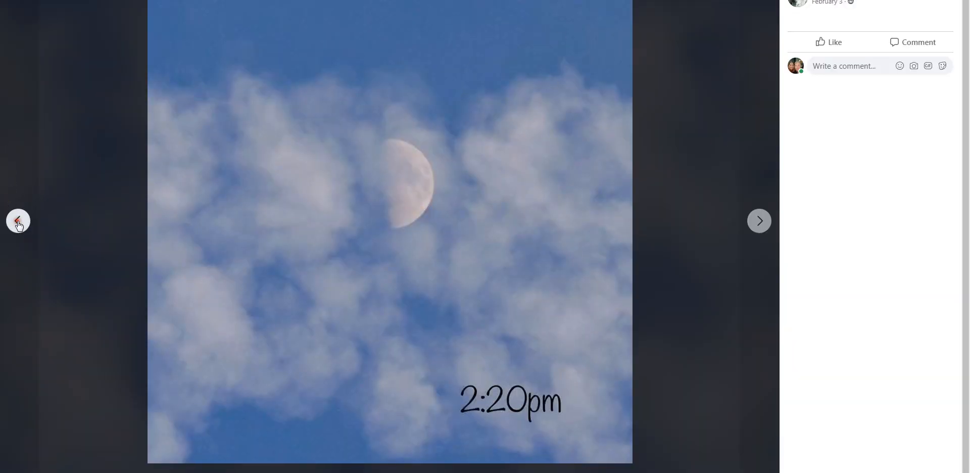
Flip between the February 3 set's 2:20pm, 6:30pm and 10:30pm moon photos, ending on 10:30pm
left_click(18, 221)
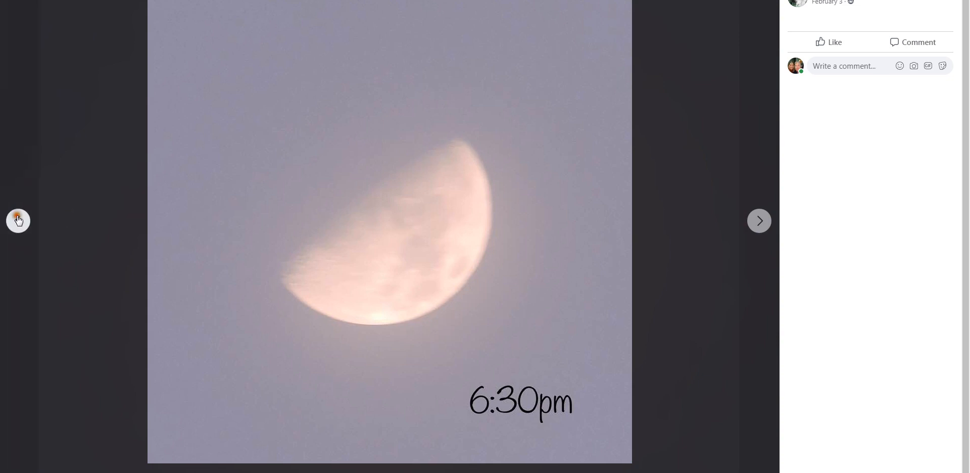
left_click(19, 221)
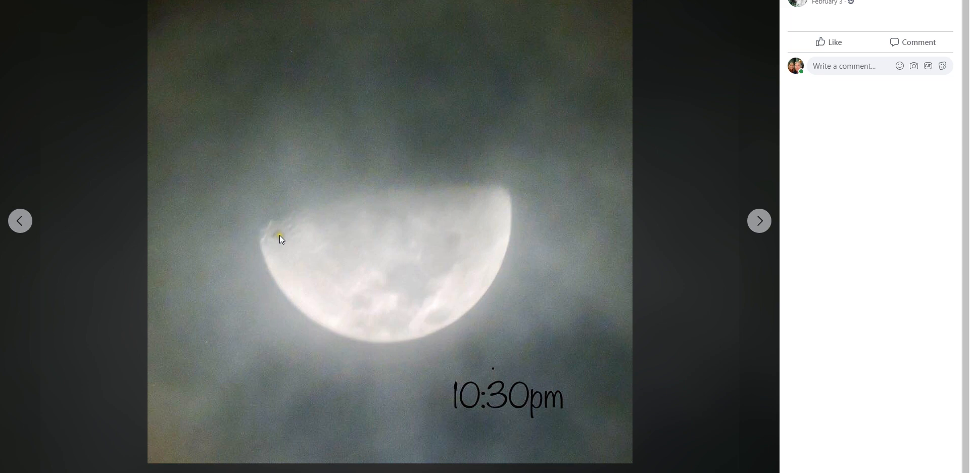
mouse_move(269, 246)
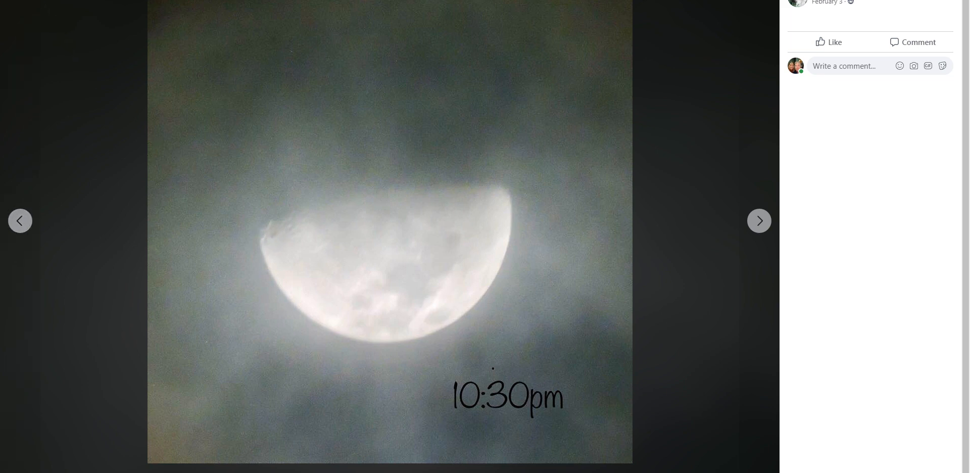
left_click(760, 222)
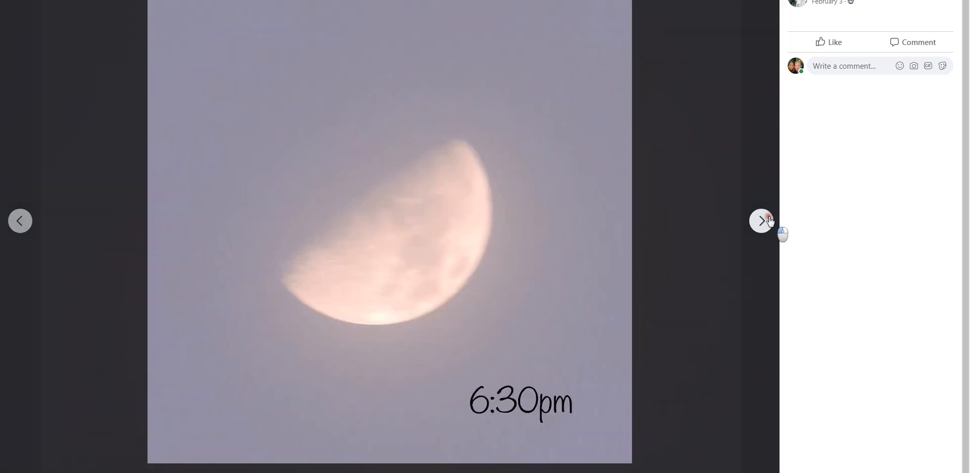
left_click(761, 222)
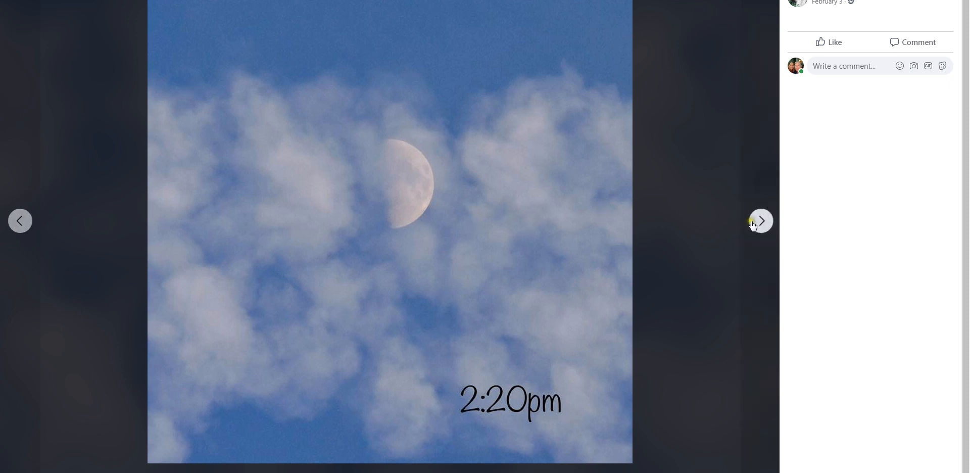
left_click(760, 221)
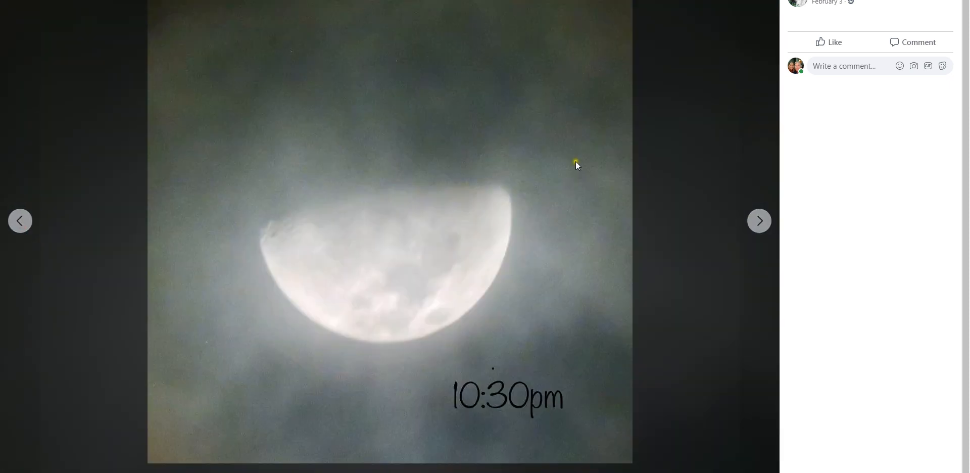